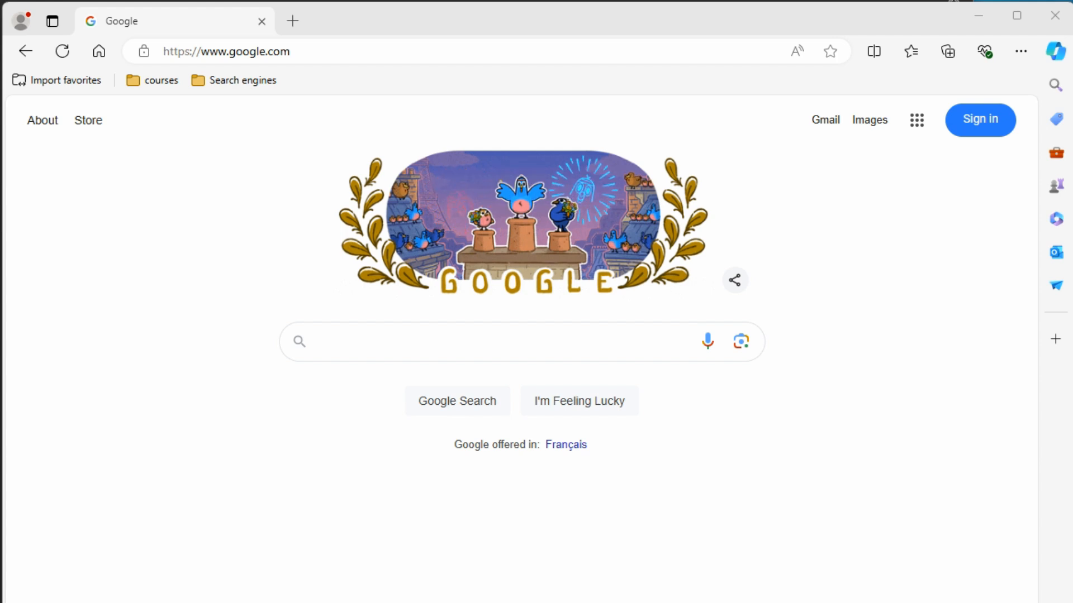
mouse_move(124, 344)
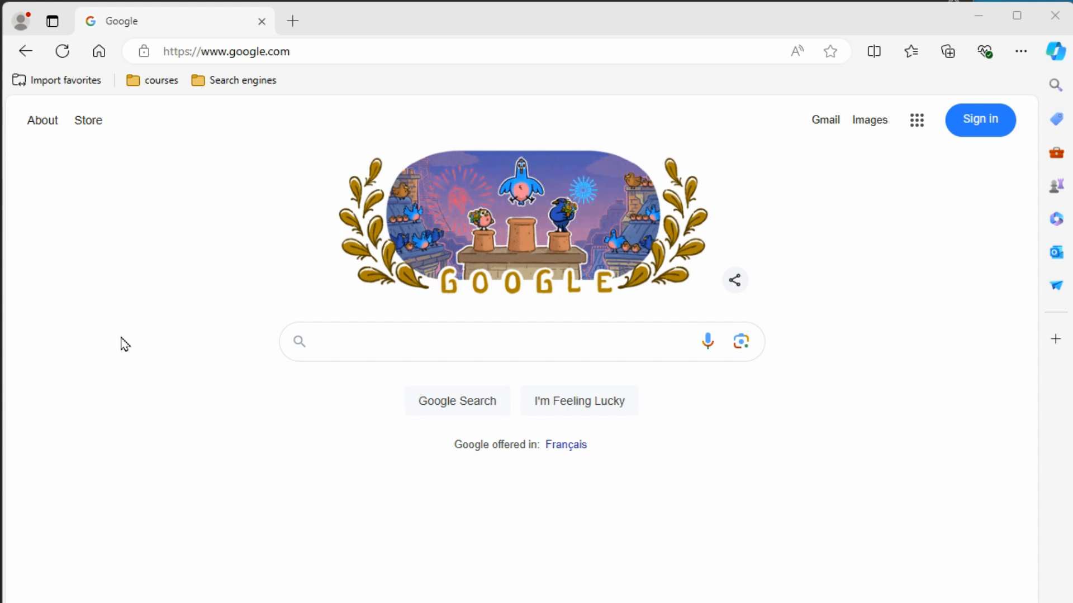
mouse_move(26, 50)
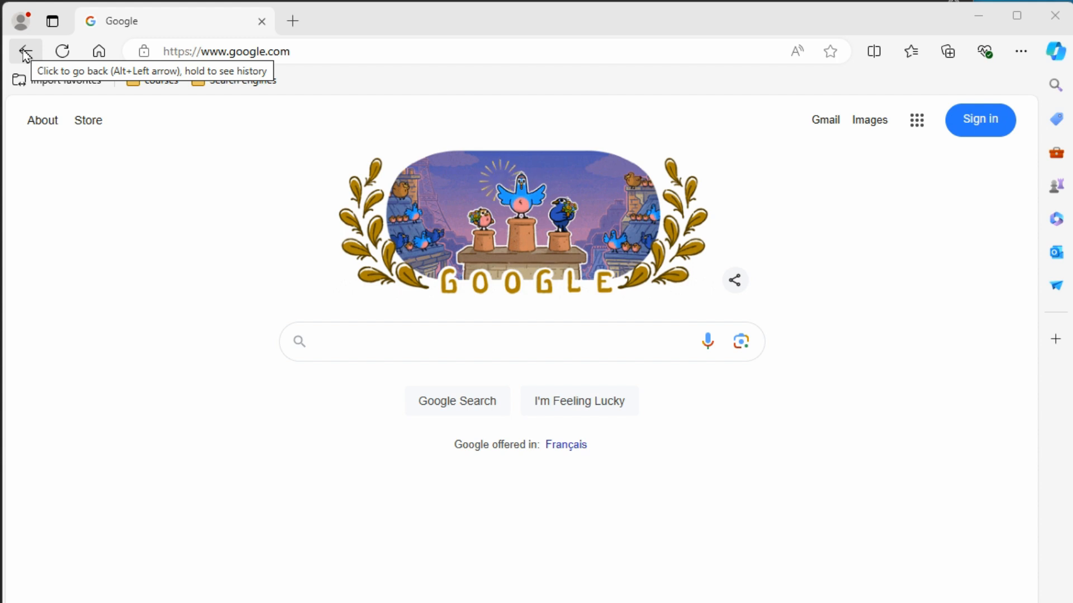
mouse_move(62, 51)
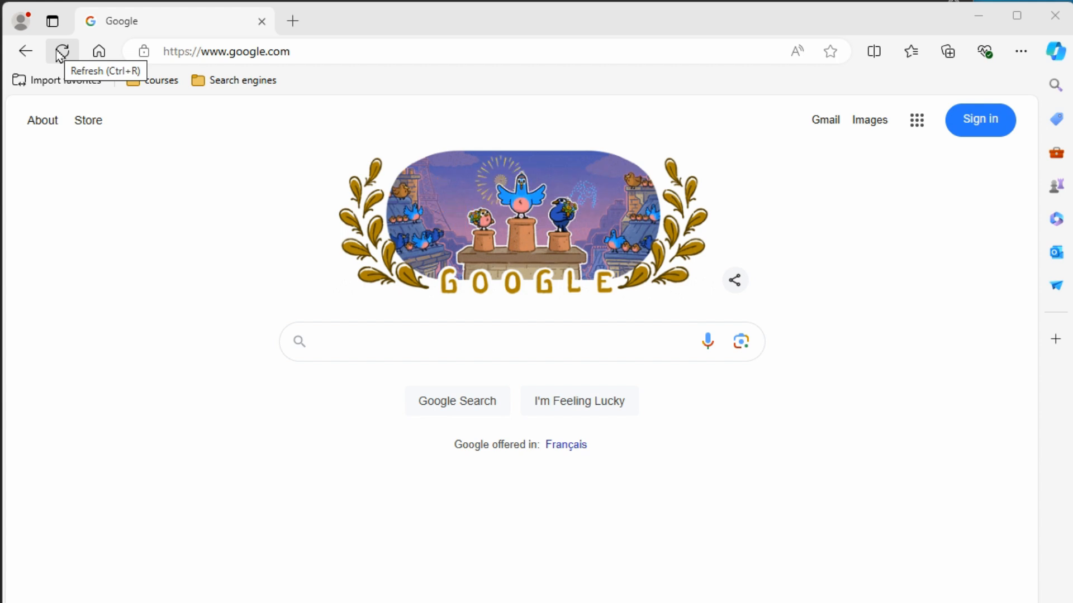
mouse_move(99, 51)
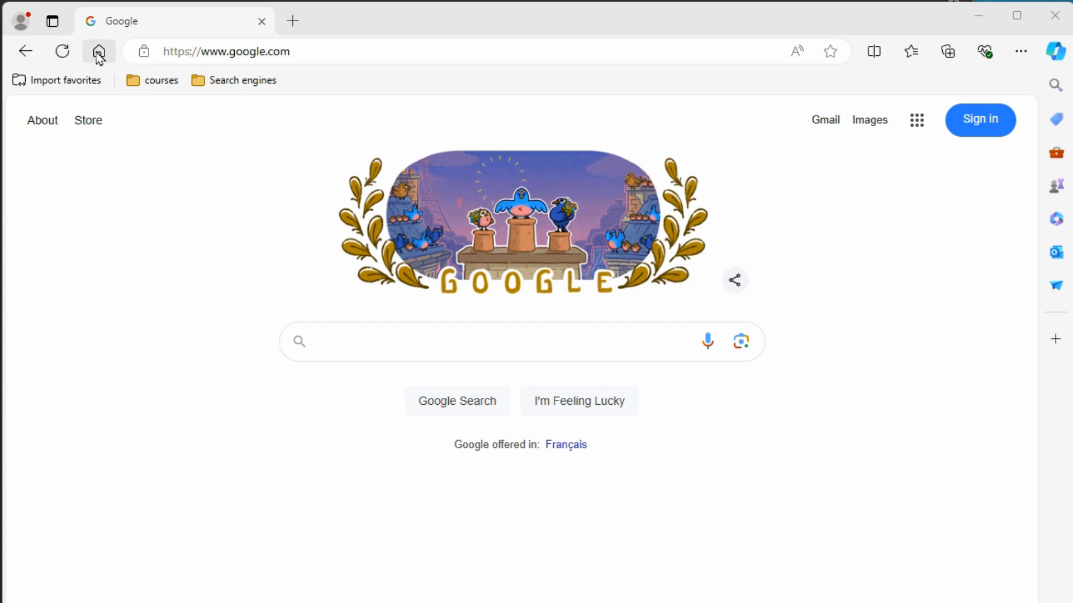
mouse_move(98, 51)
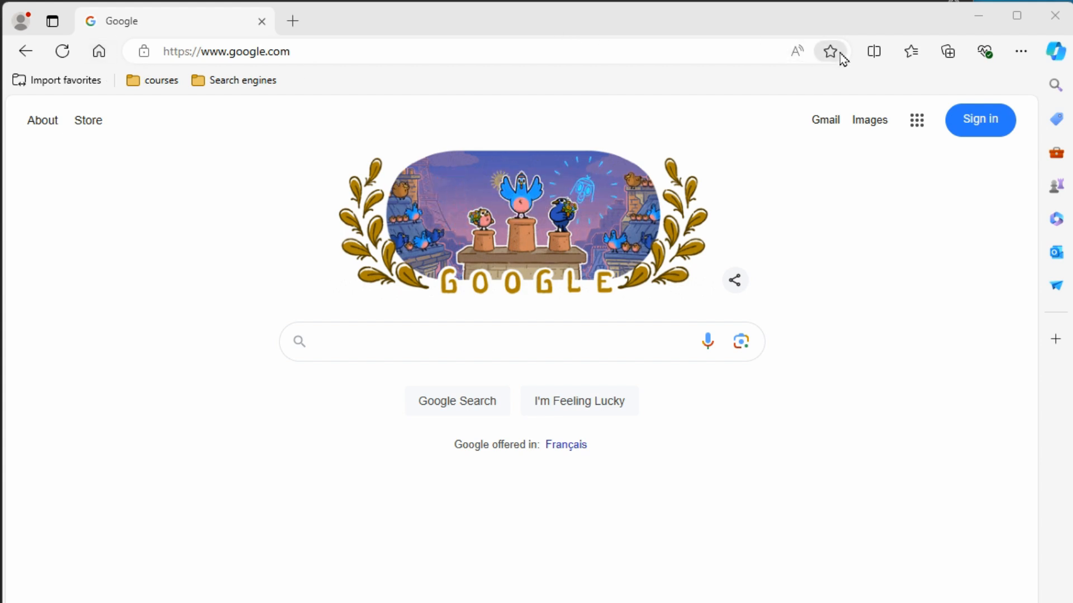
mouse_move(830, 51)
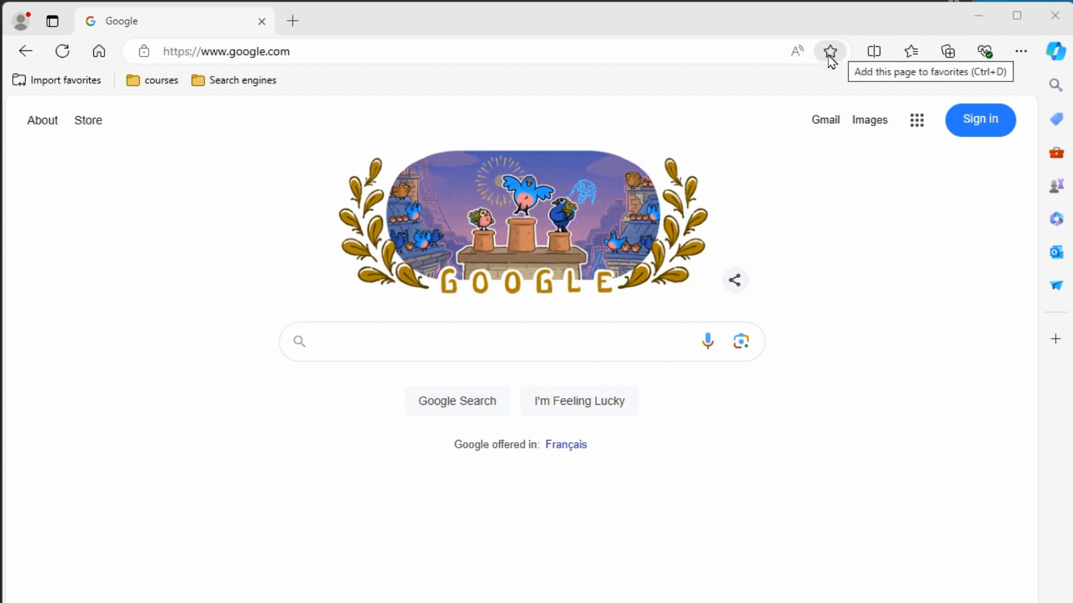
Save the Google homepage as a favorite in the Favorites bar folder
left_click(829, 50)
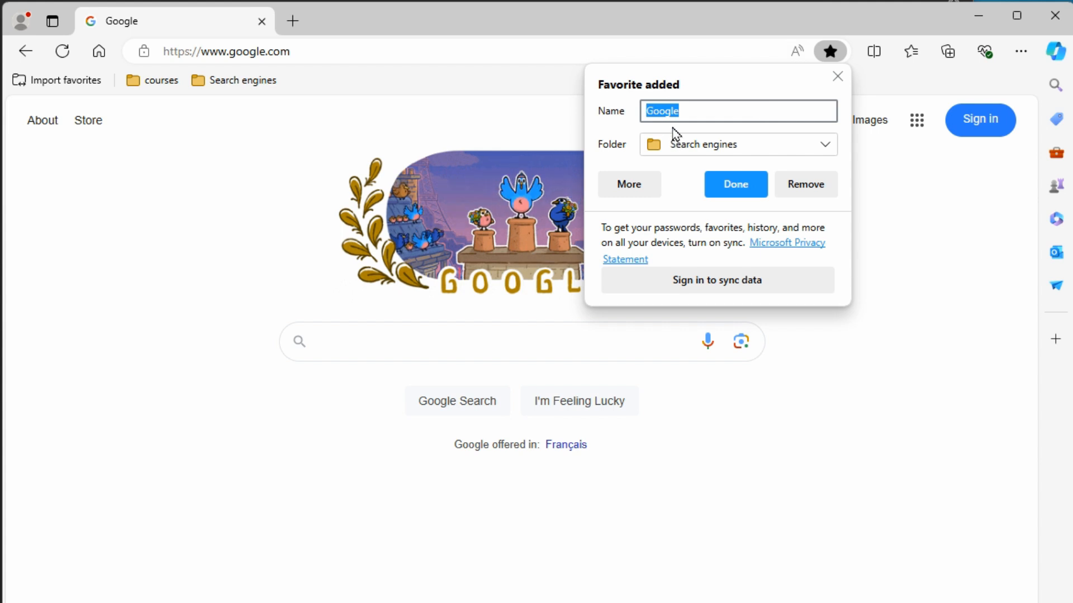
mouse_move(623, 86)
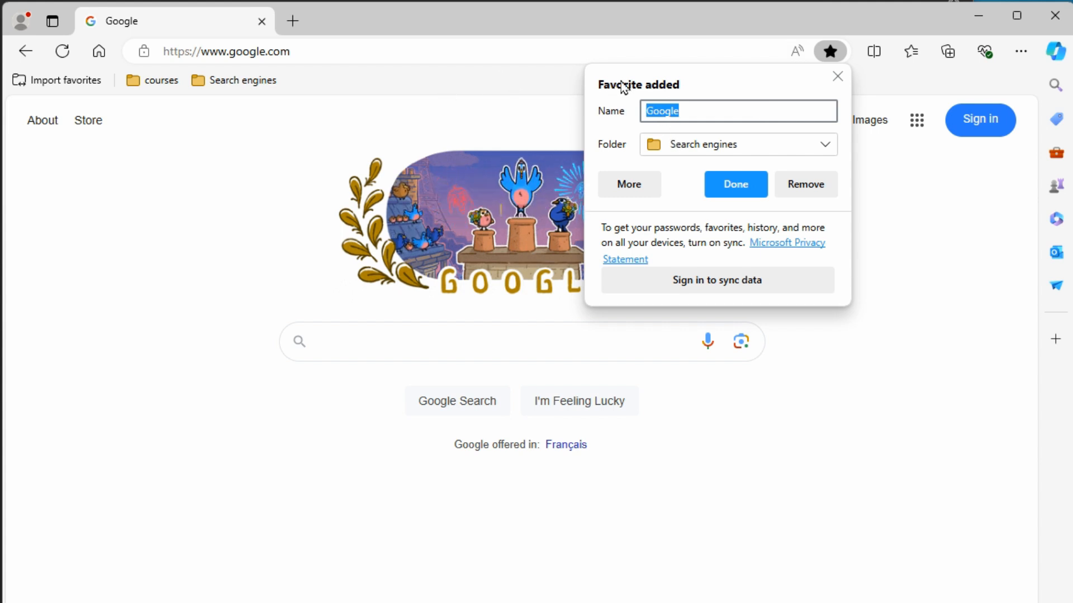
mouse_move(690, 145)
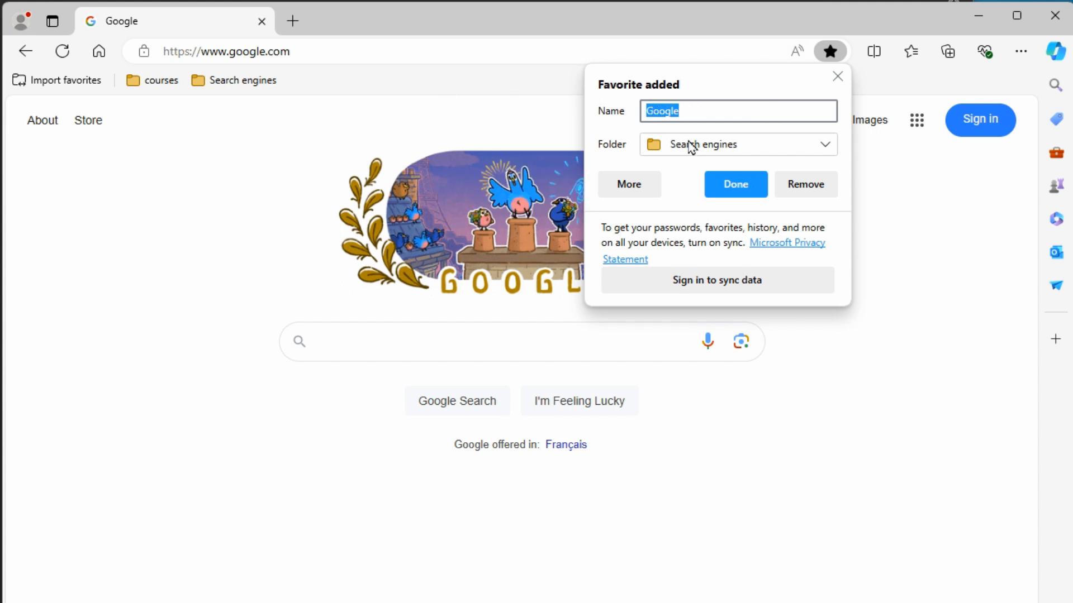
left_click(737, 144)
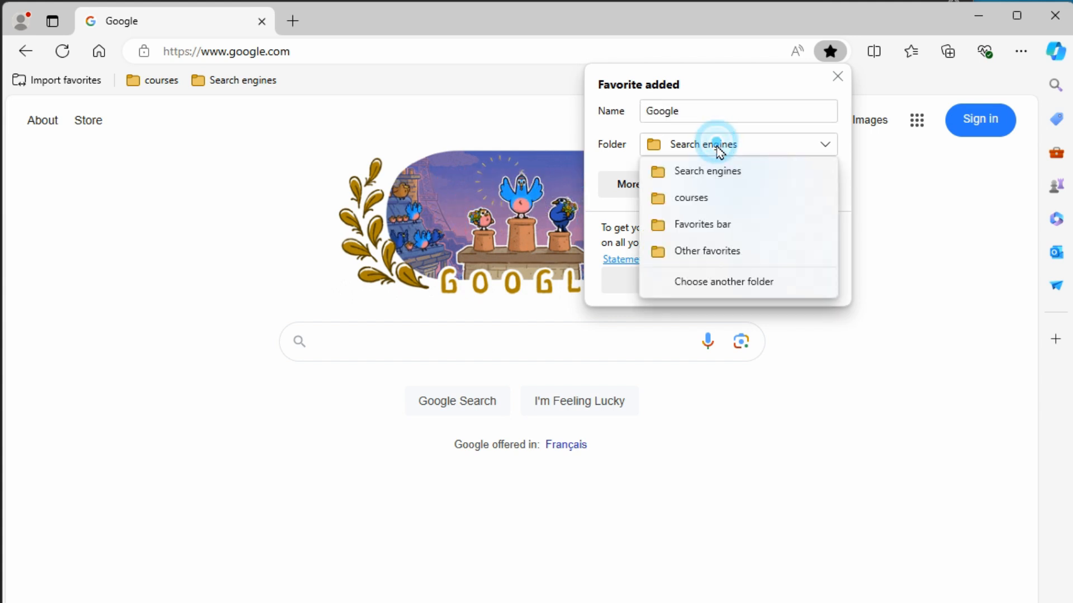
mouse_move(718, 229)
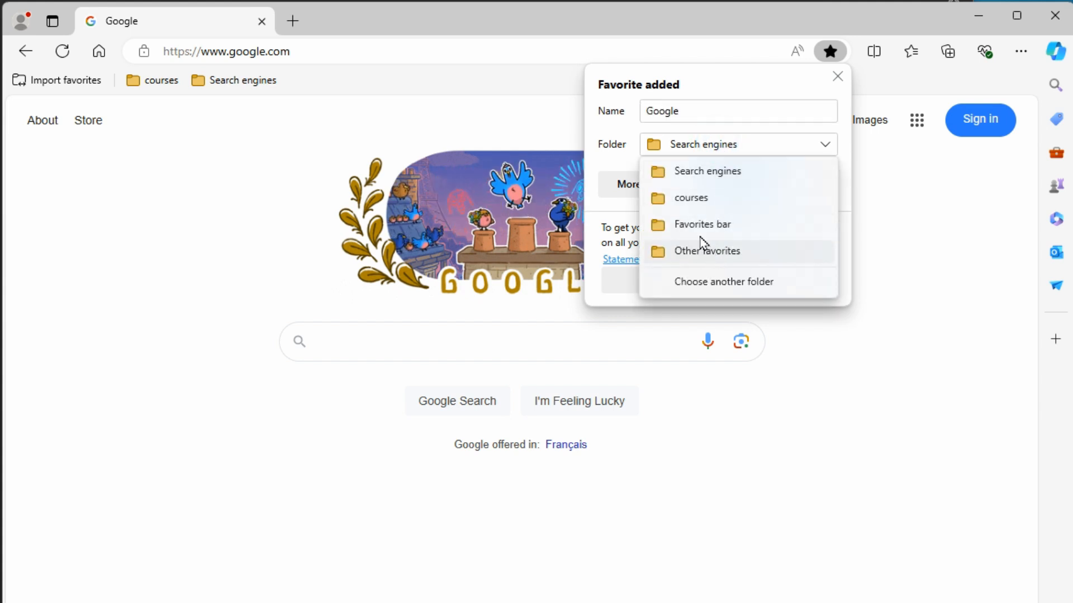
mouse_move(703, 225)
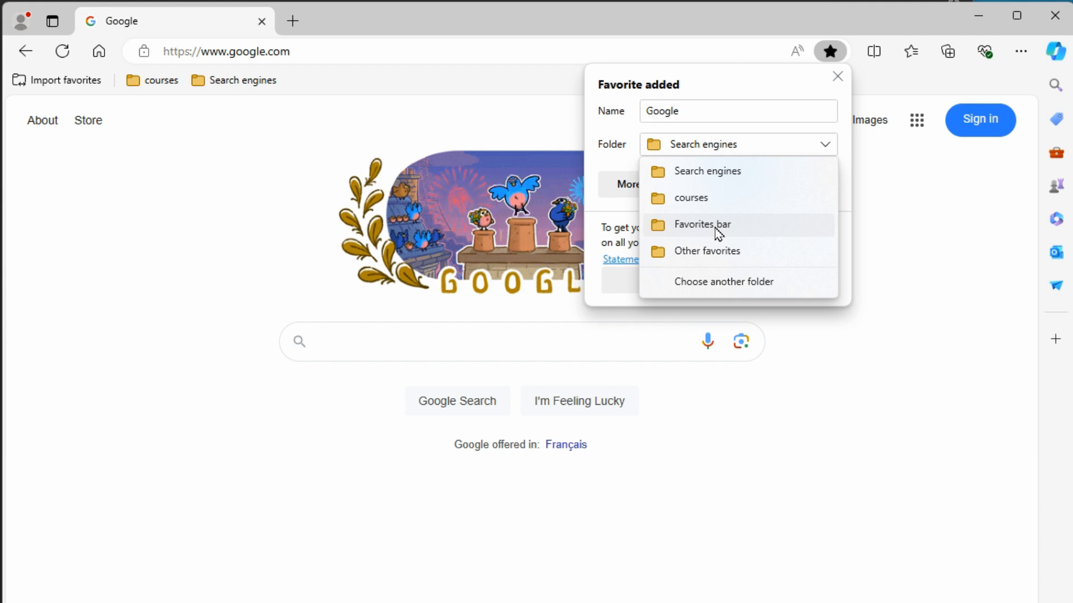
left_click(705, 225)
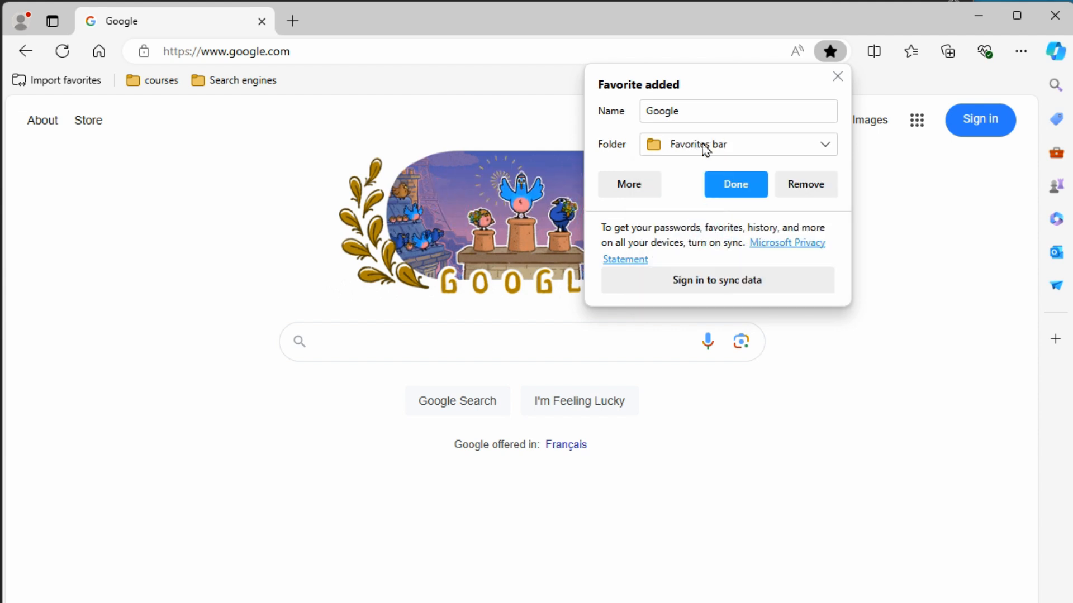
left_click(735, 184)
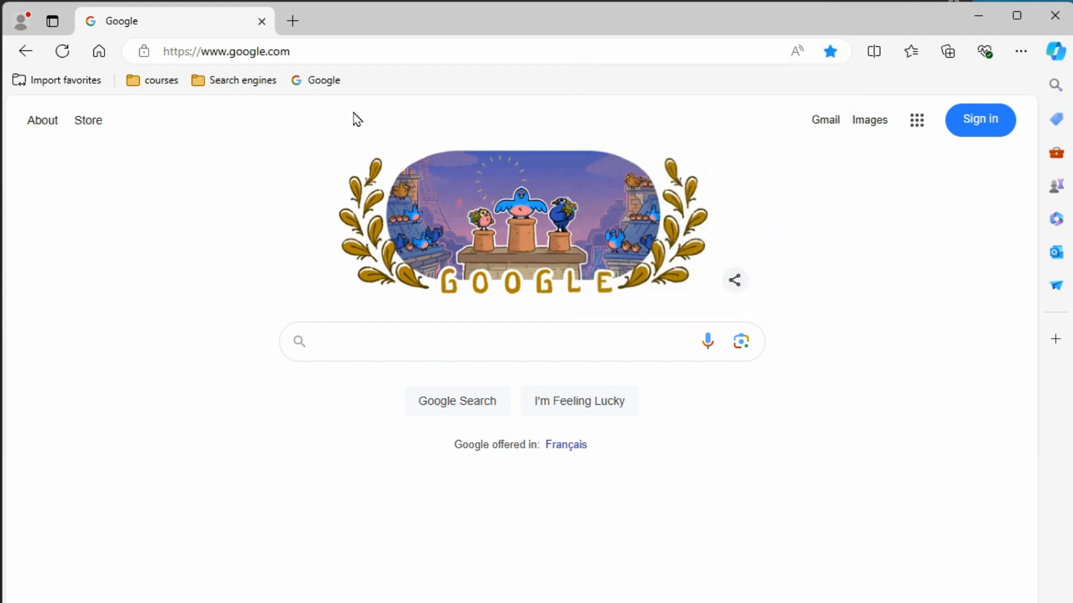
mouse_move(315, 81)
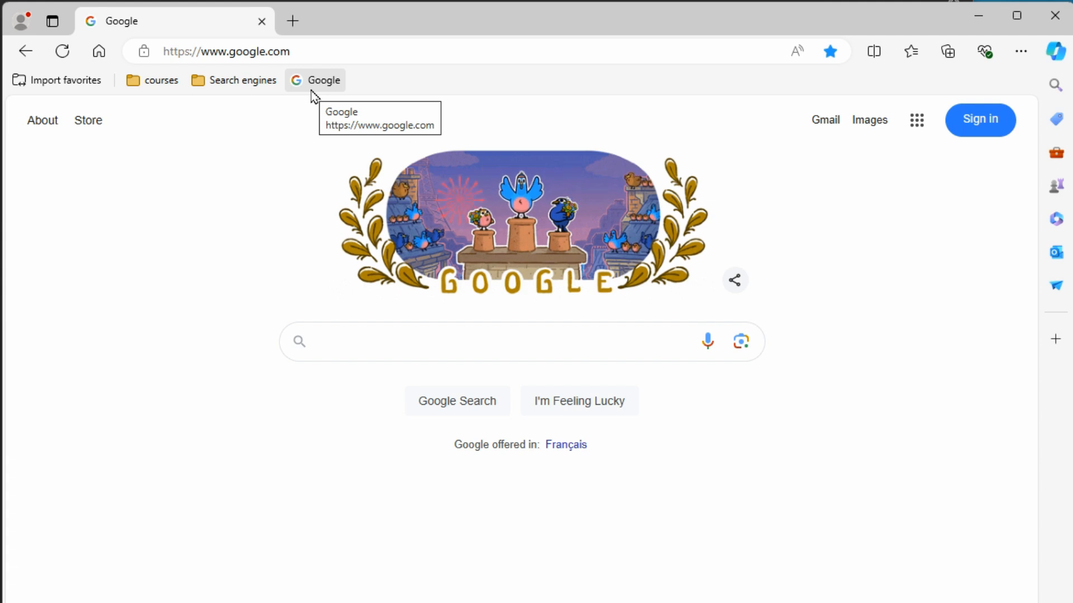
mouse_move(438, 104)
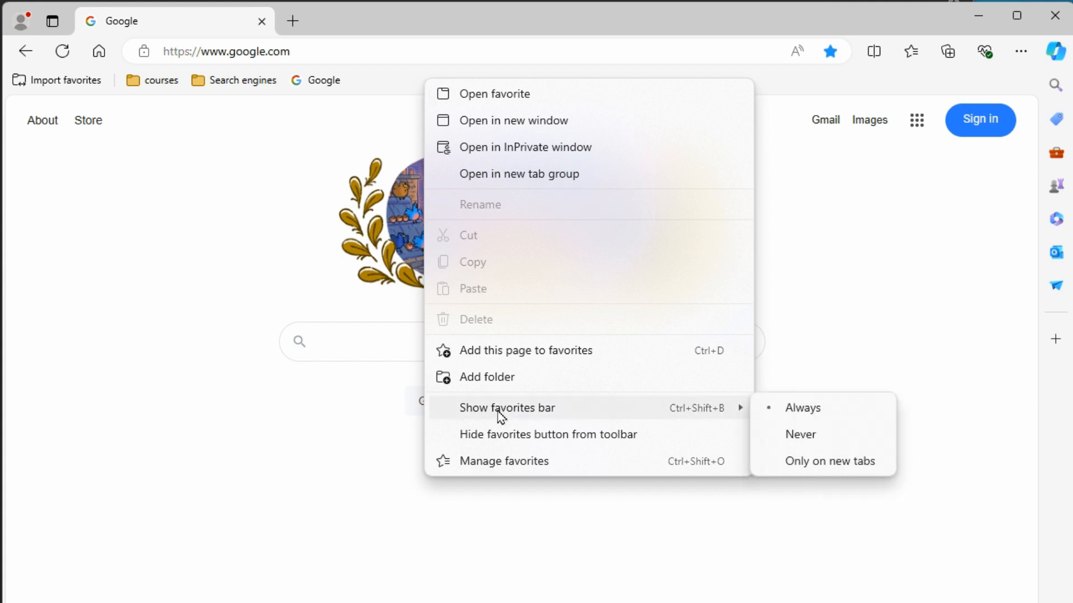
mouse_move(840, 420)
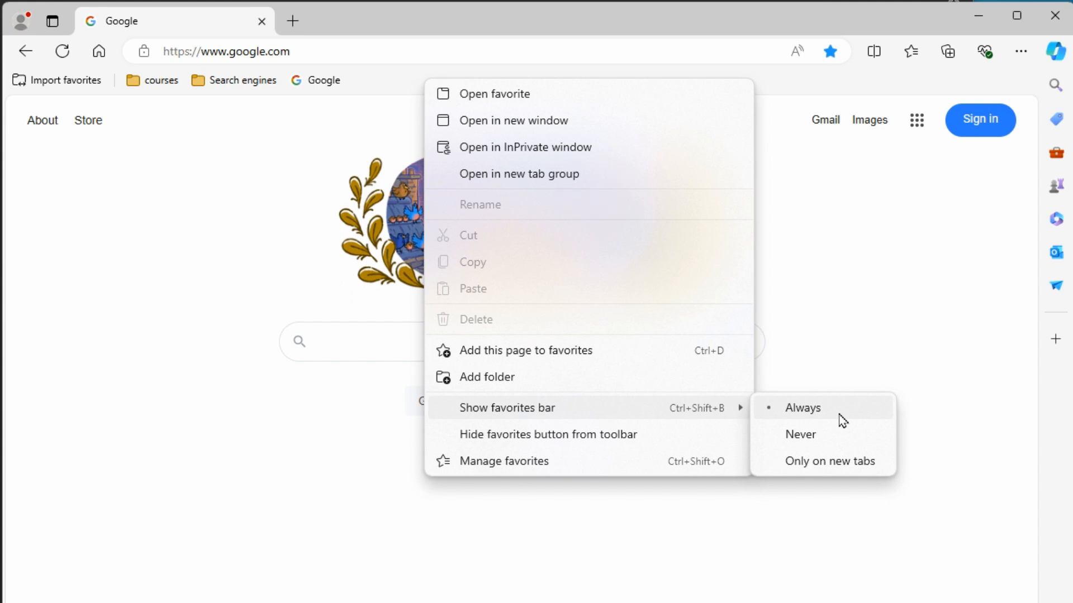
mouse_move(813, 465)
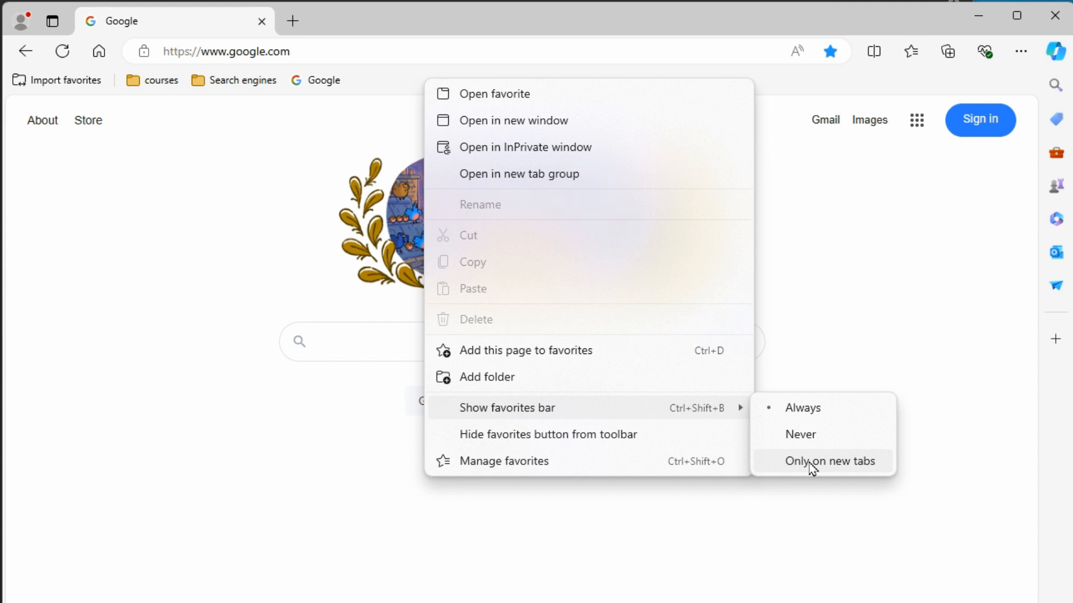
Dismiss the favorites bar options, review the Favorites hub folders, and close it
left_click(827, 460)
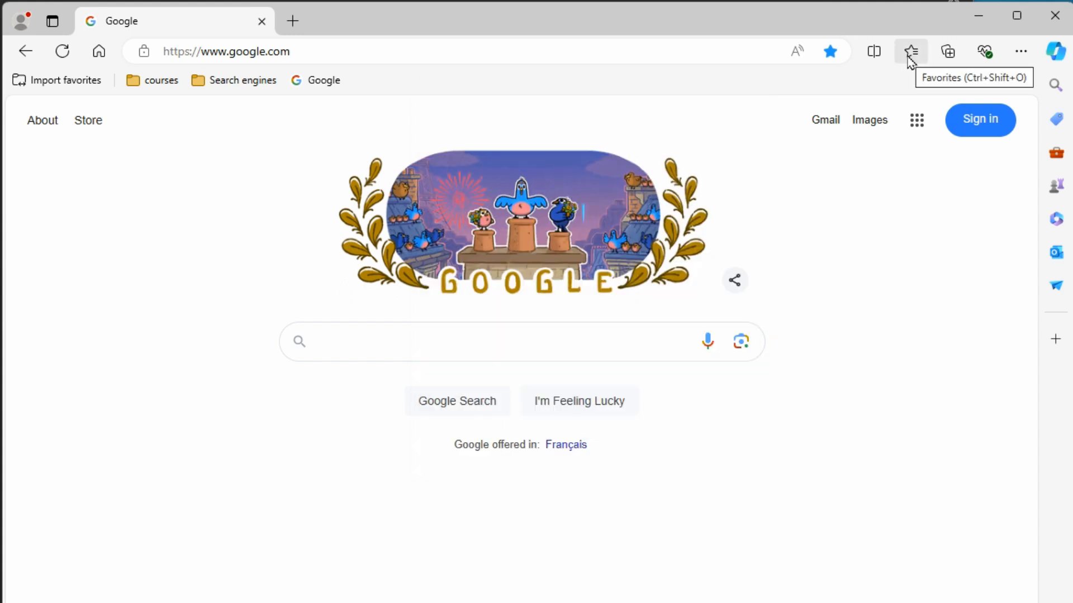
left_click(910, 51)
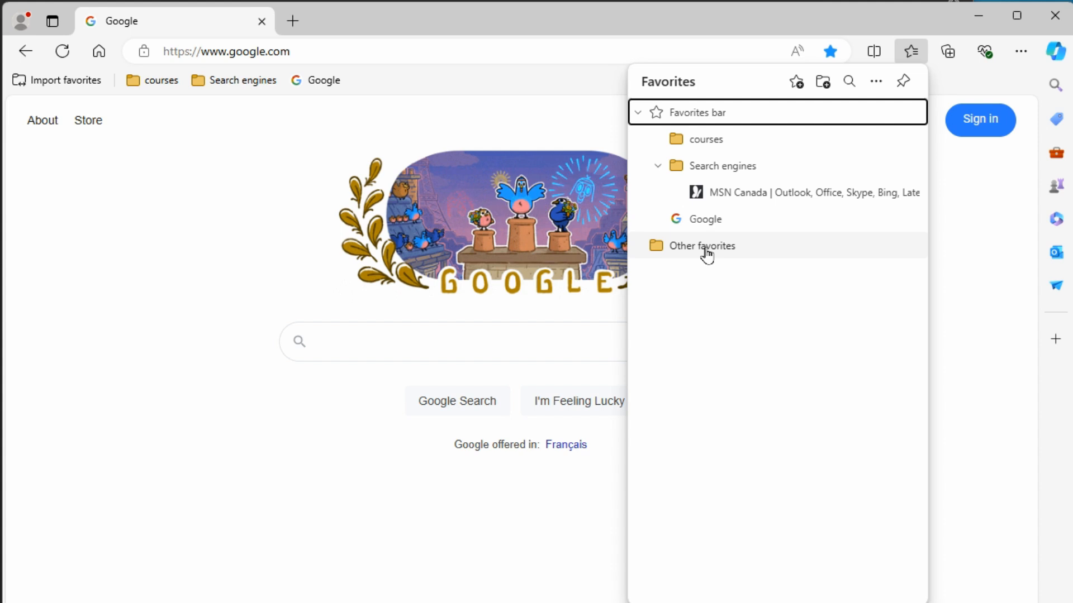
mouse_move(703, 246)
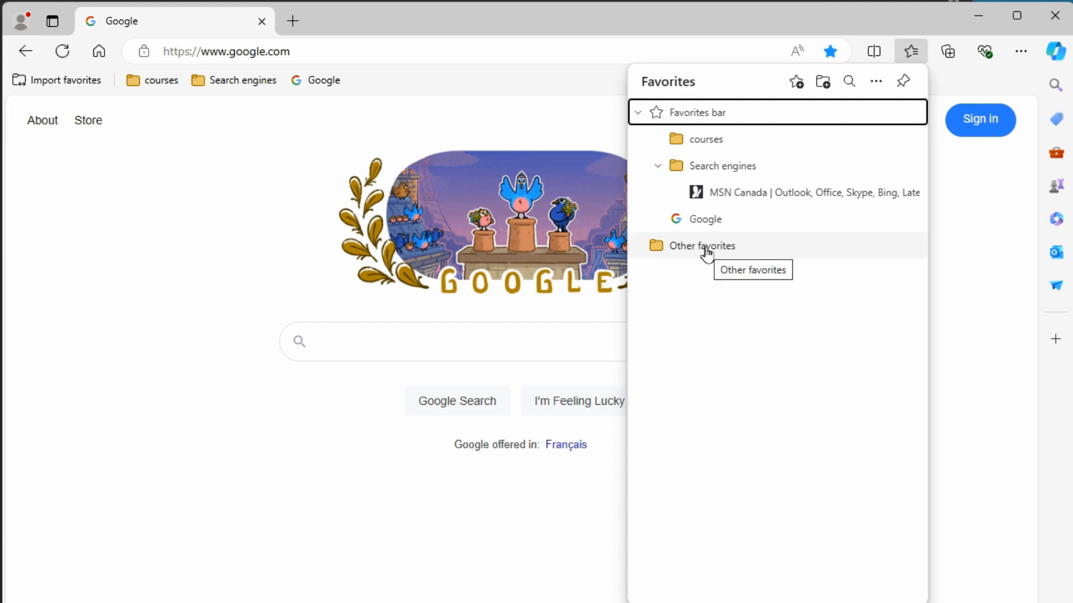
mouse_move(425, 81)
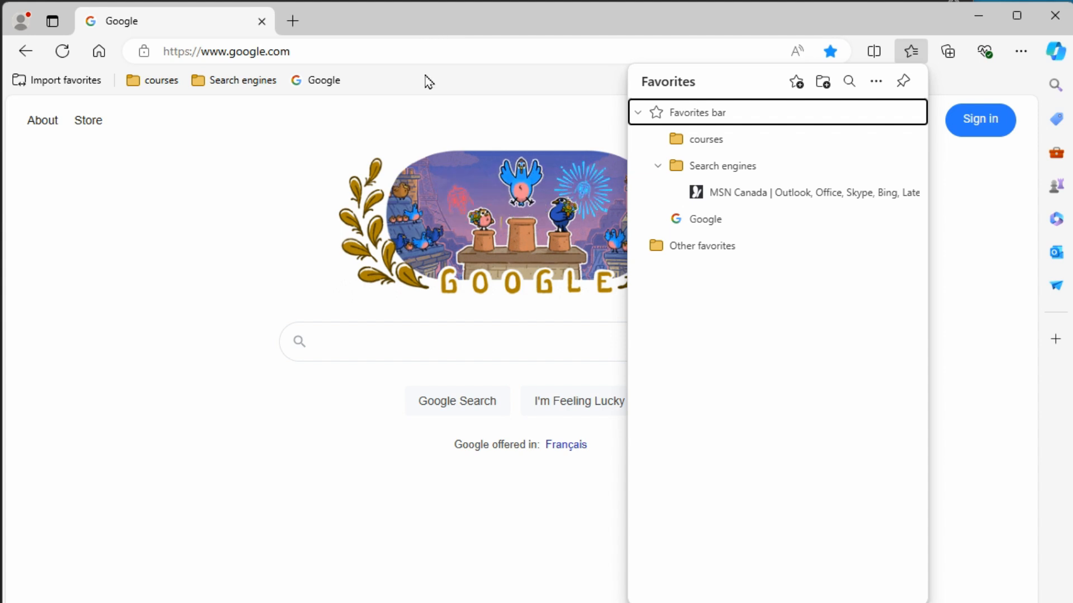
left_click(400, 82)
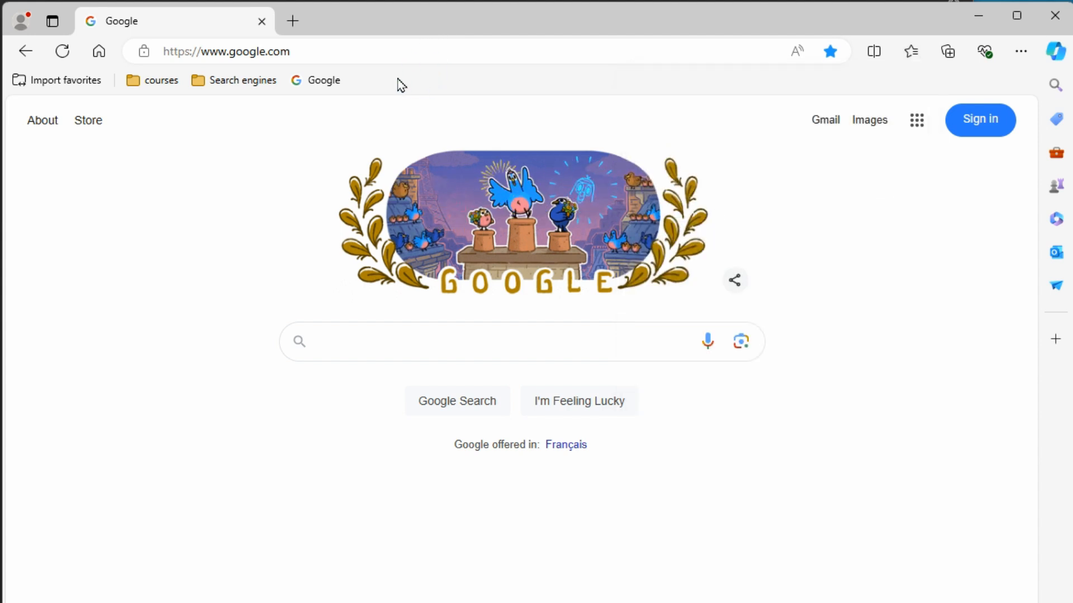
mouse_move(292, 21)
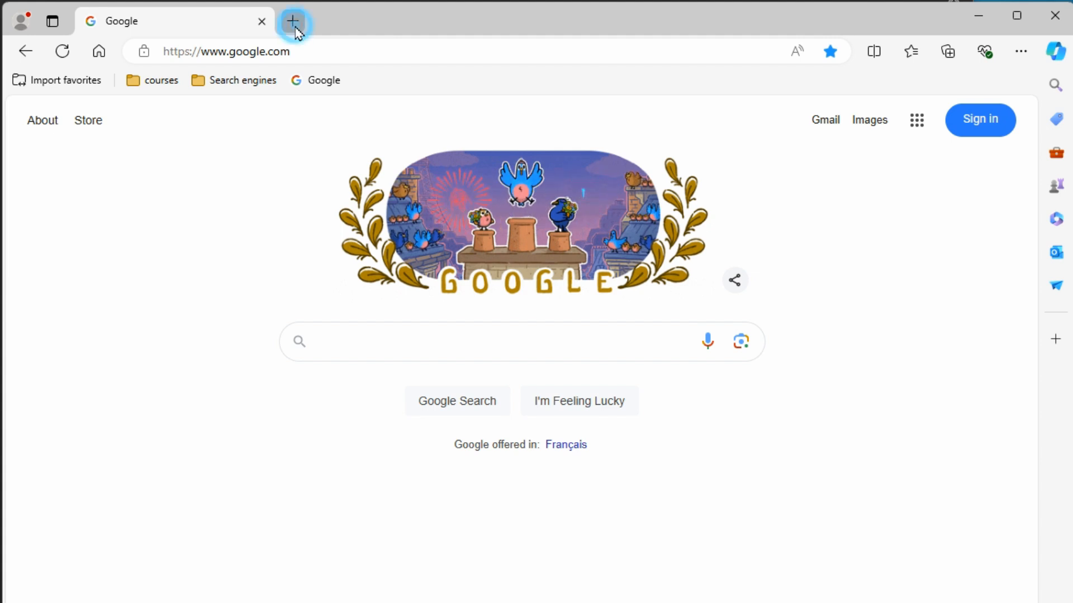
Open new tabs, switch between them and Google, and launch the saved Google favorite
left_click(294, 21)
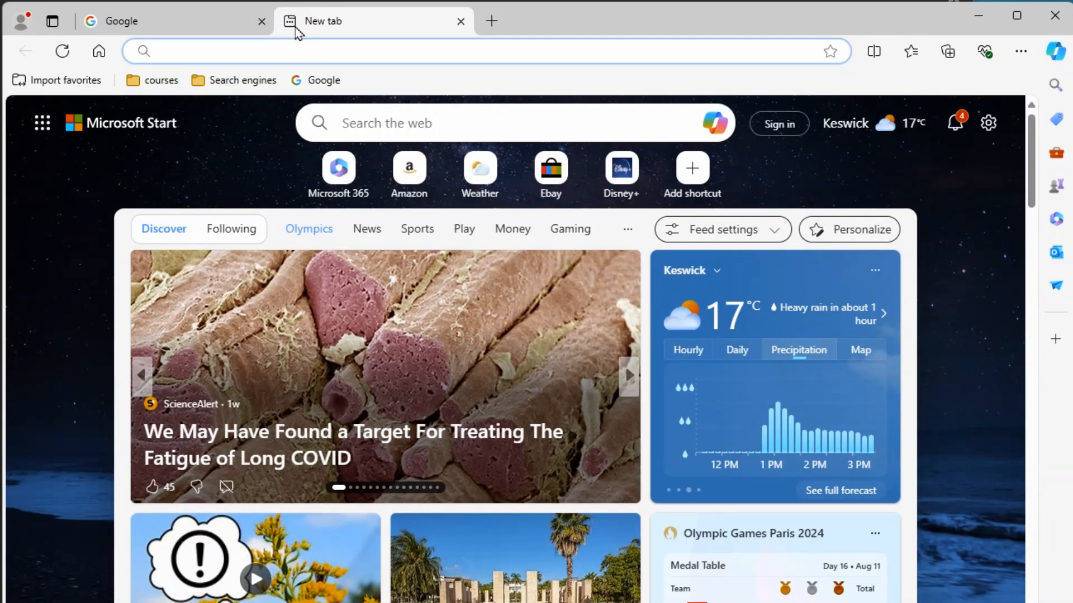
left_click(626, 375)
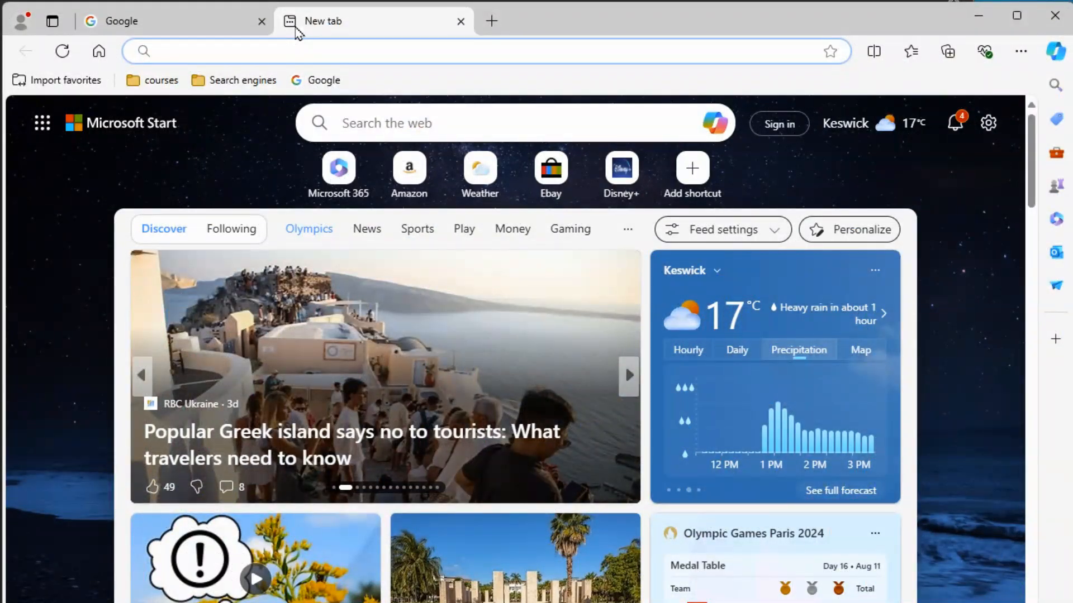
mouse_move(404, 38)
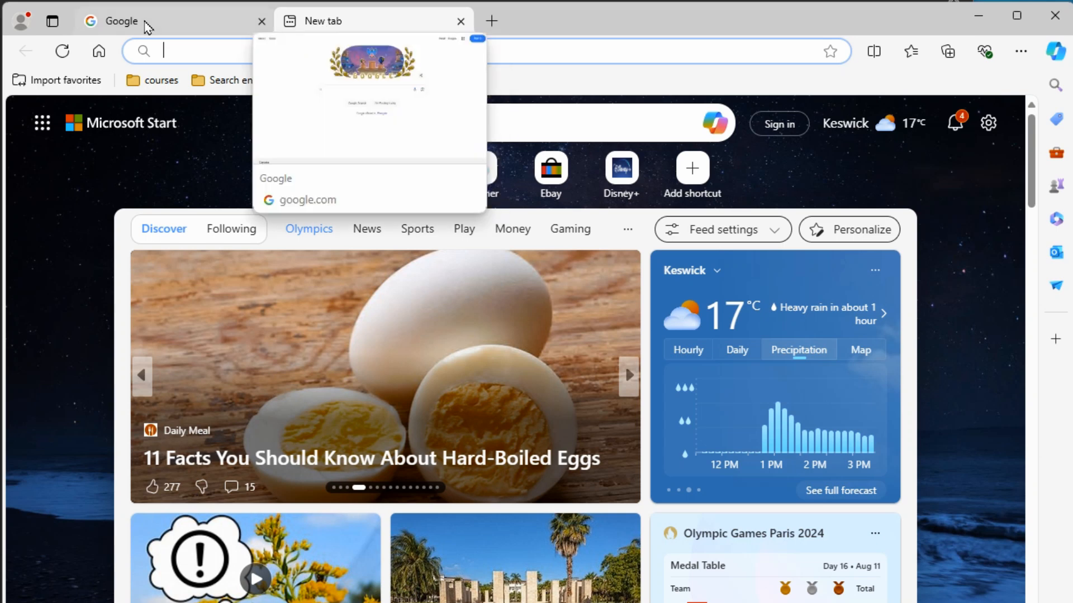
left_click(305, 199)
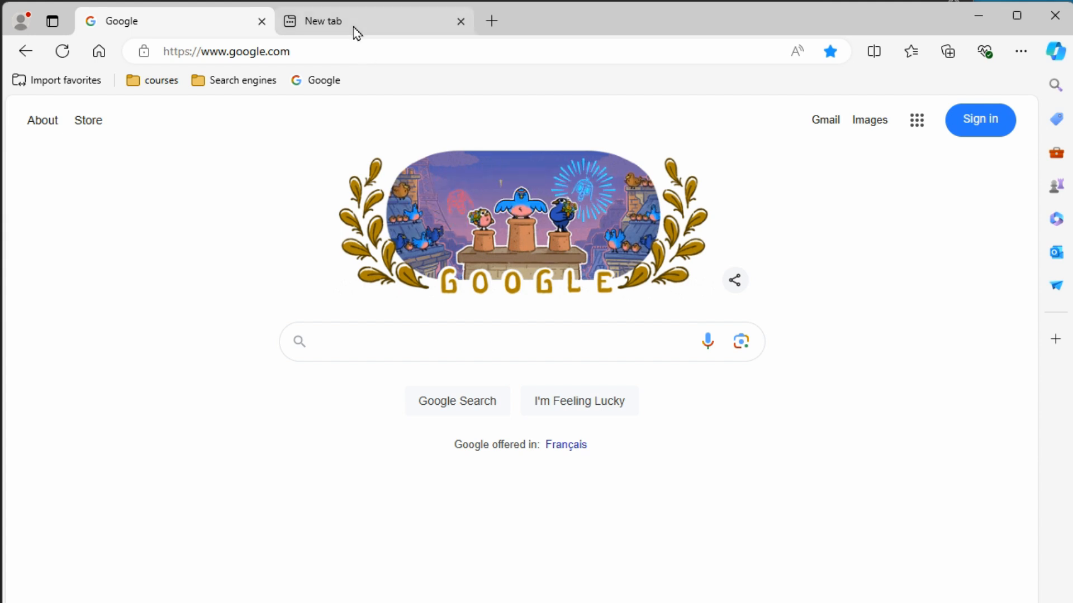
left_click(322, 20)
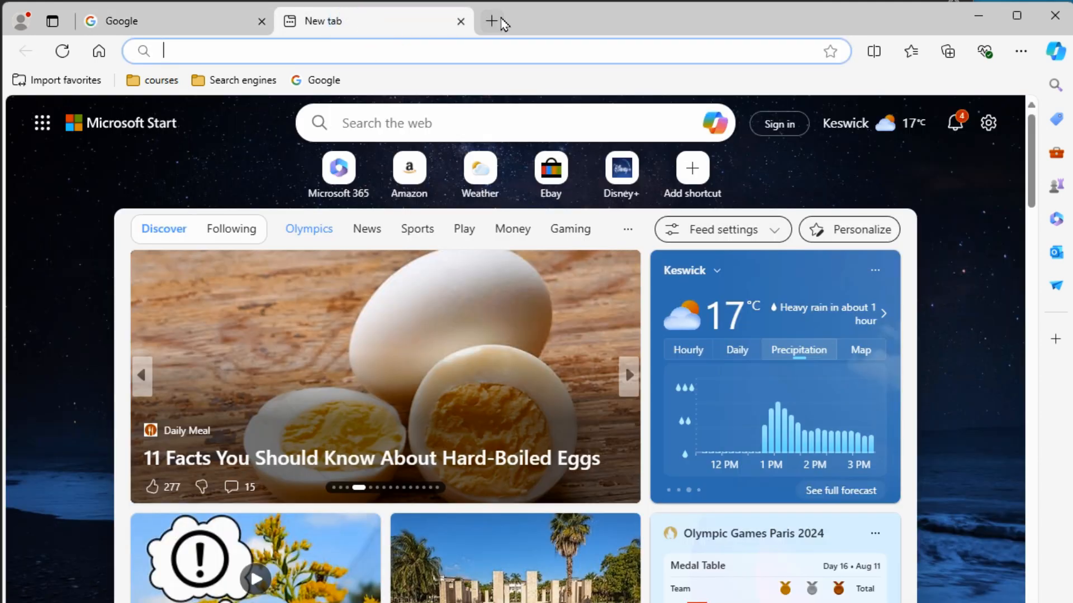
left_click(490, 21)
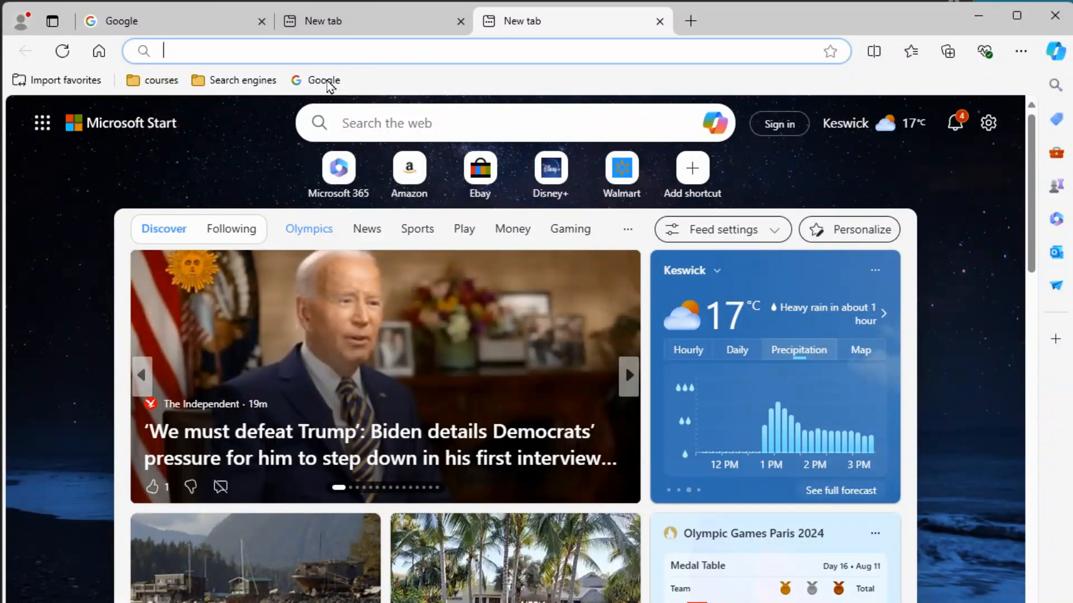
left_click(321, 80)
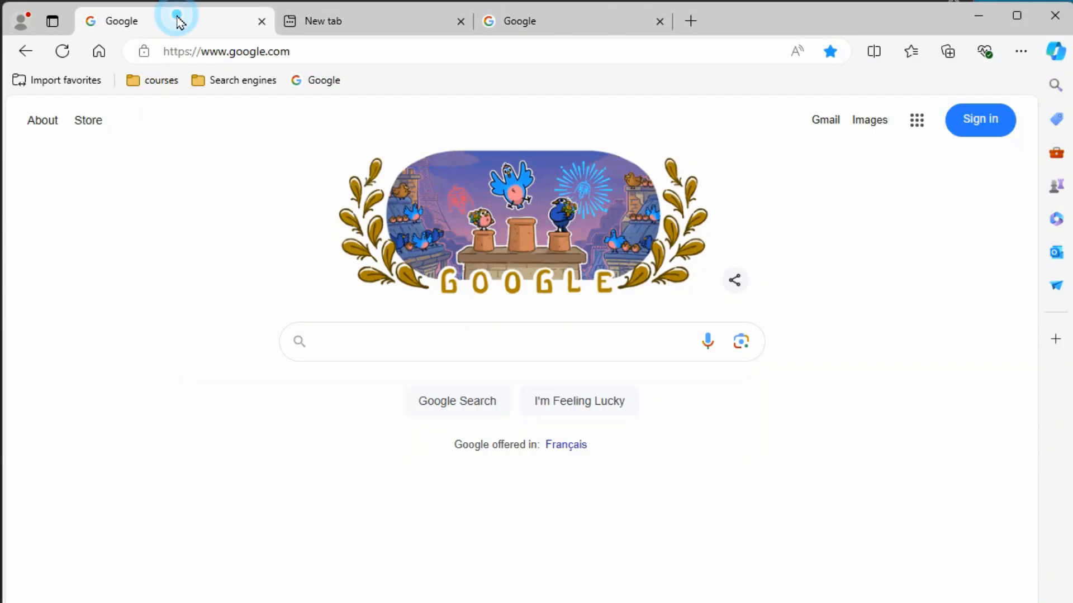
left_click(322, 21)
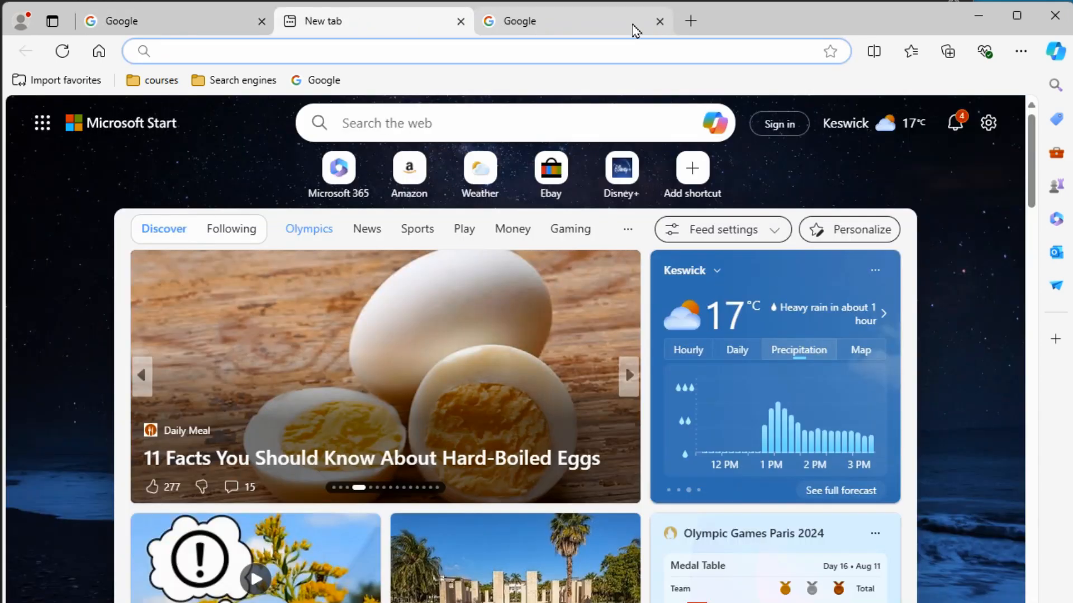
mouse_move(1054, 15)
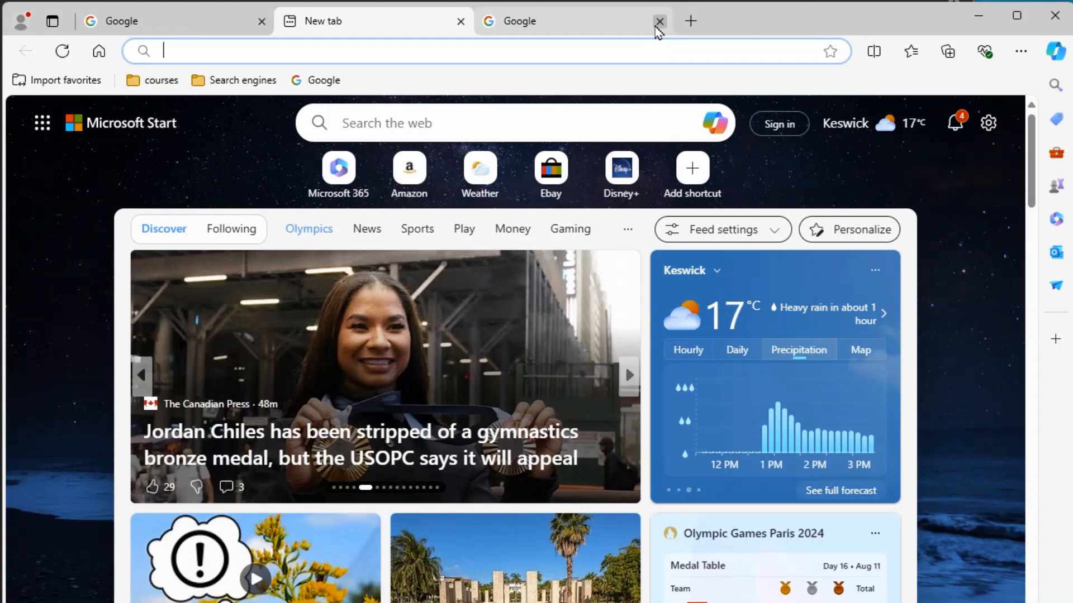
mouse_move(659, 22)
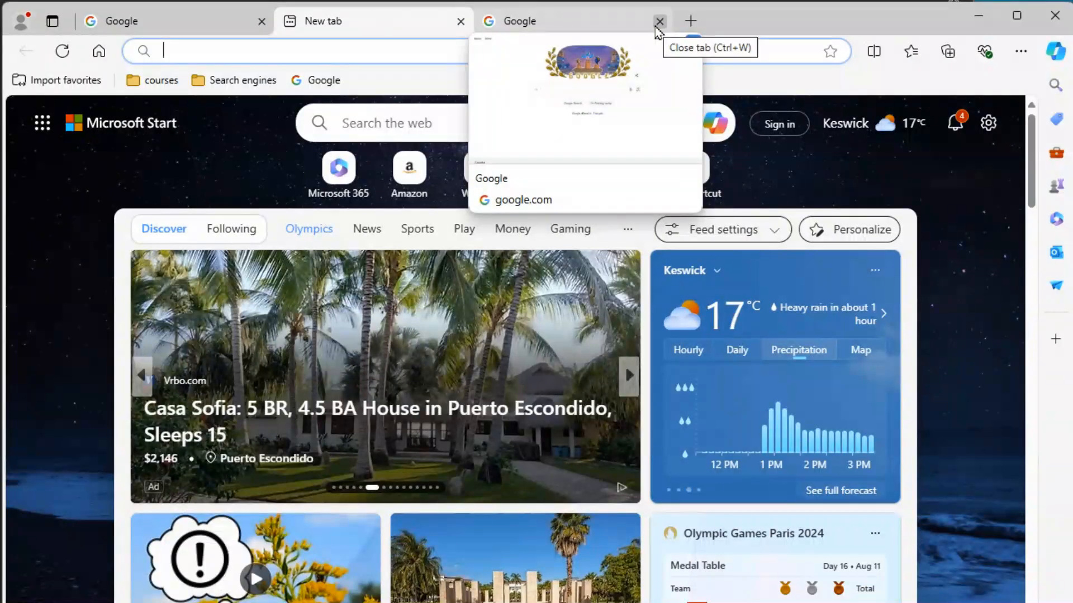
Close the duplicate Google tab, leaving one Google tab and the Microsoft Start new tab page
left_click(658, 21)
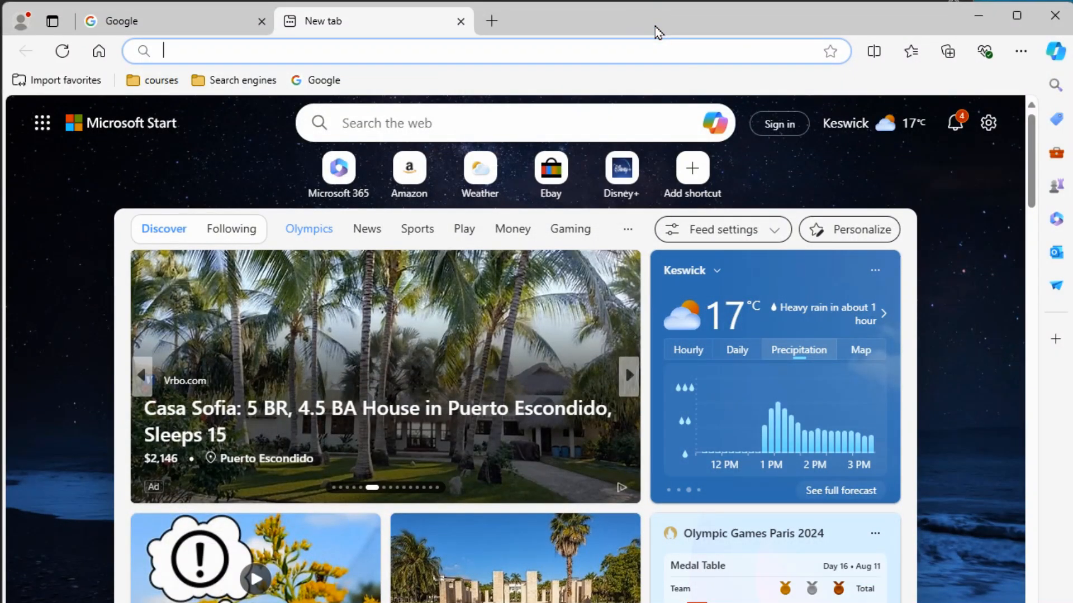
left_click(627, 375)
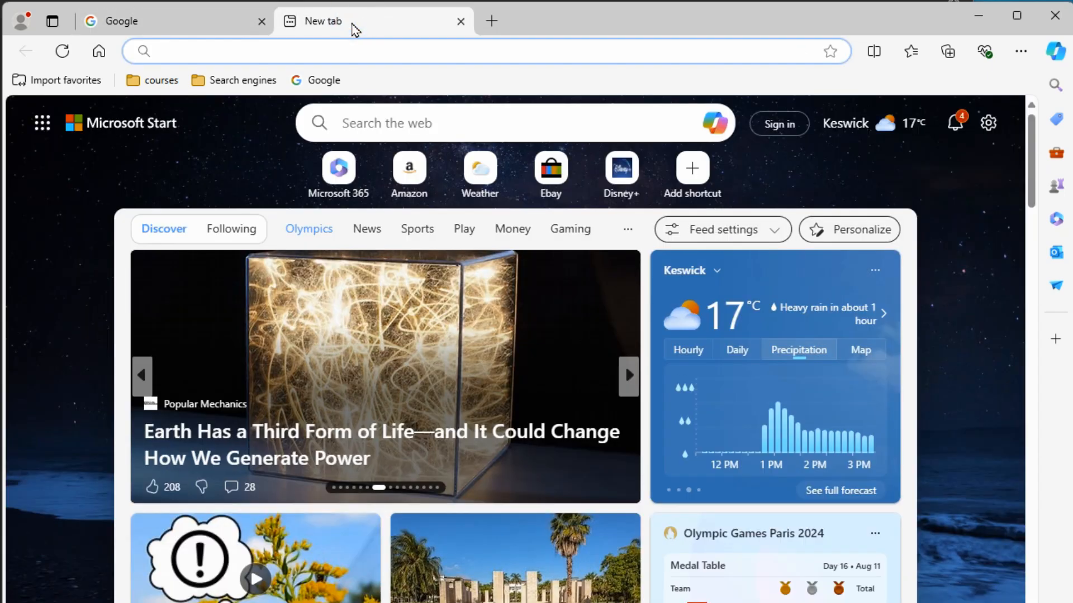
left_click(479, 52)
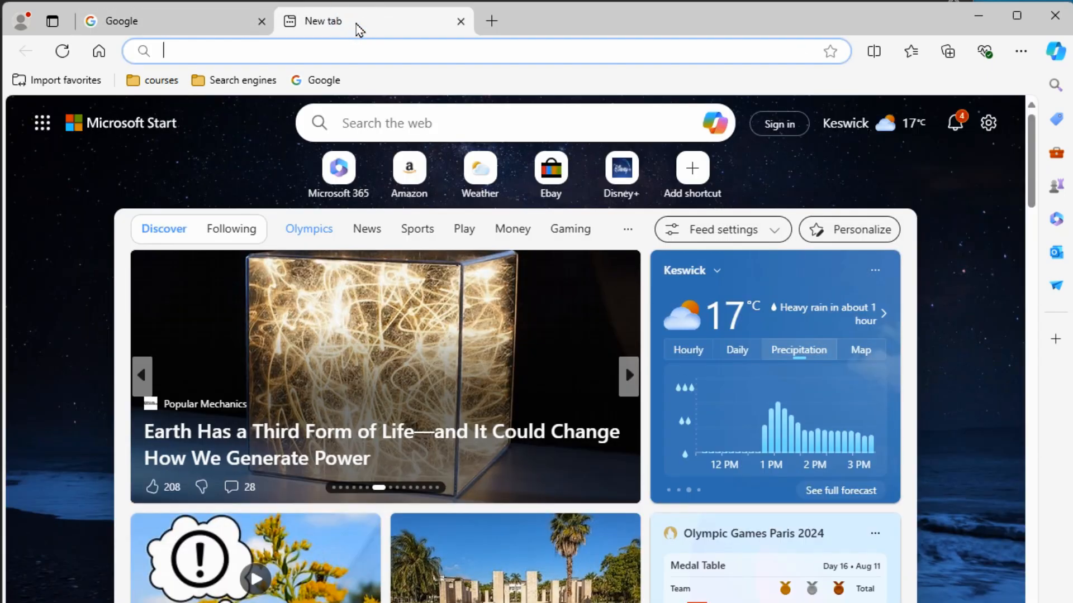
left_click(626, 375)
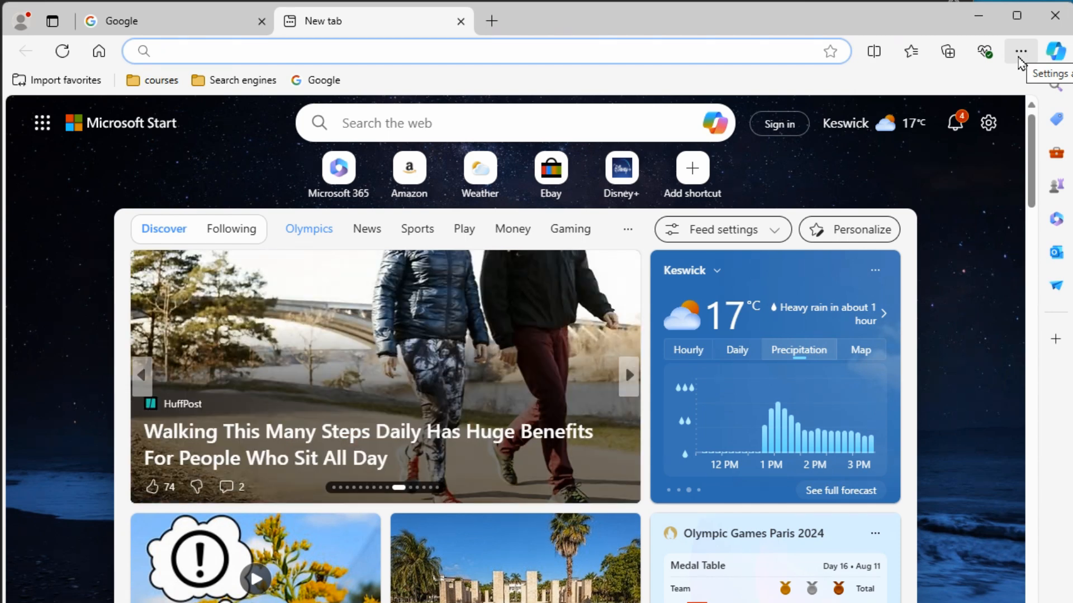
Open Edge's Settings page from the Settings and more menu
left_click(1020, 51)
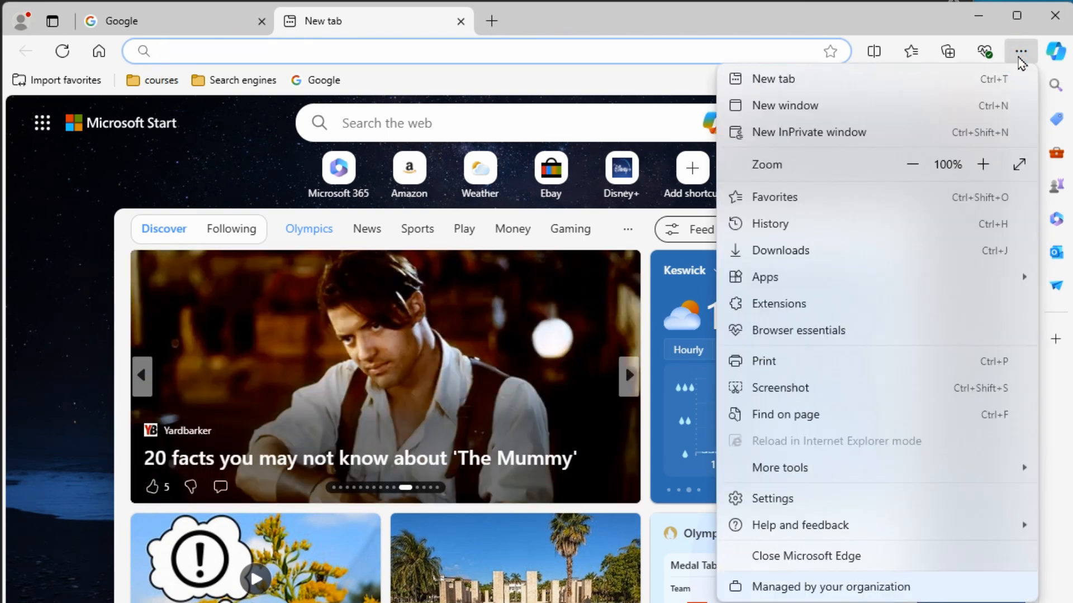
mouse_move(876, 381)
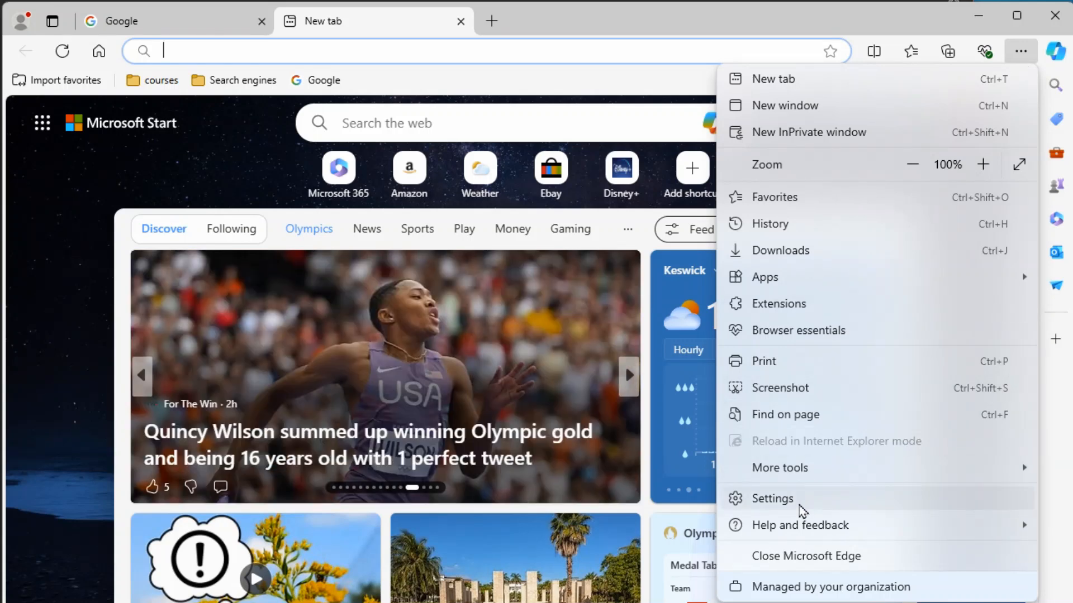
left_click(772, 498)
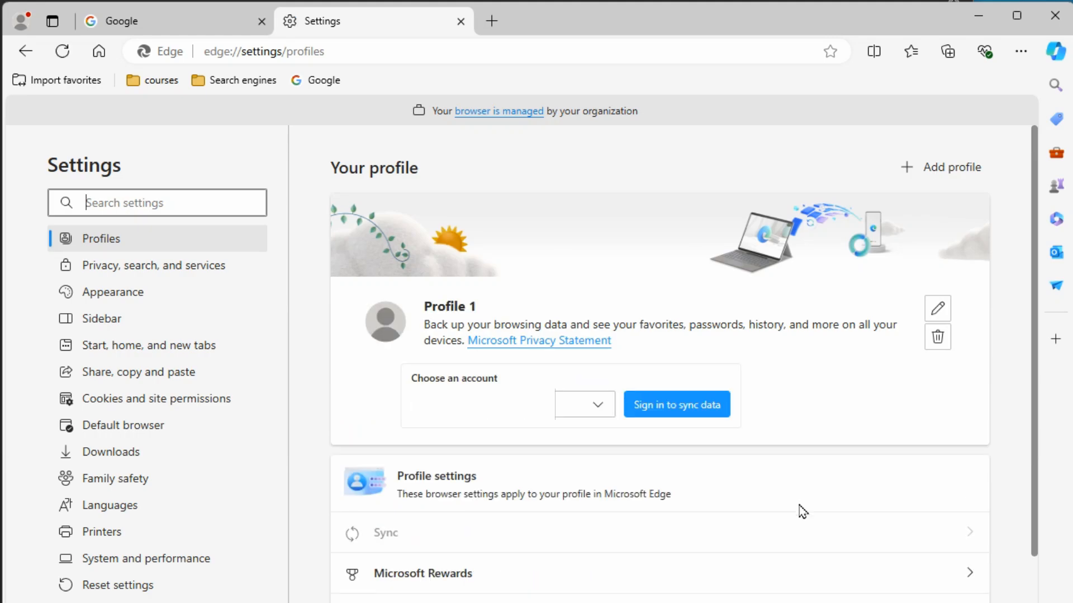
mouse_move(144, 479)
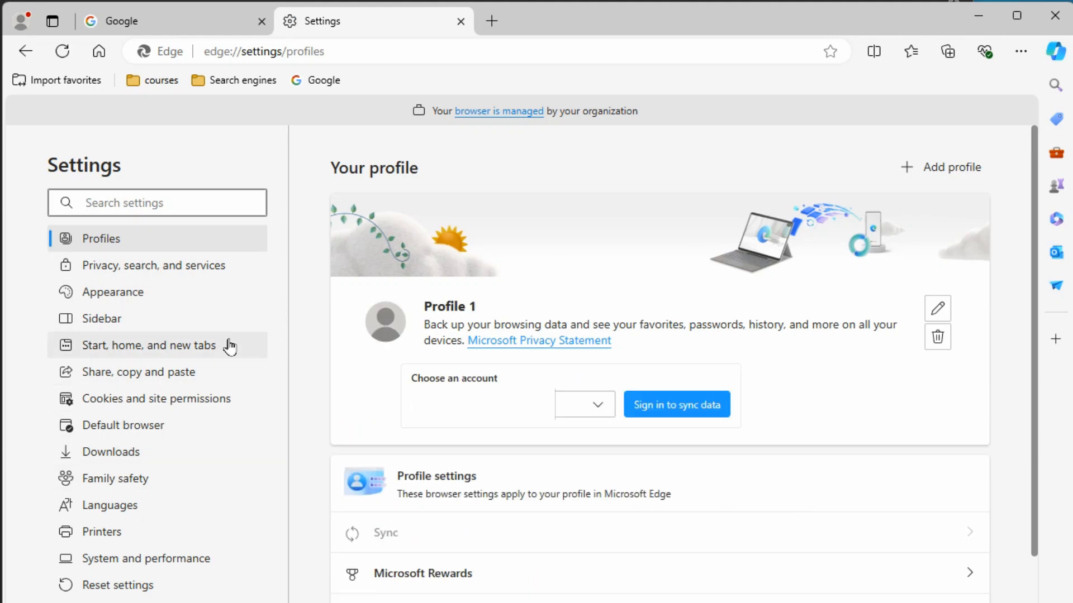
Review Privacy, search, and services and the Start, home, and new tabs startup settings (Toronto Sun)
left_click(152, 266)
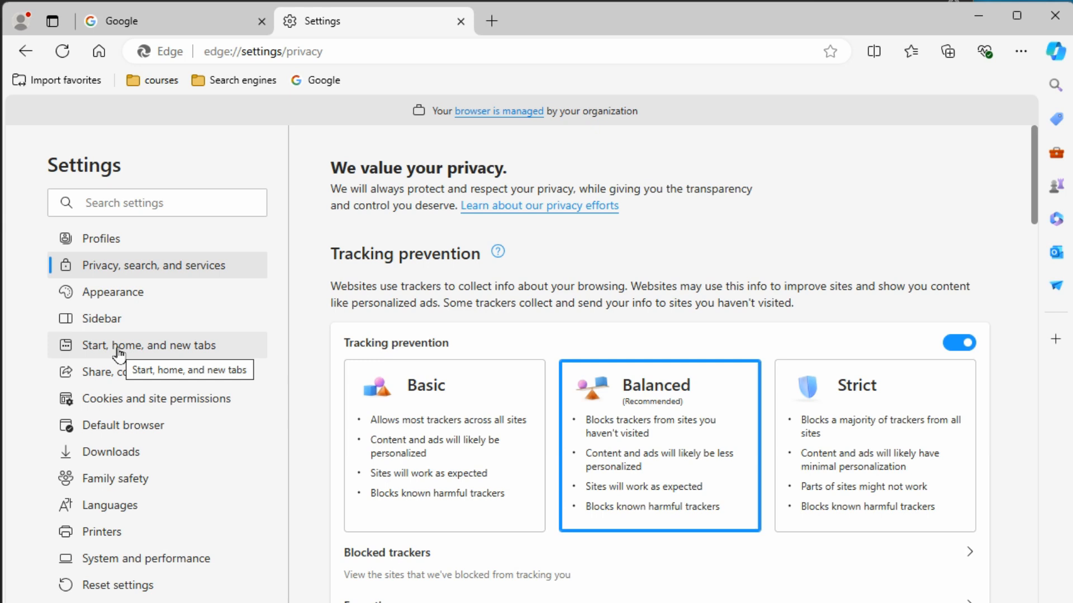
left_click(147, 346)
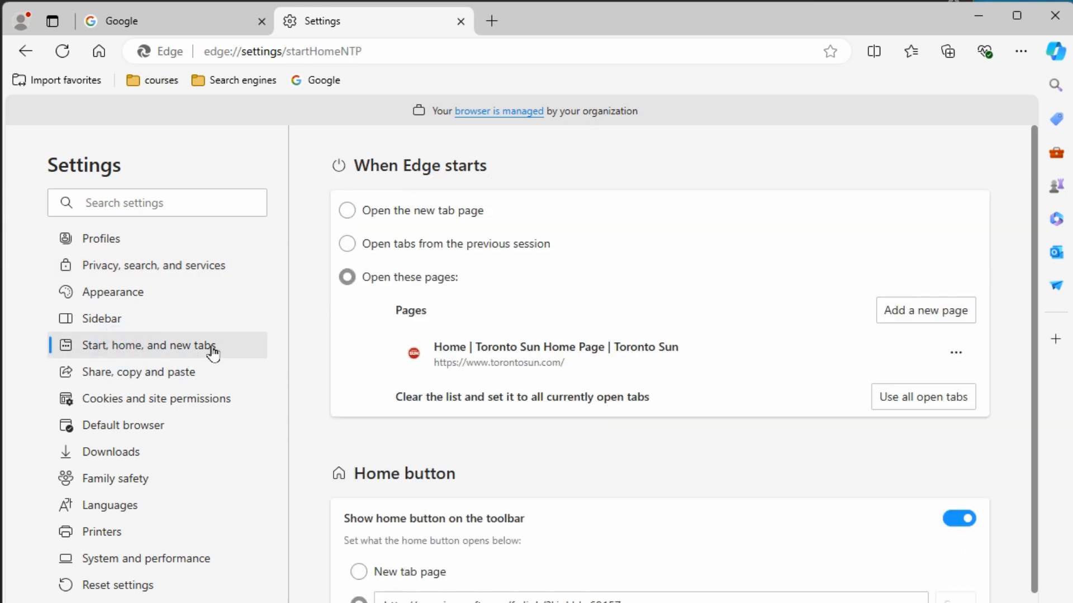
mouse_move(218, 348)
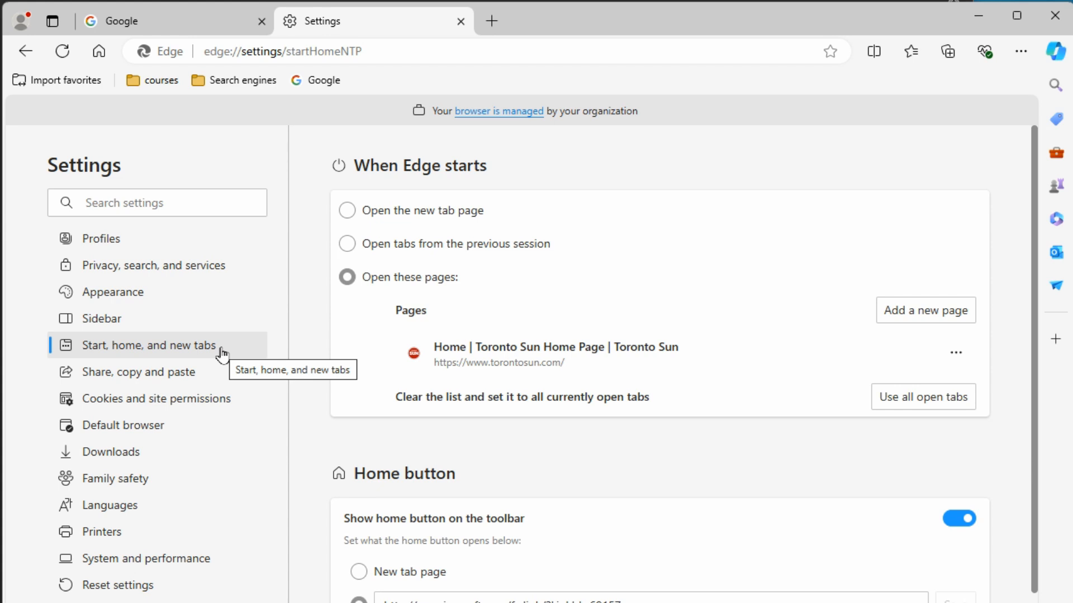
mouse_move(213, 355)
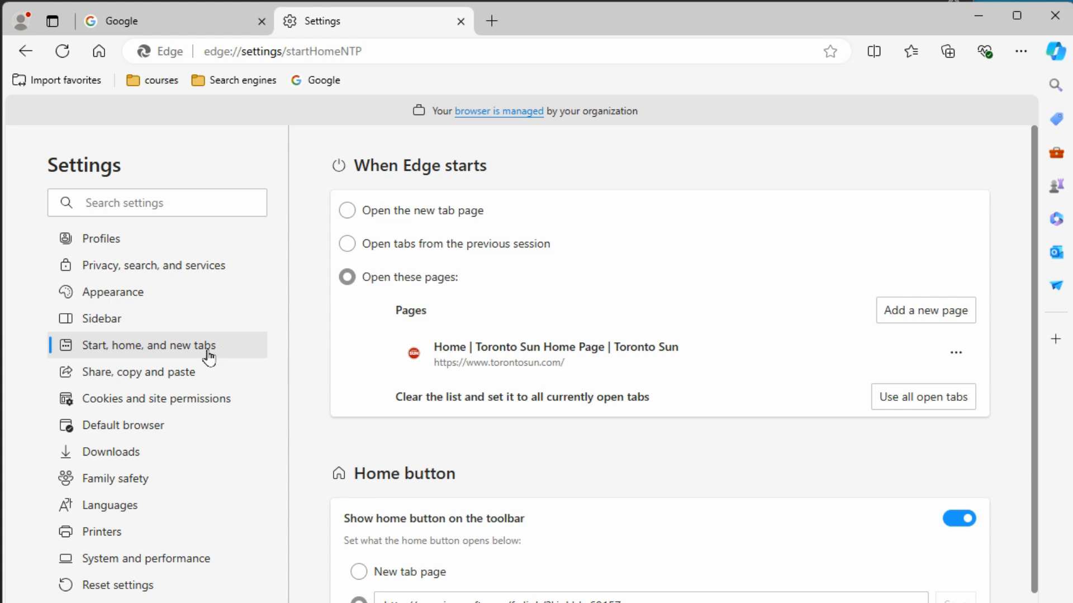
mouse_move(205, 270)
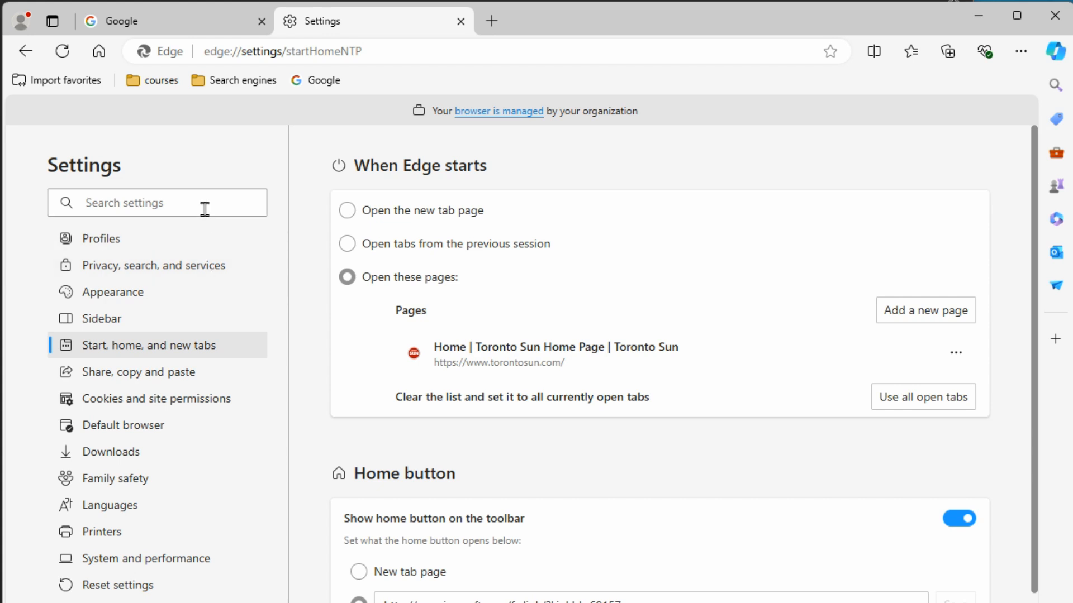
mouse_move(261, 206)
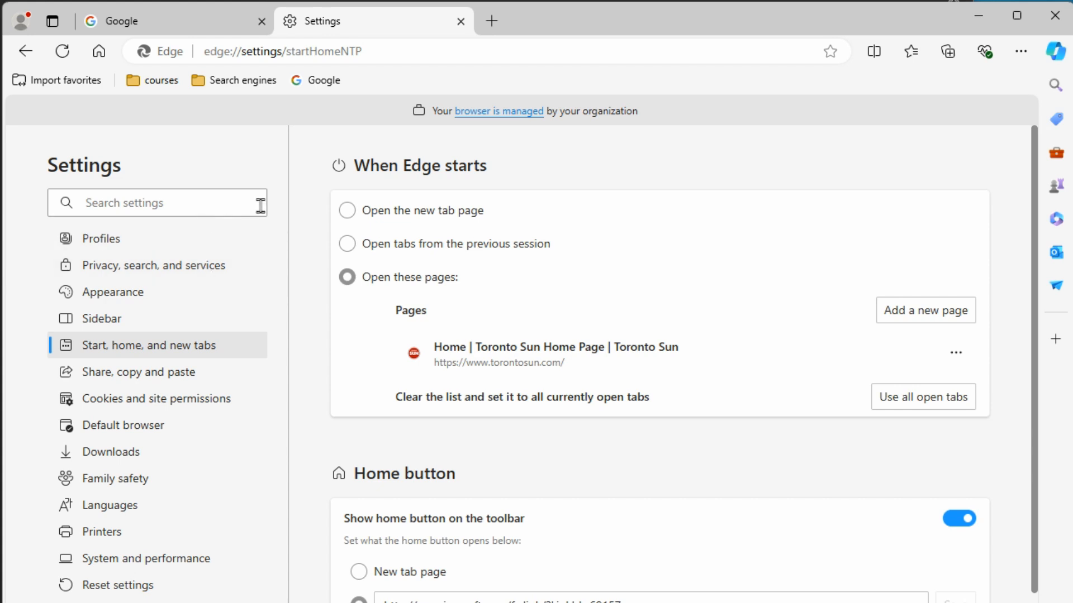
mouse_move(203, 205)
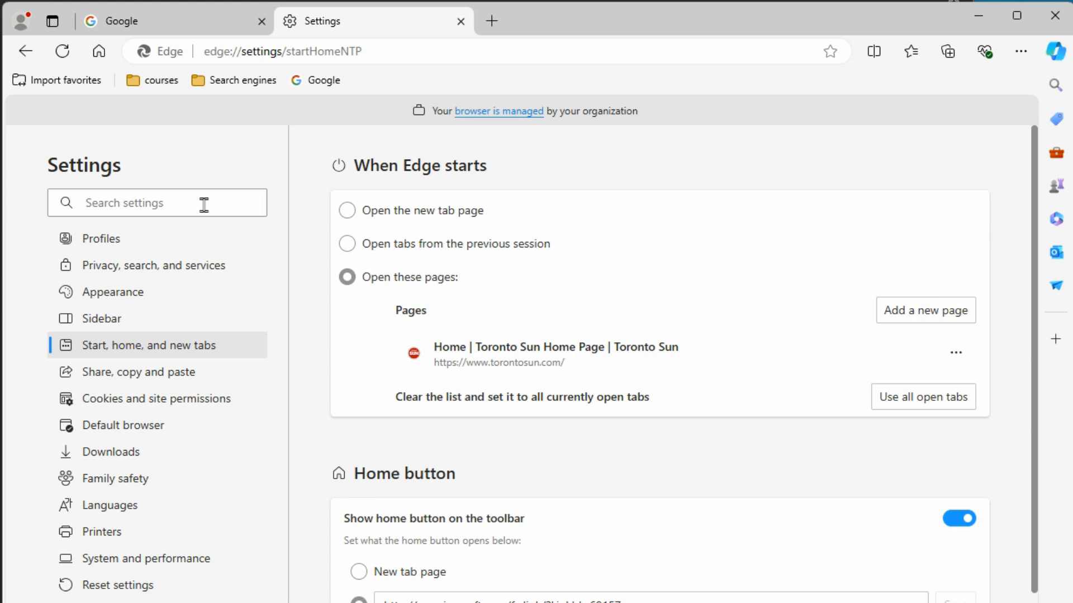
left_click(136, 203)
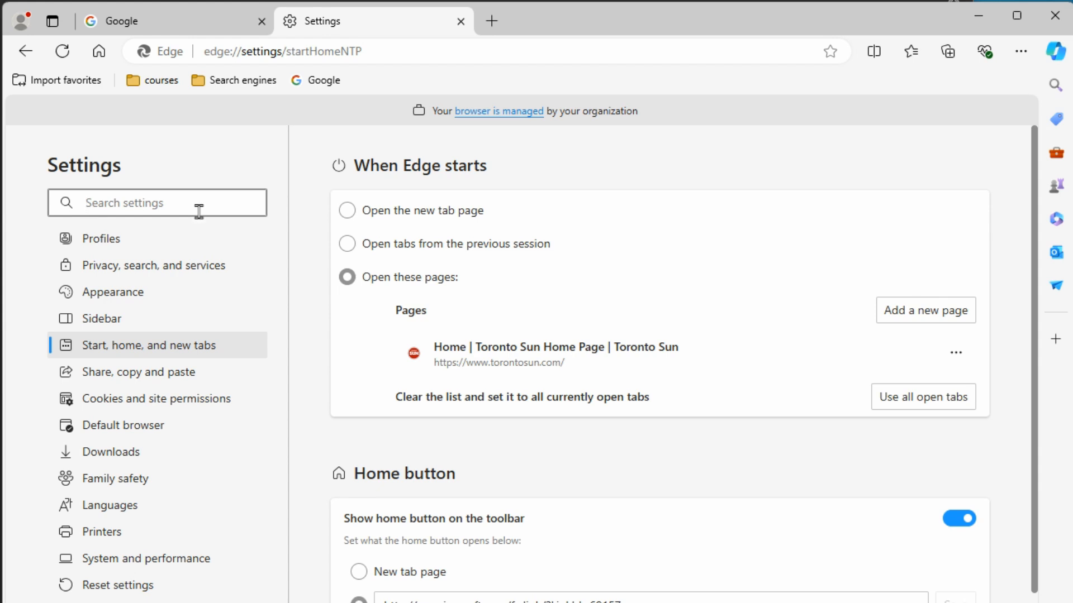
mouse_move(308, 135)
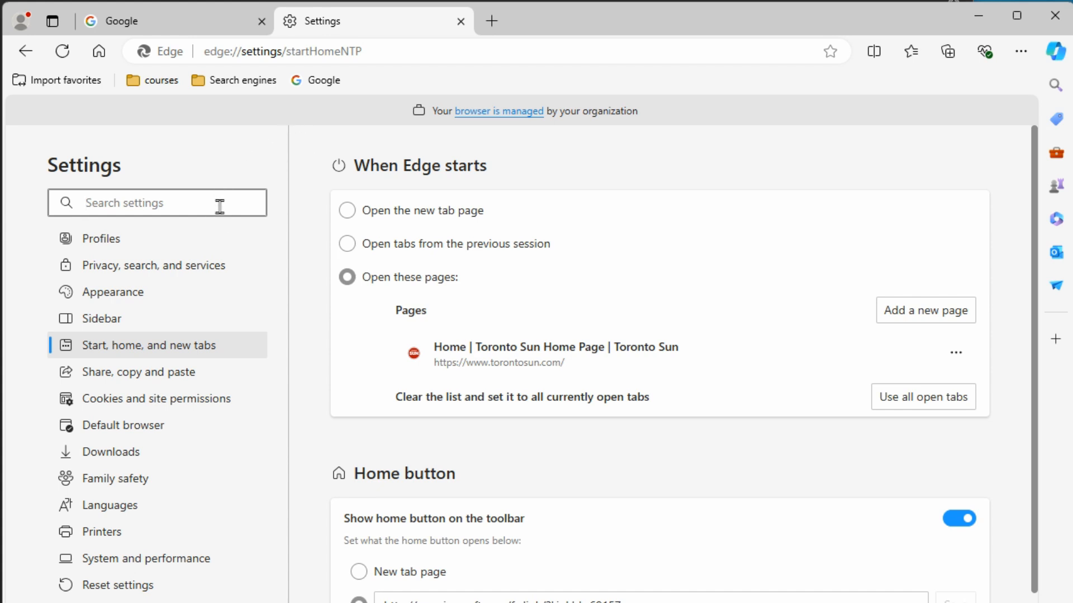
mouse_move(347, 244)
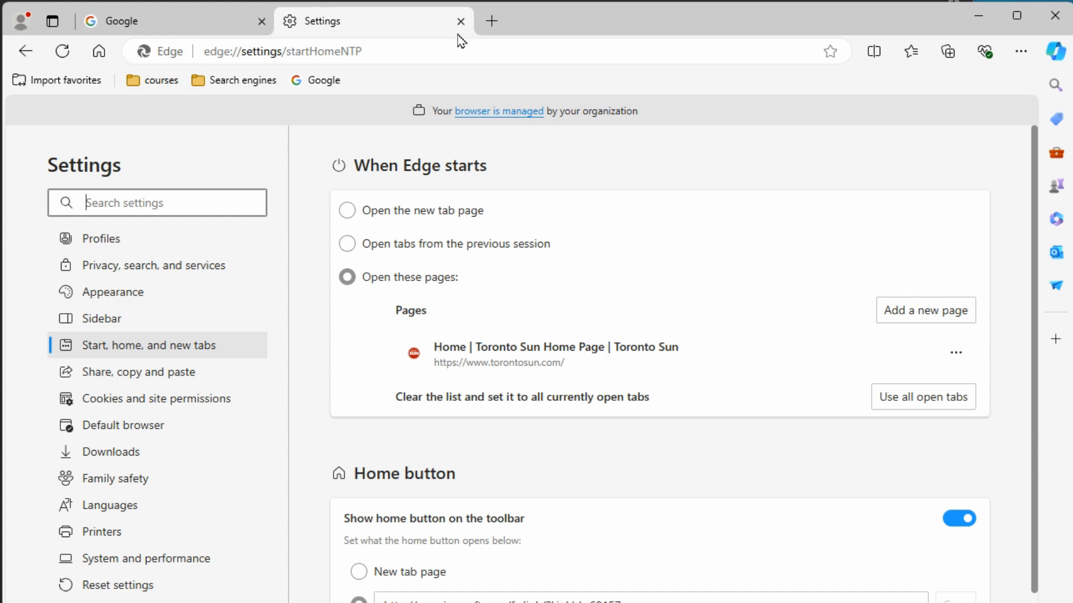
left_click(461, 21)
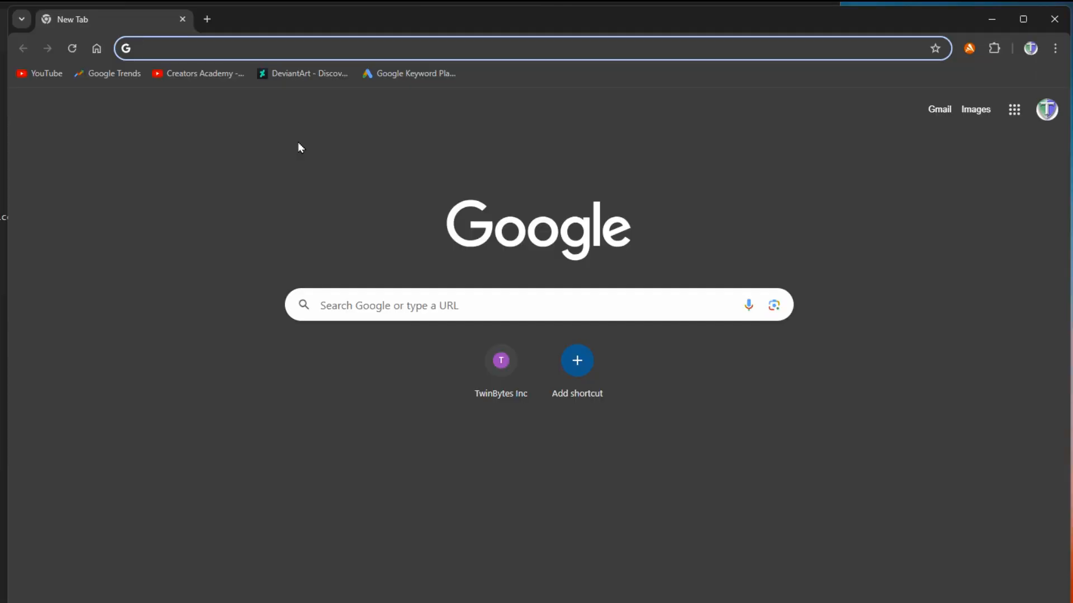
mouse_move(47, 74)
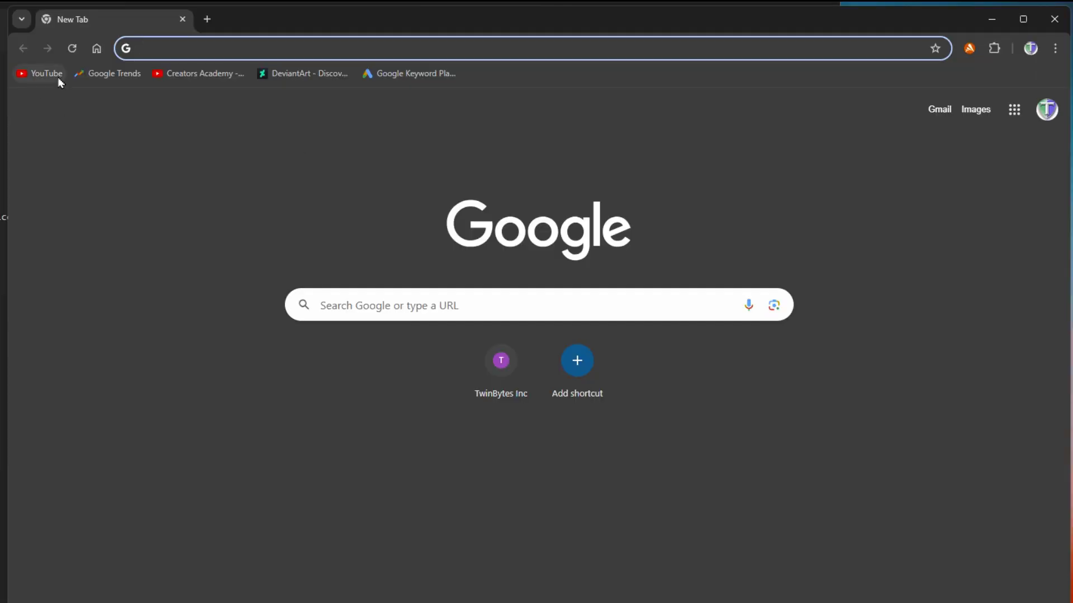
mouse_move(131, 137)
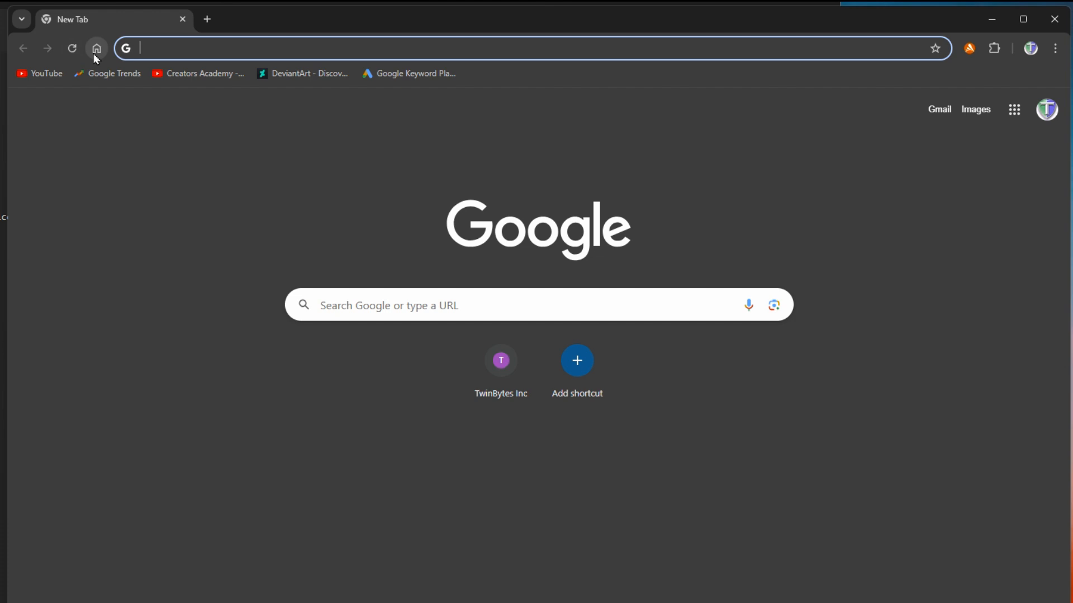
mouse_move(934, 48)
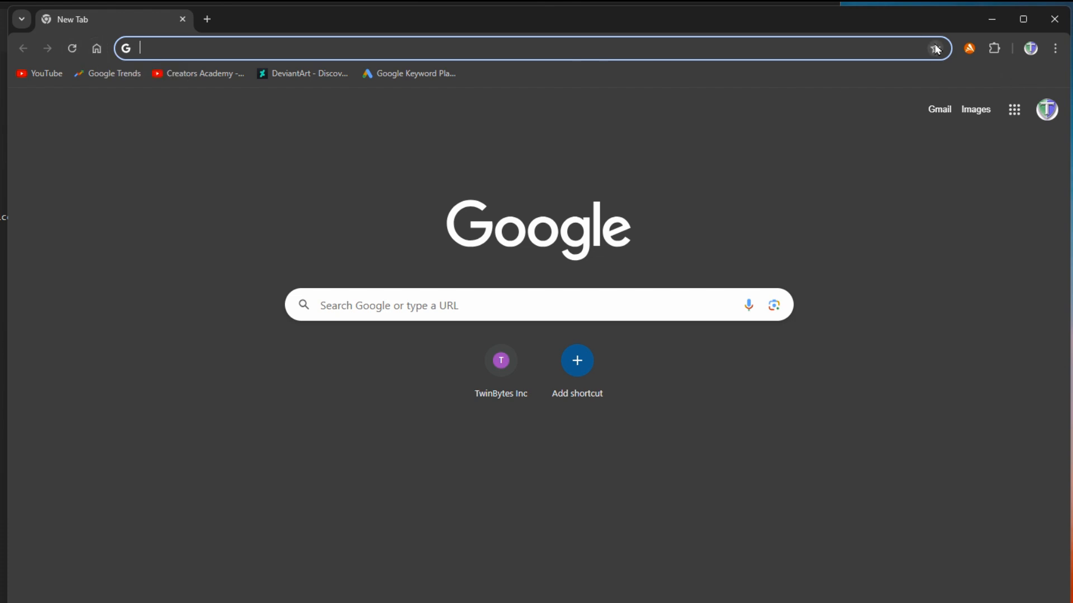
Bookmark Chrome's New Tab page, check its folder choices, then remove the bookmark
left_click(934, 48)
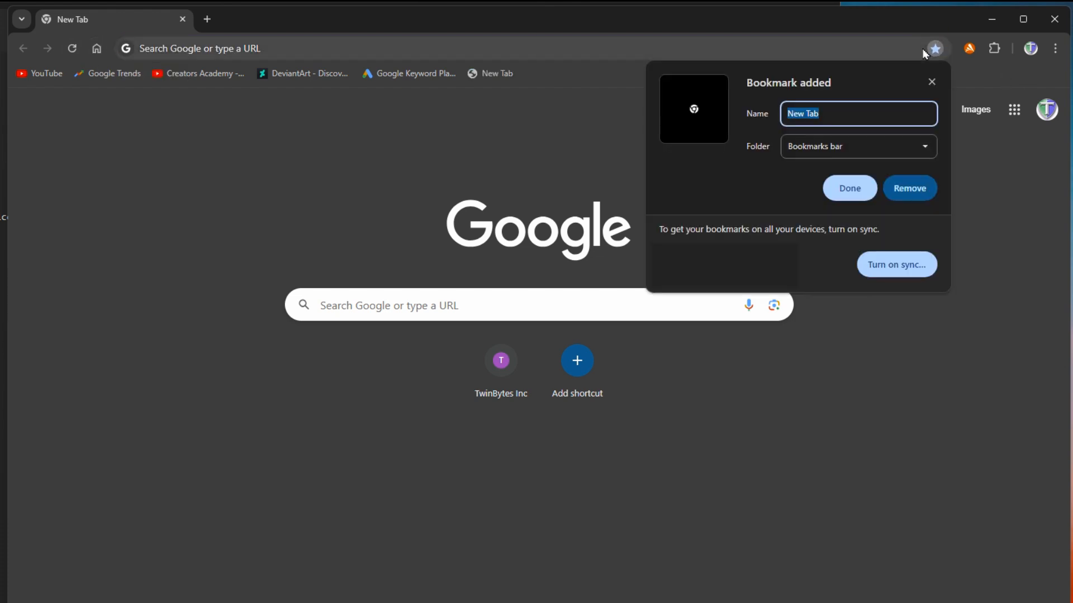
mouse_move(739, 104)
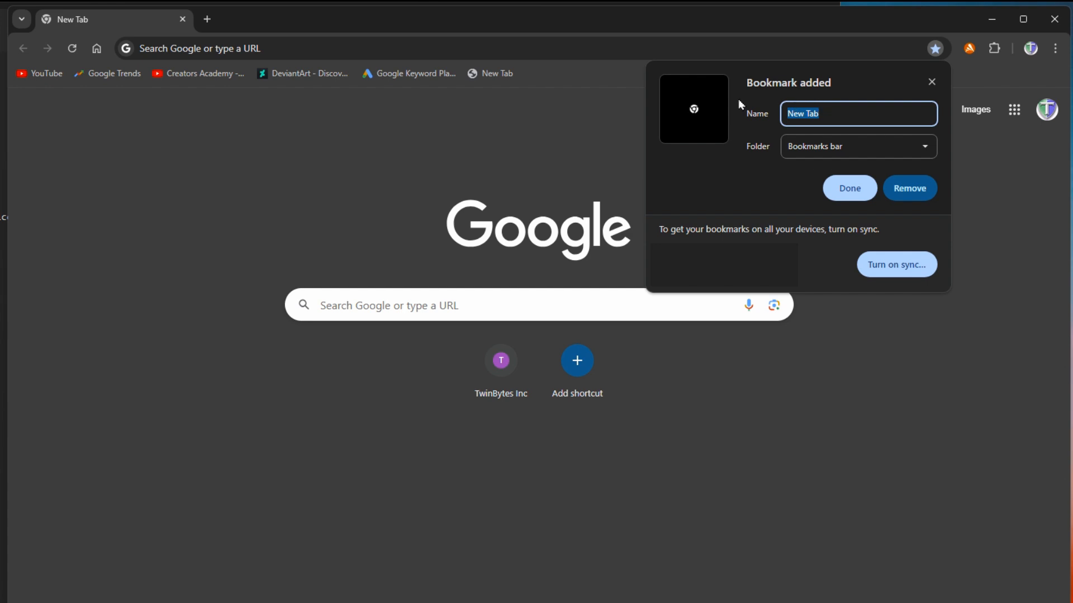
mouse_move(819, 134)
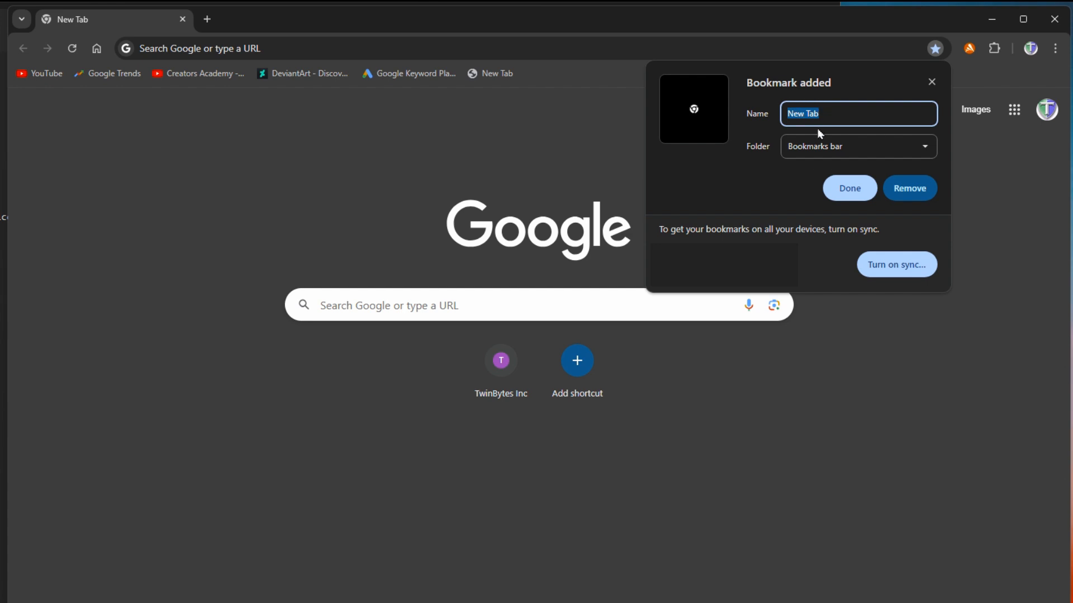
left_click(857, 146)
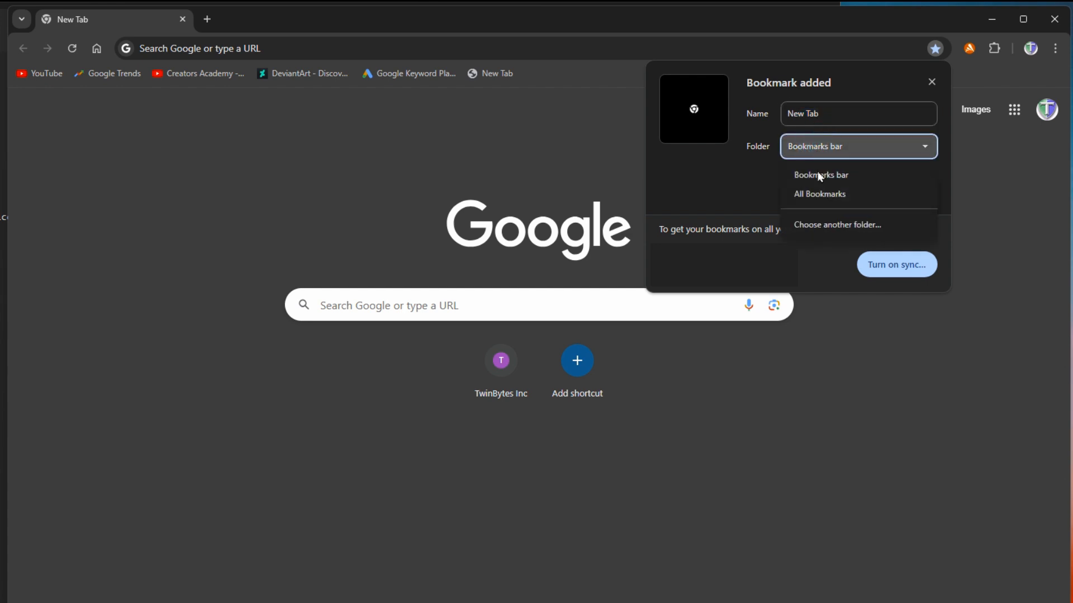
mouse_move(818, 193)
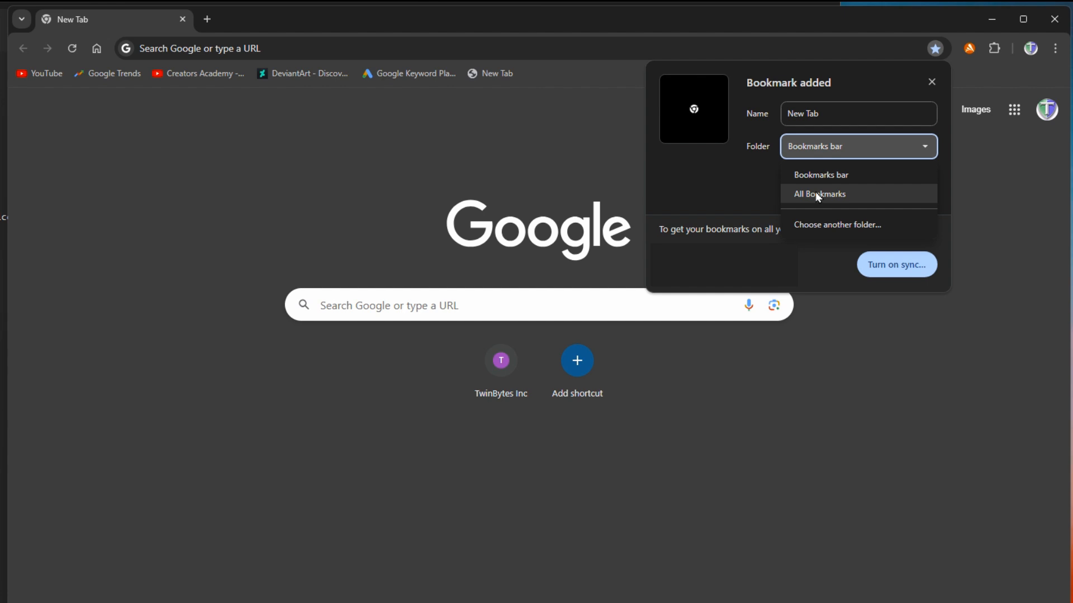
mouse_move(714, 164)
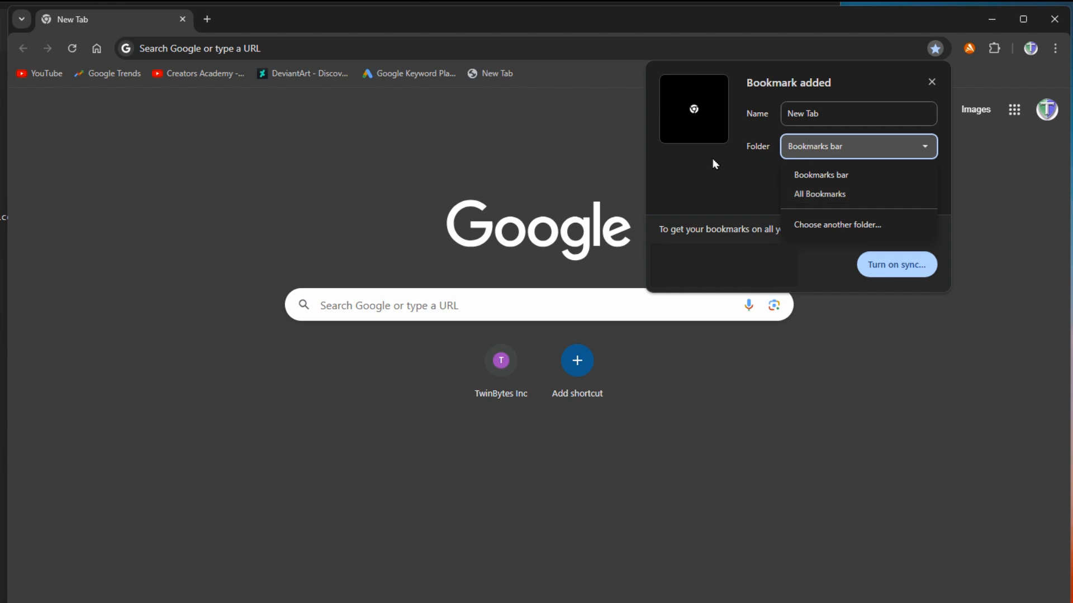
left_click(819, 174)
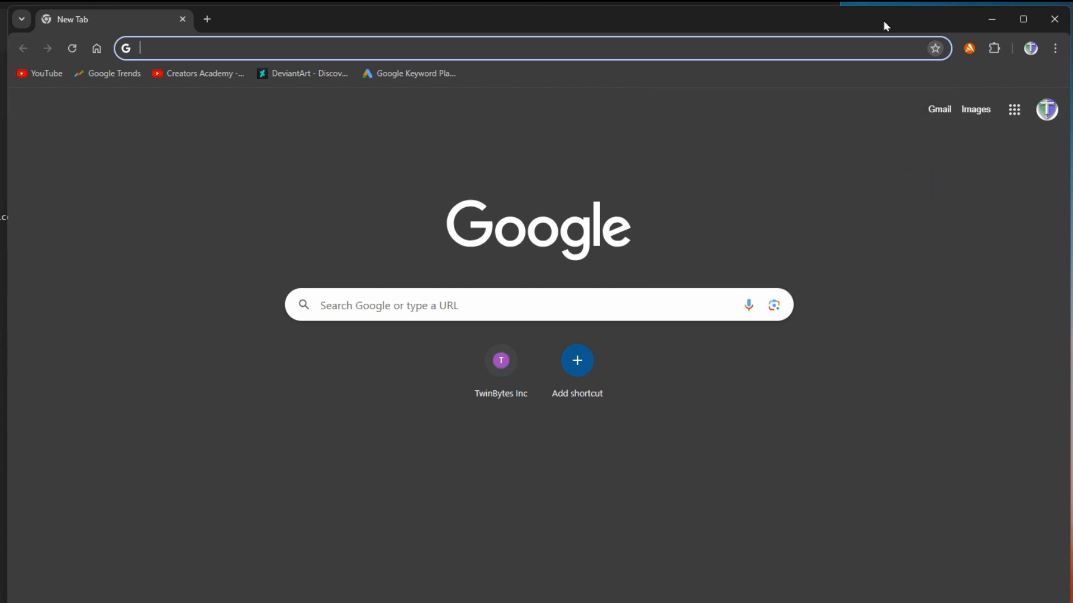
mouse_move(911, 41)
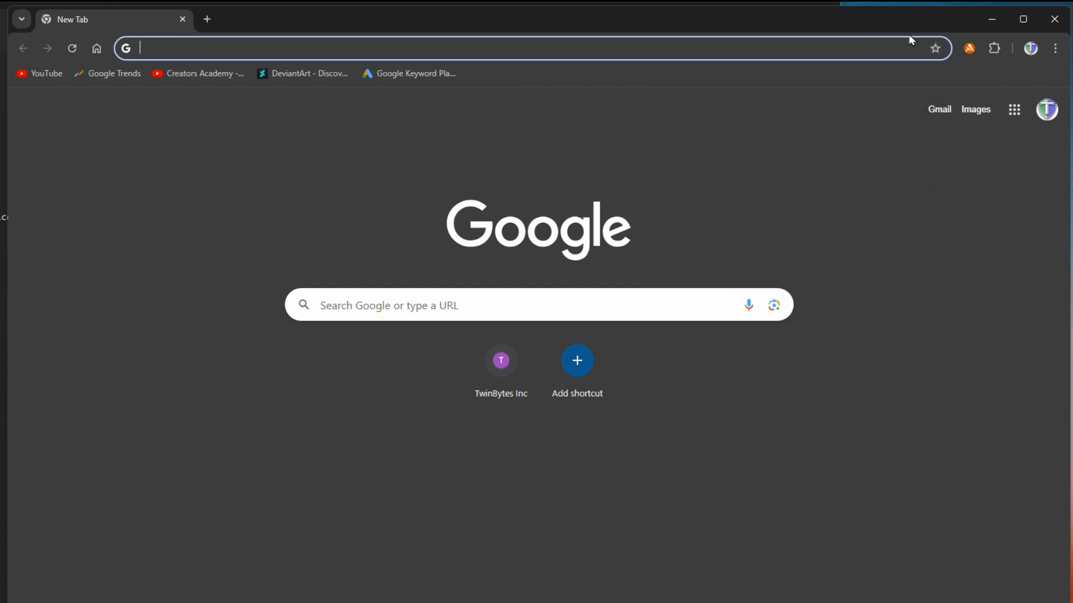
Open Chrome's Settings page showing the You and Google section
left_click(1056, 48)
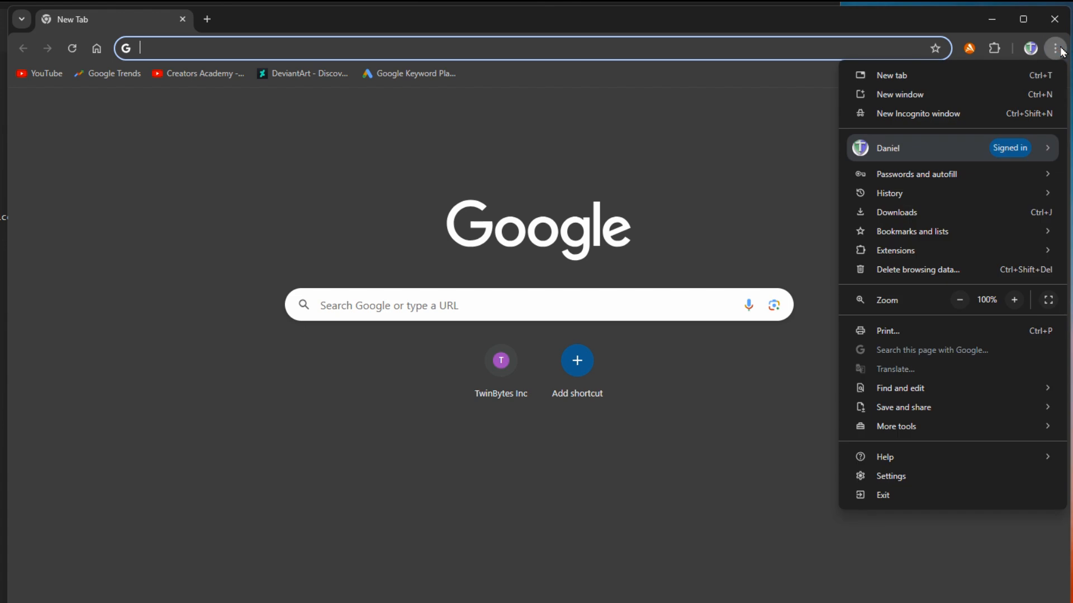
mouse_move(889, 494)
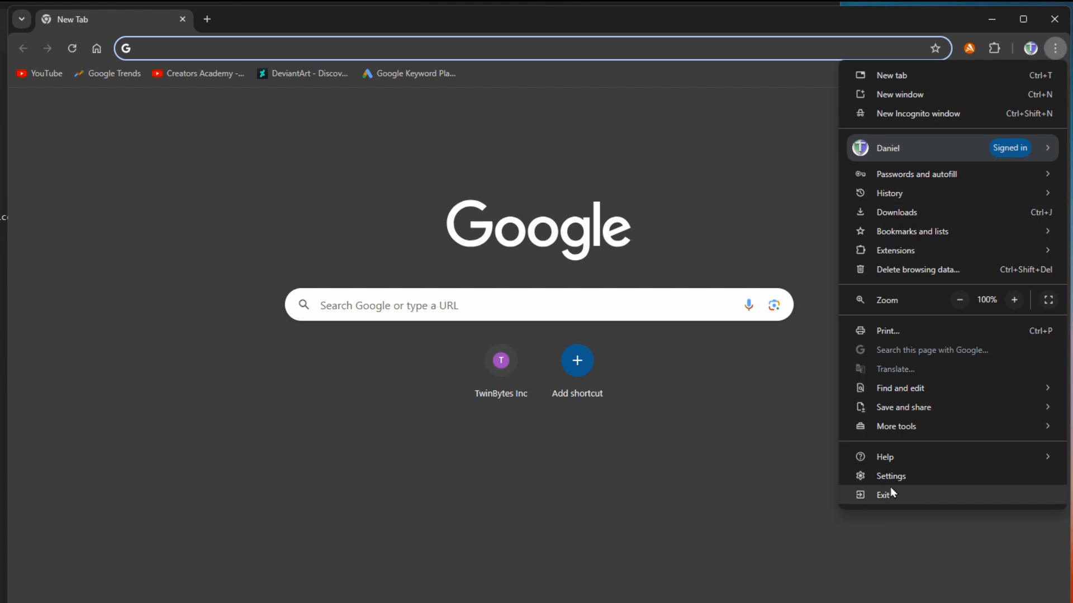
left_click(890, 476)
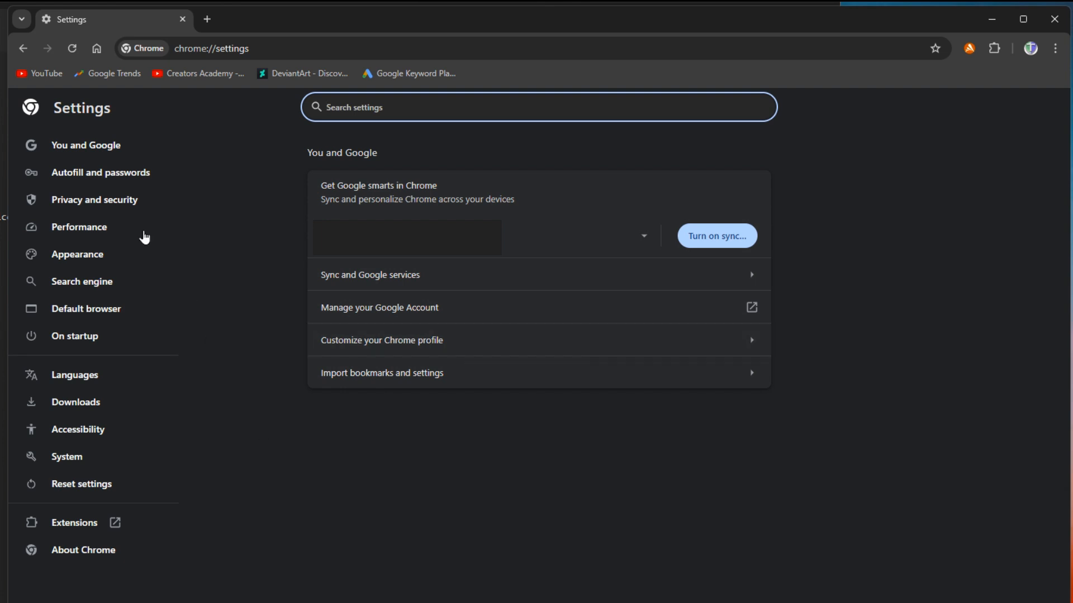
mouse_move(174, 169)
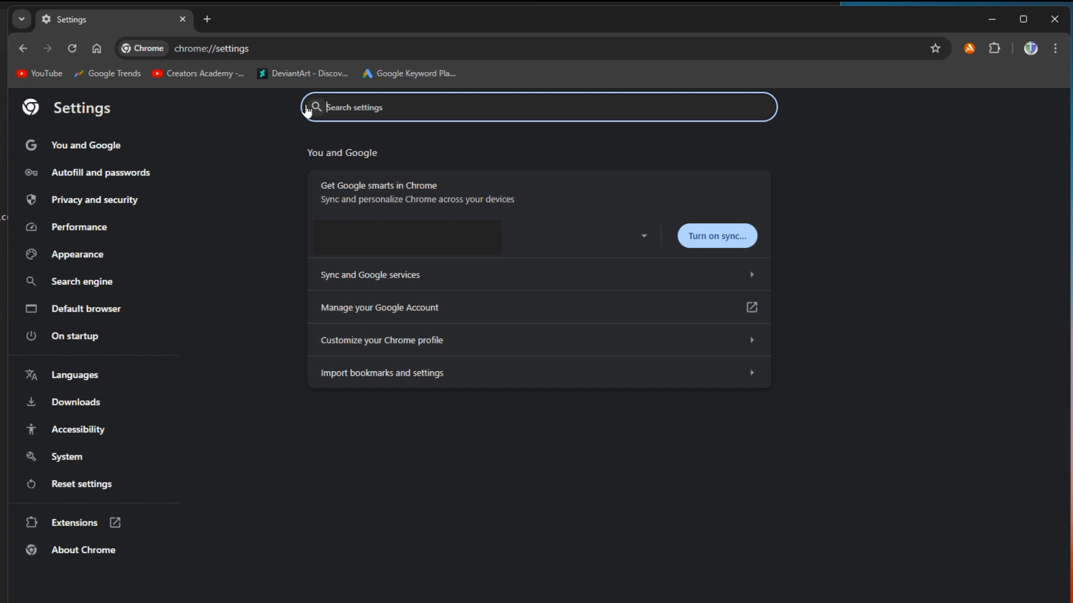
mouse_move(292, 114)
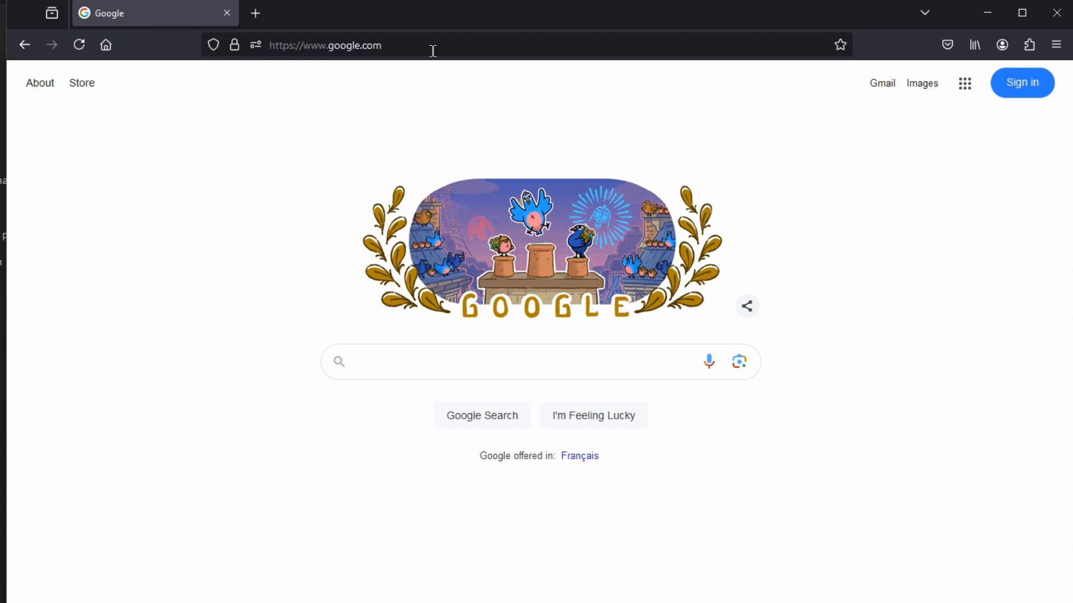
mouse_move(839, 45)
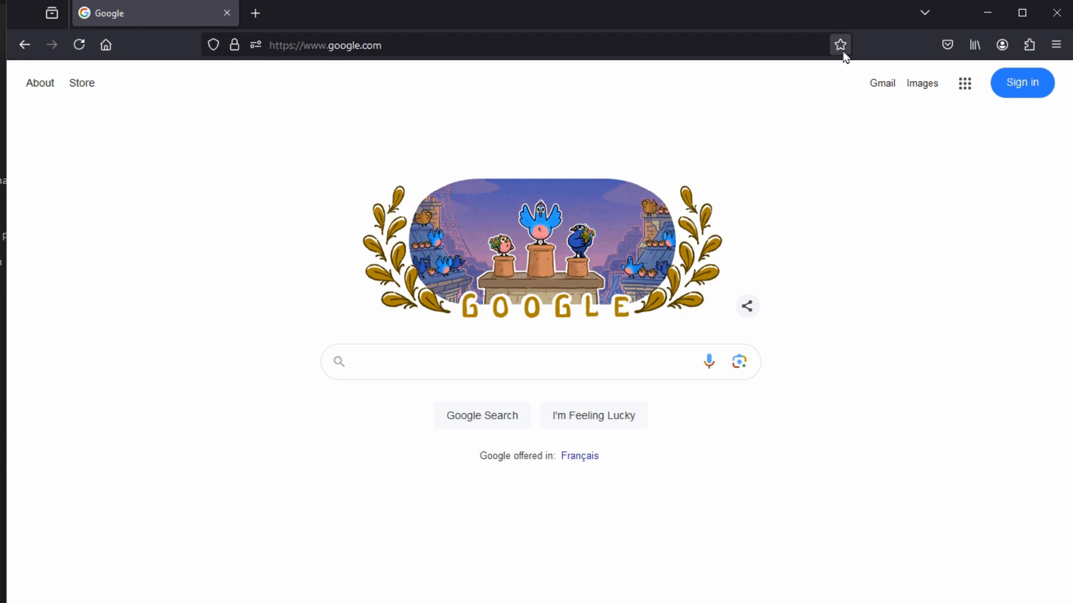
left_click(840, 44)
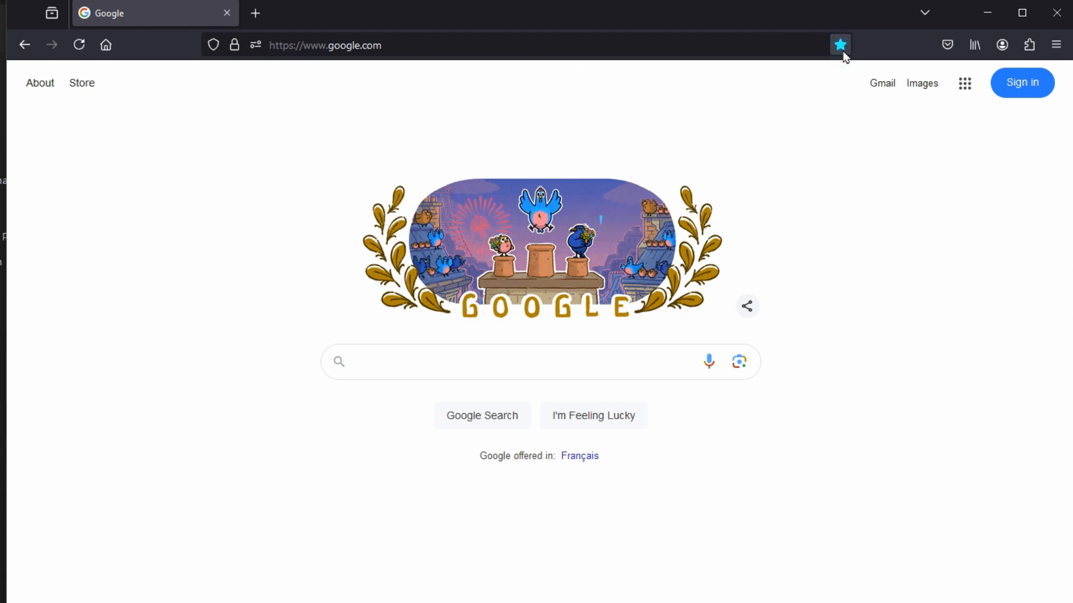
left_click(839, 45)
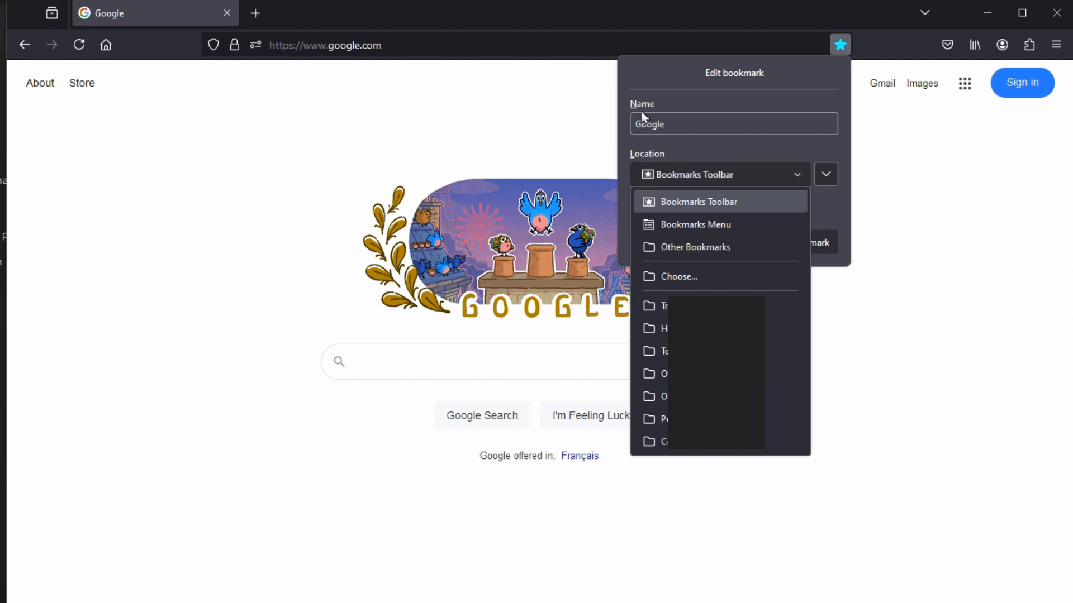
left_click(700, 201)
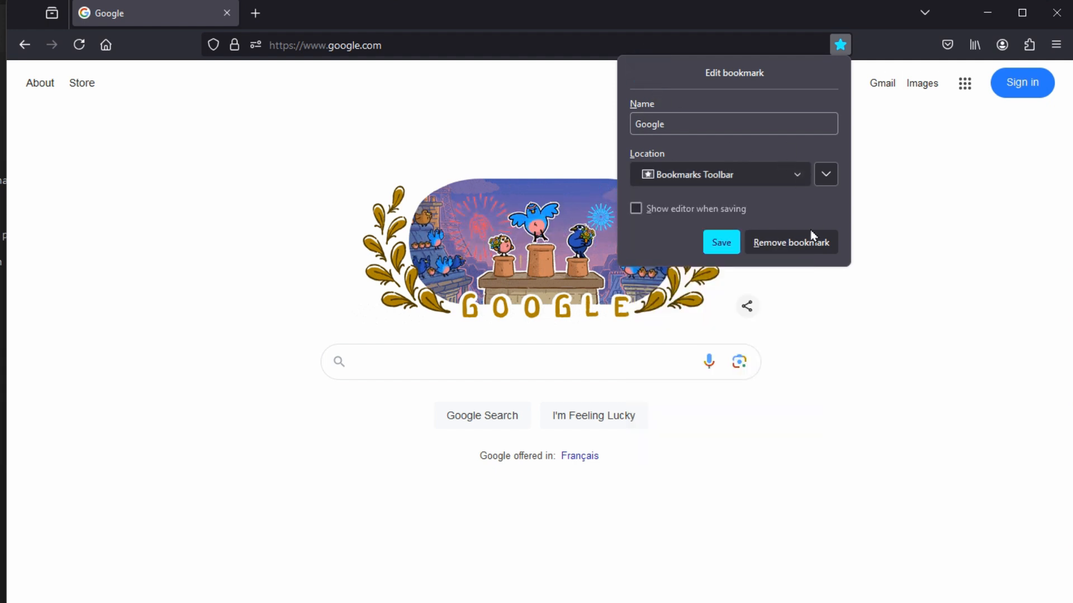
left_click(790, 242)
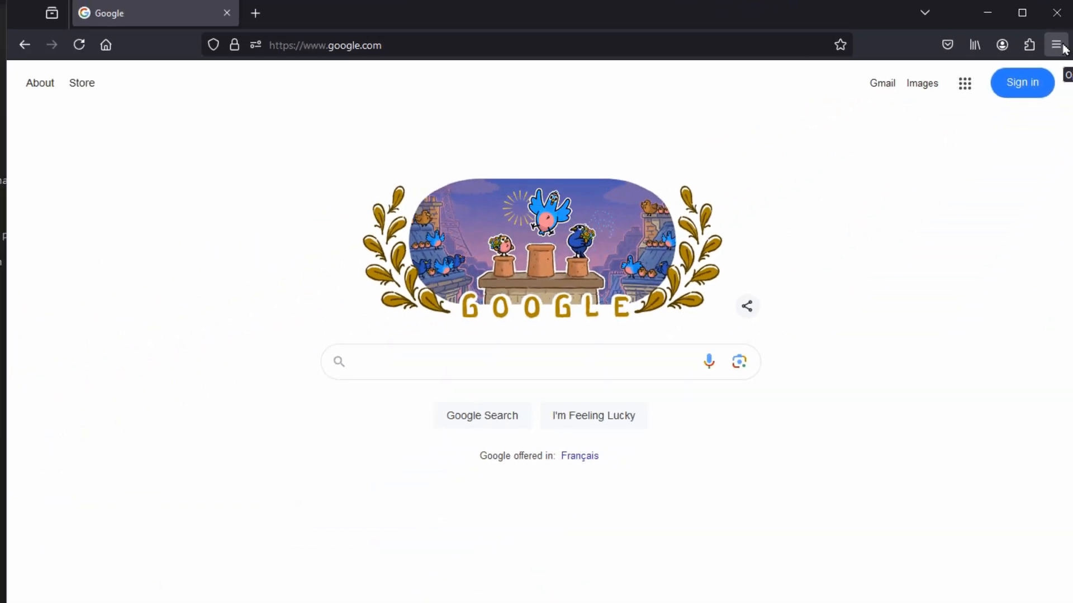
Open Firefox's Settings showing the General preferences in a new tab
left_click(1056, 45)
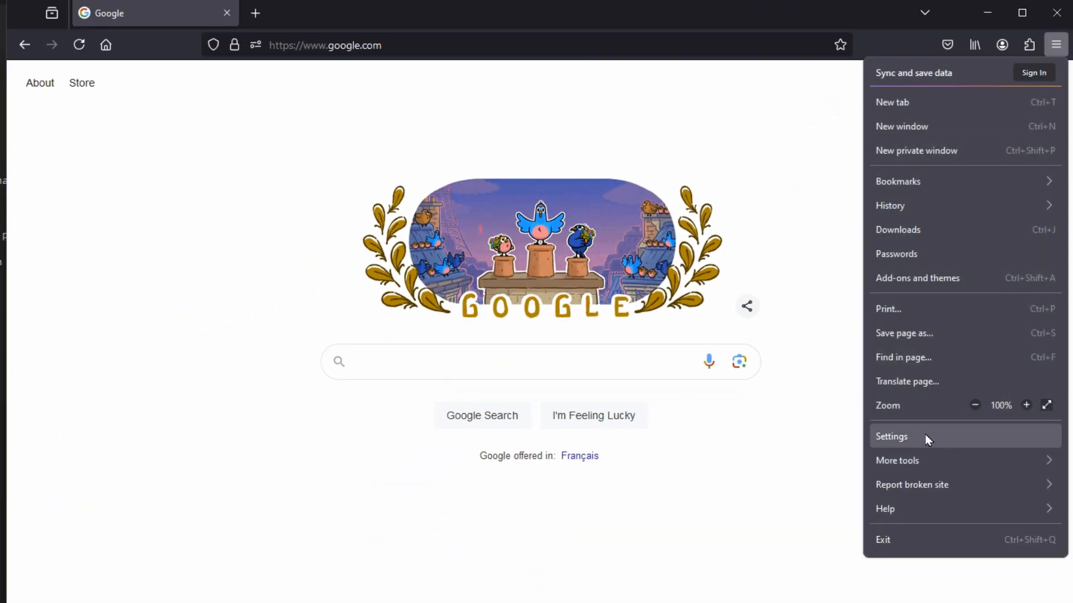
left_click(892, 437)
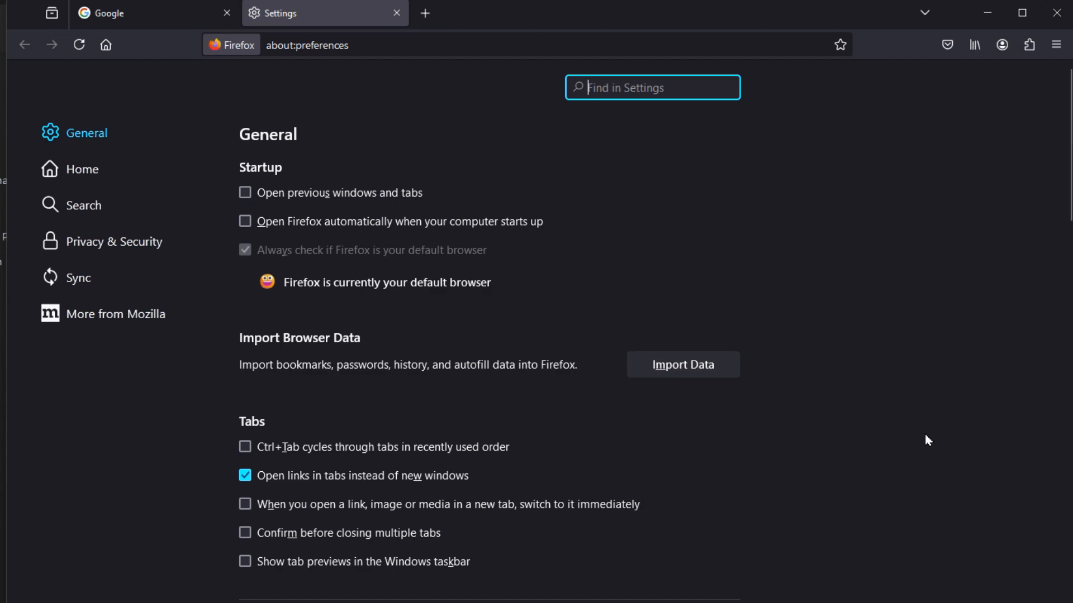
mouse_move(81, 169)
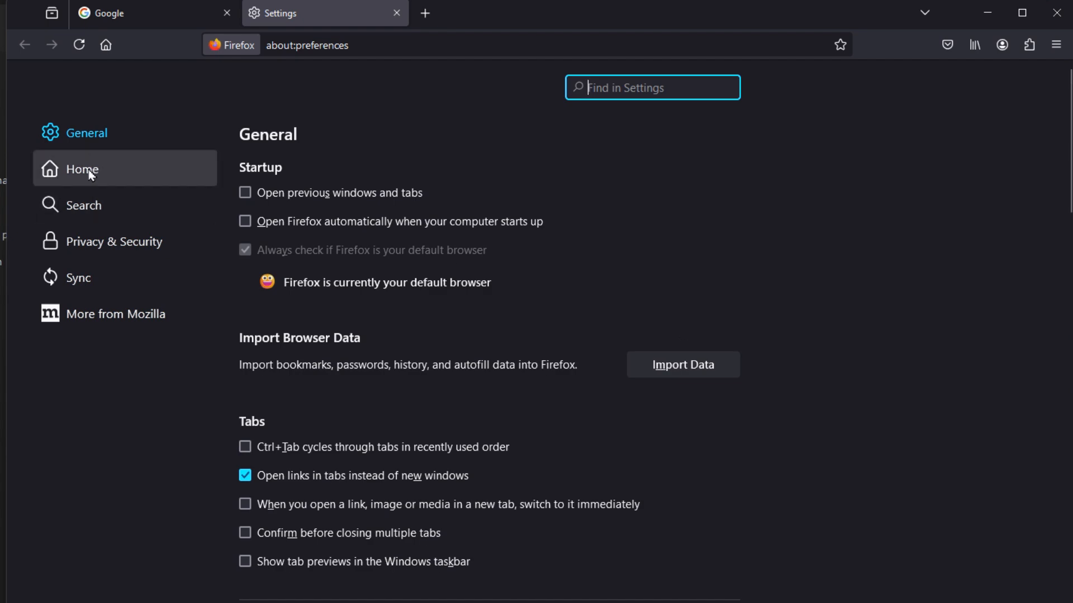
mouse_move(266, 142)
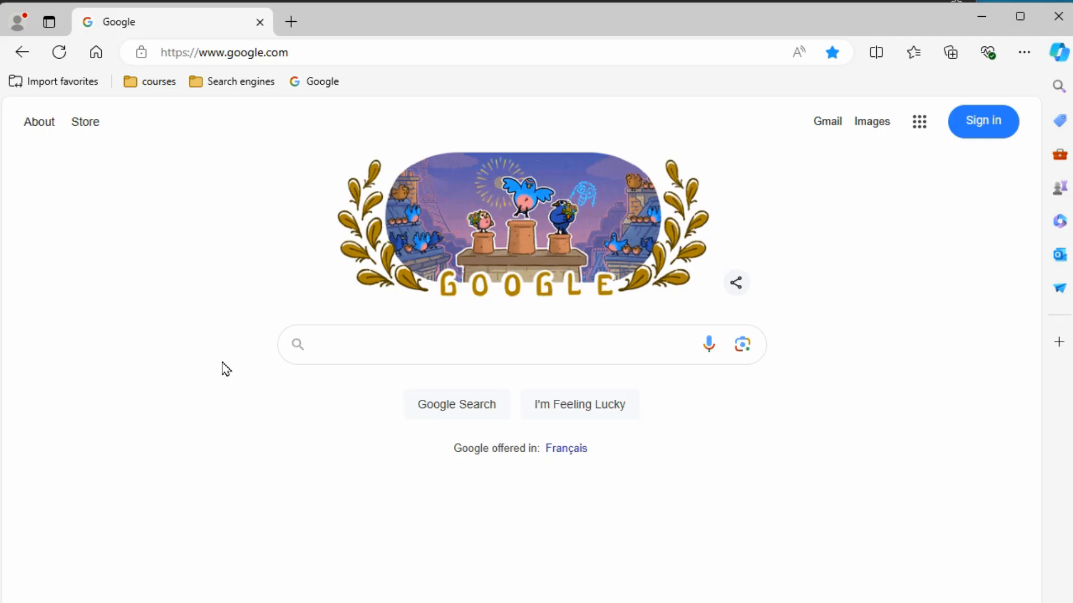
mouse_move(129, 287)
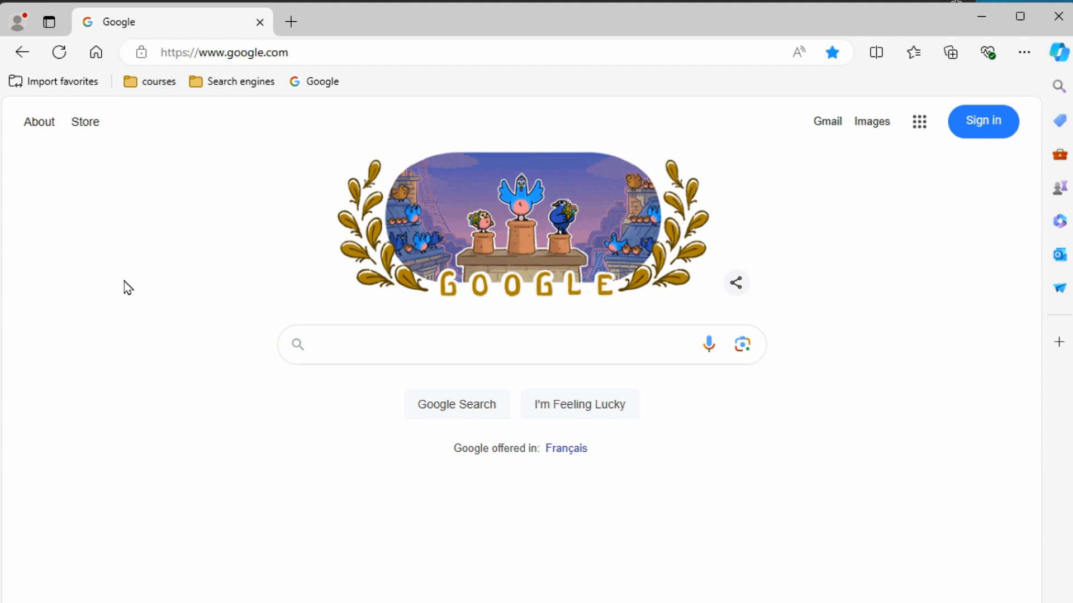
mouse_move(210, 237)
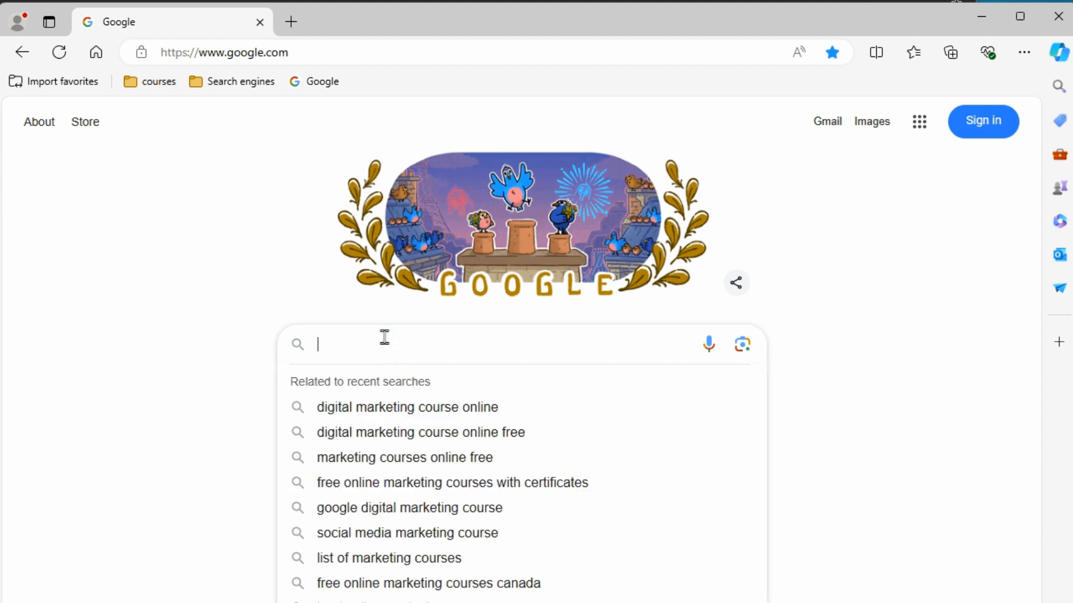
Search Google for 'marketing course online'
type("marketing course online")
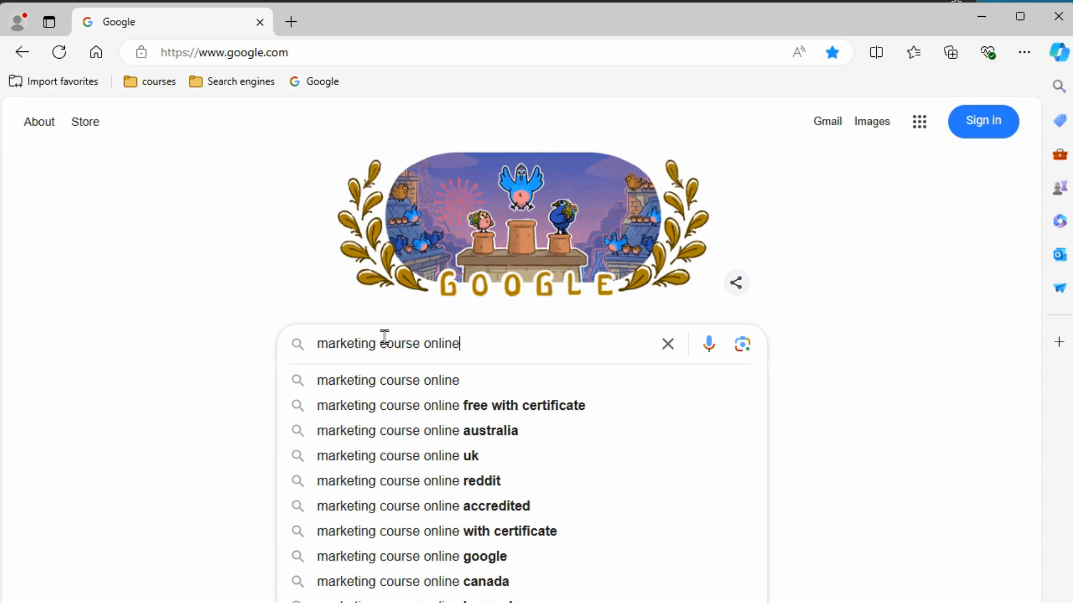
key("Return")
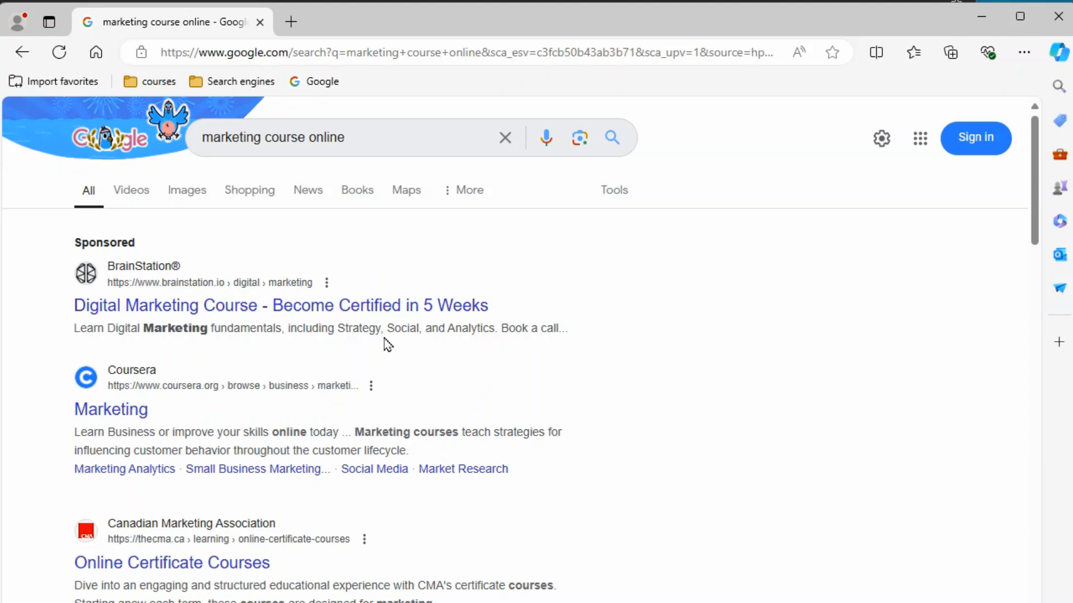
mouse_move(106, 248)
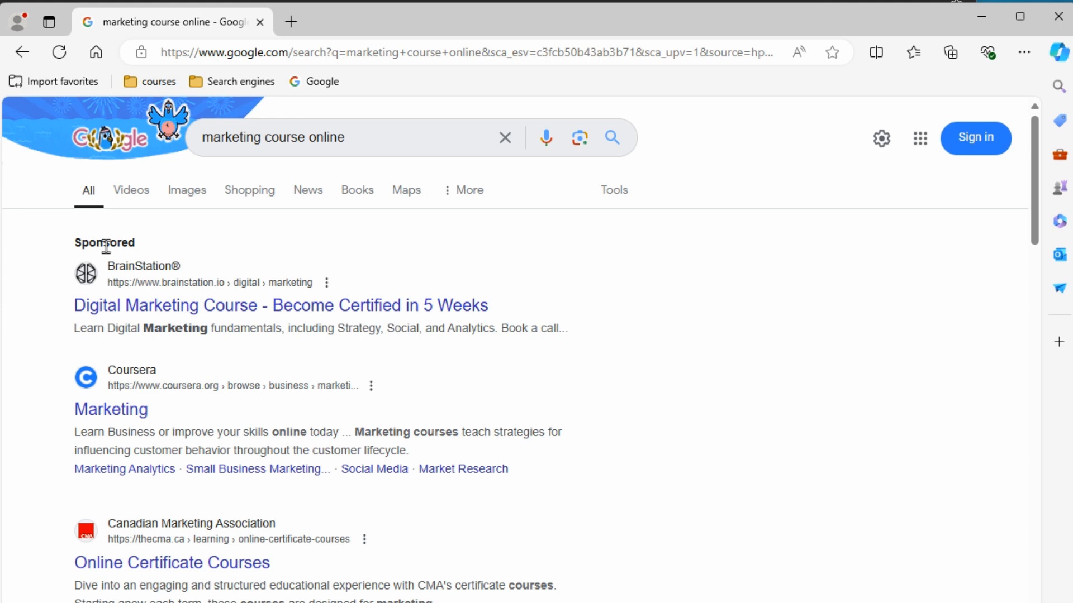
mouse_move(115, 584)
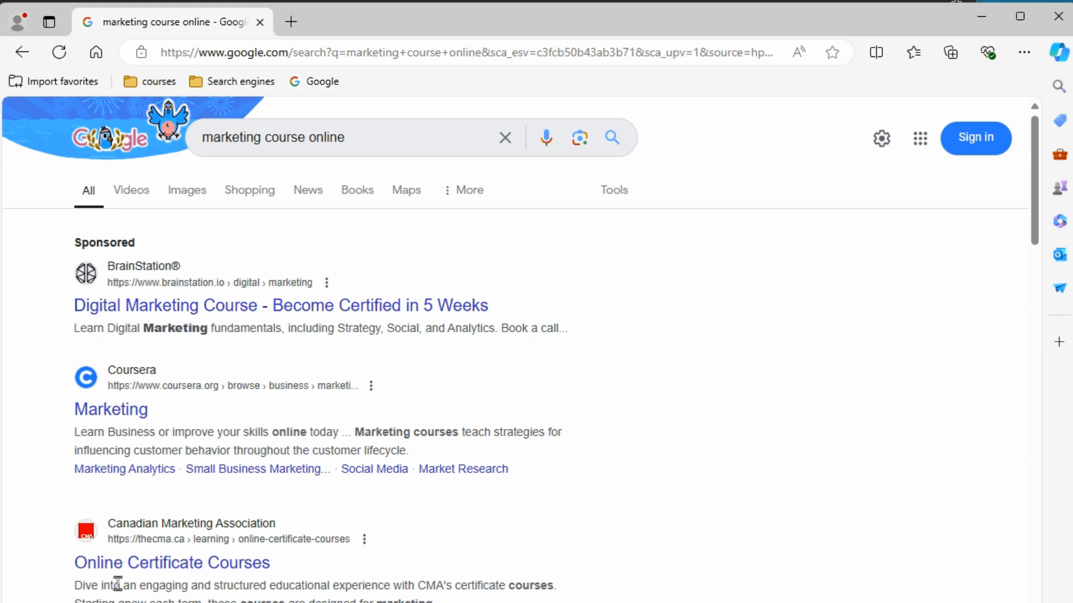
mouse_move(199, 484)
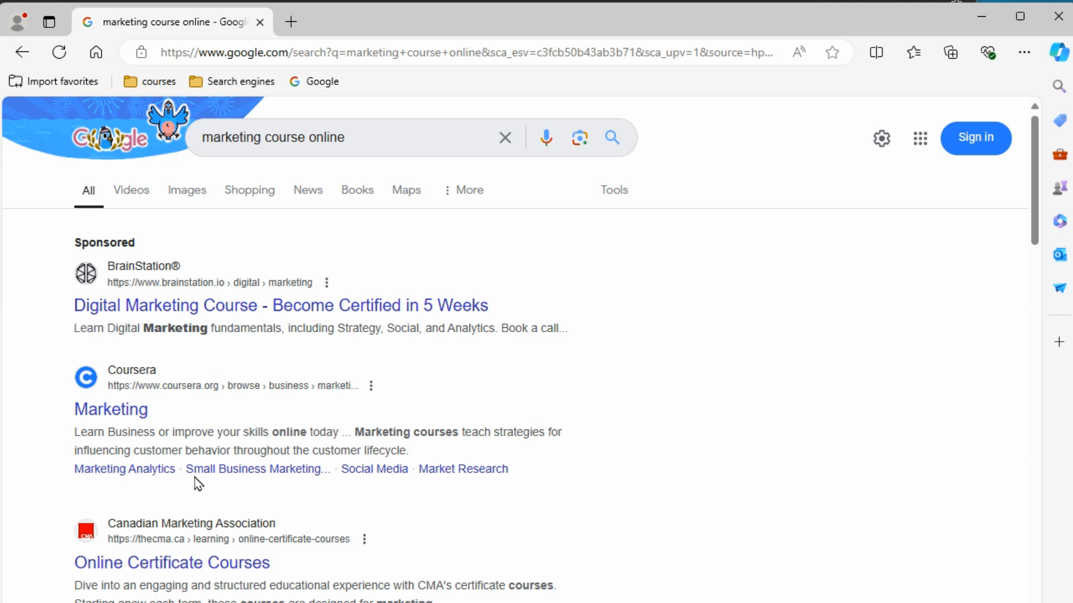
mouse_move(421, 536)
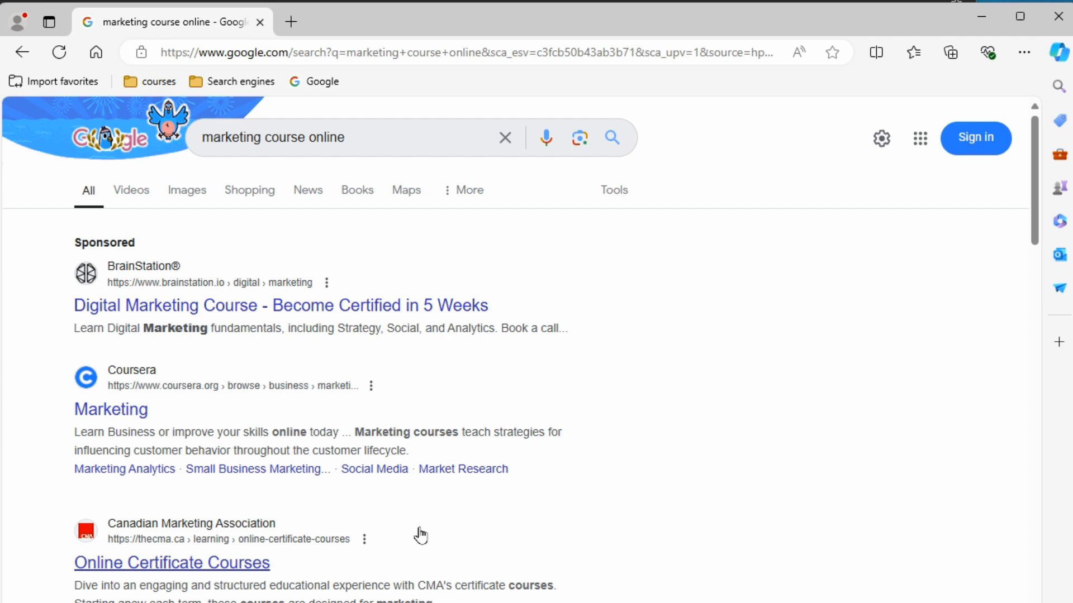
mouse_move(396, 284)
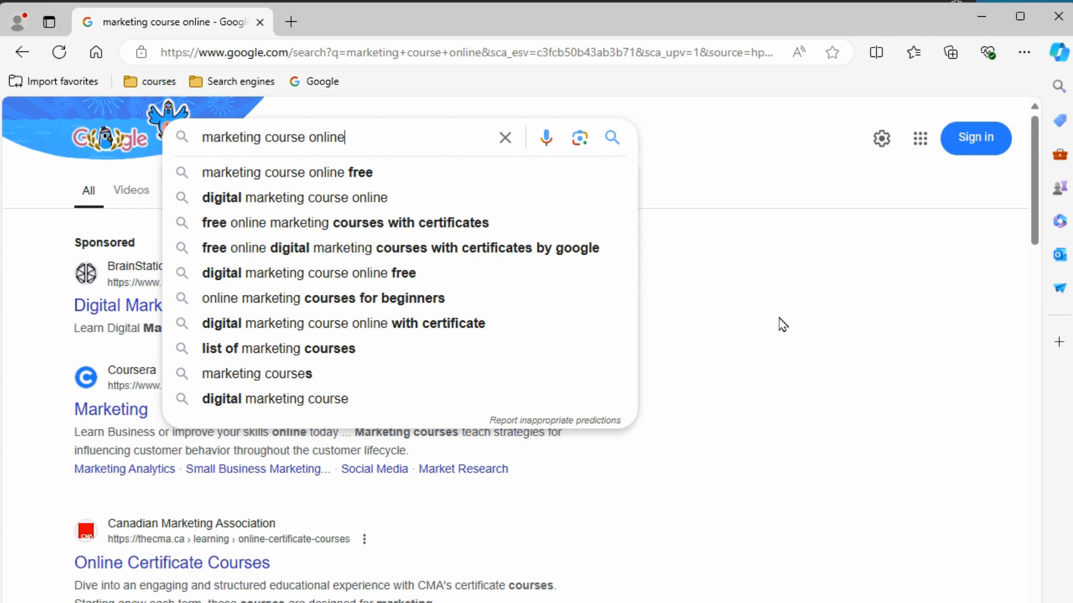
mouse_move(373, 222)
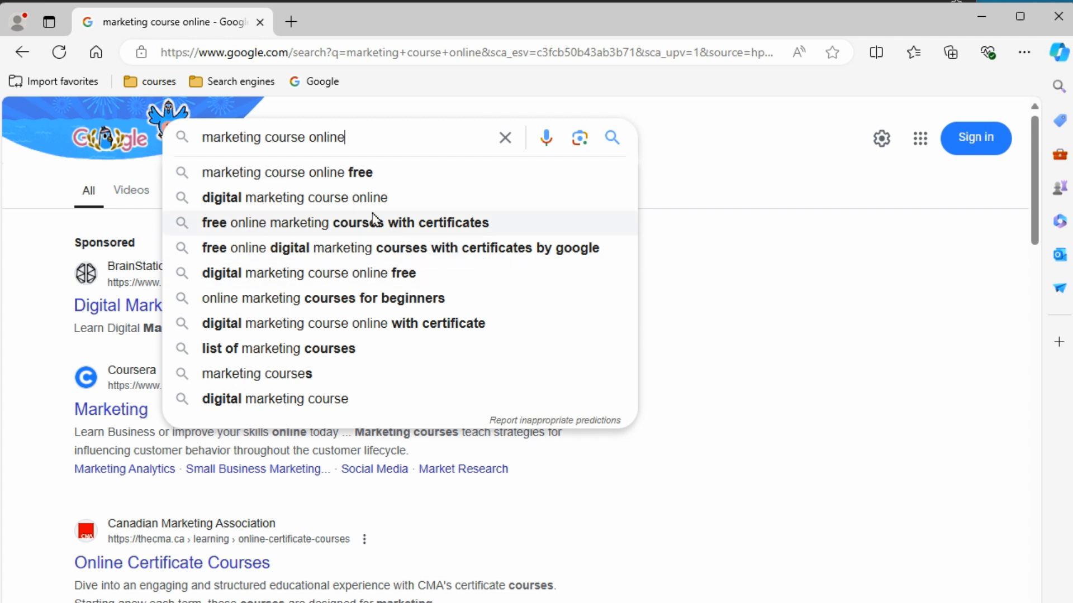
Switch to free online marketing courses with certificates and quote 'marketing courses with certificates'
left_click(345, 223)
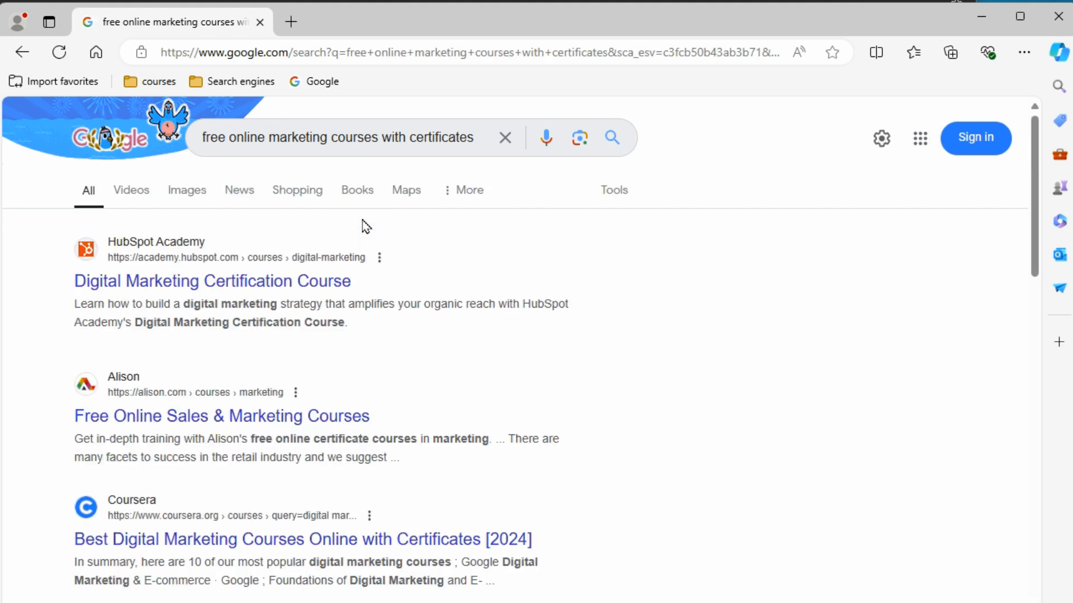
mouse_move(239, 309)
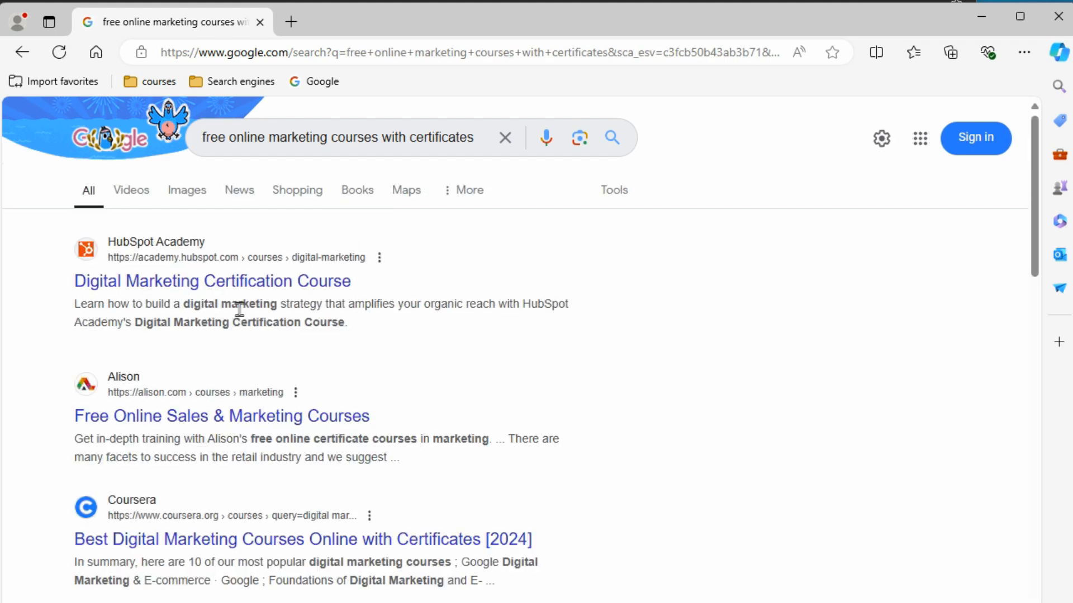
mouse_move(190, 304)
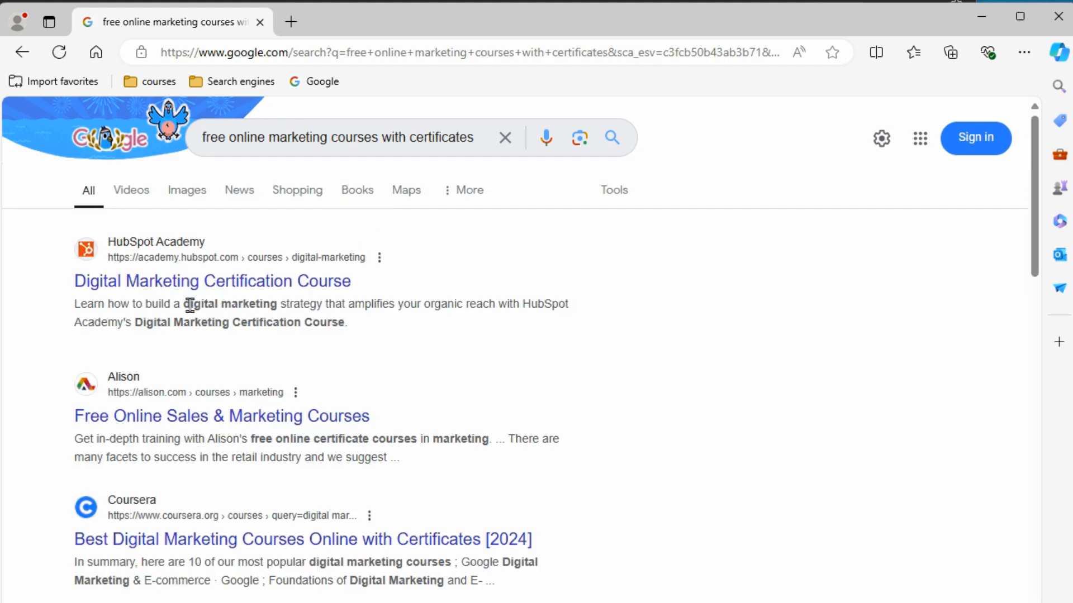
mouse_move(206, 349)
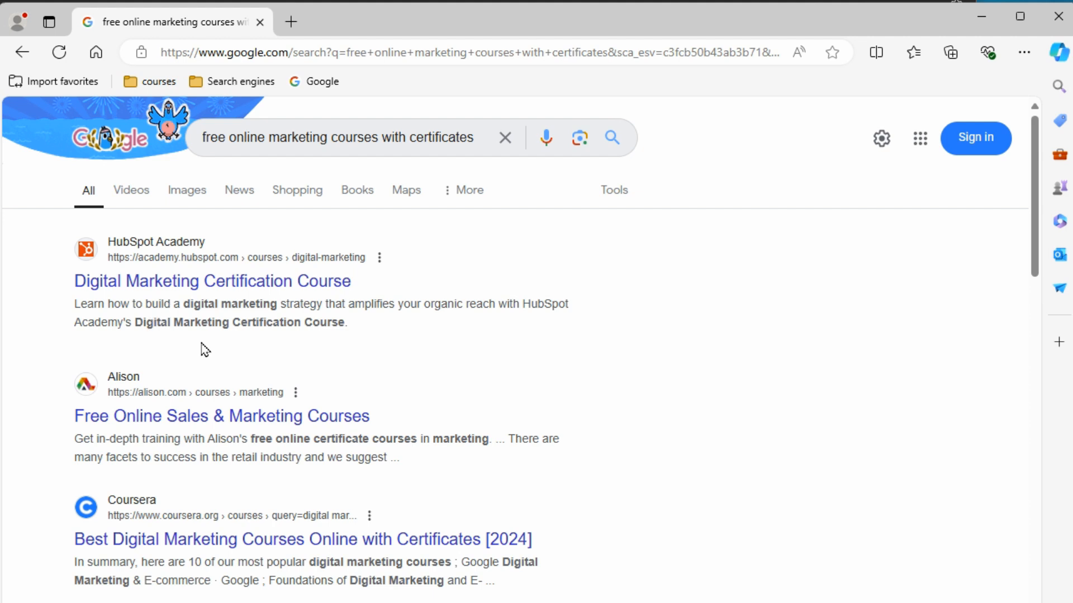
mouse_move(238, 342)
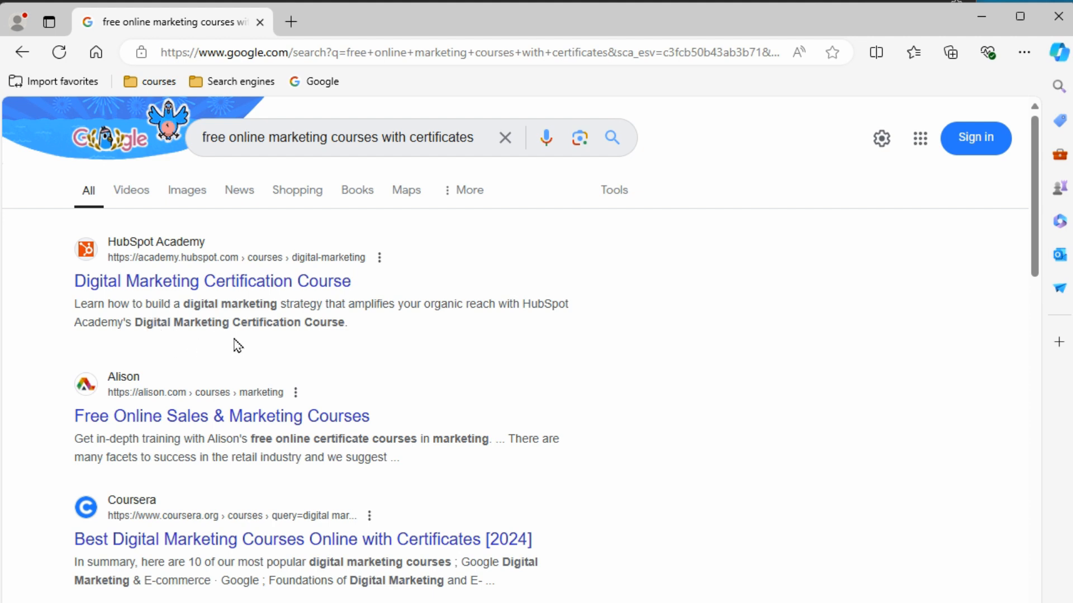
mouse_move(322, 344)
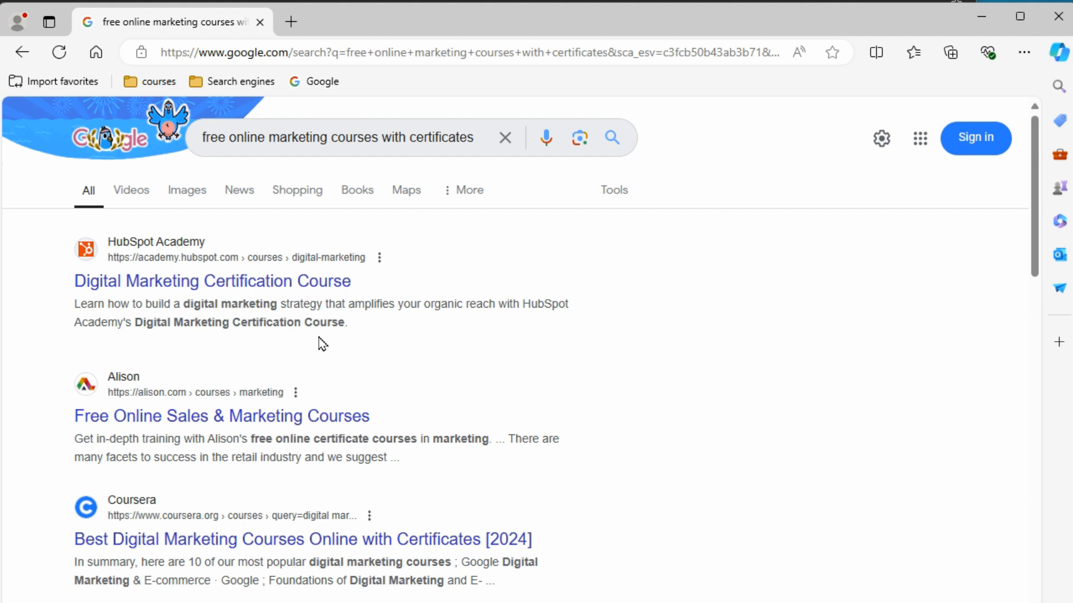
mouse_move(275, 343)
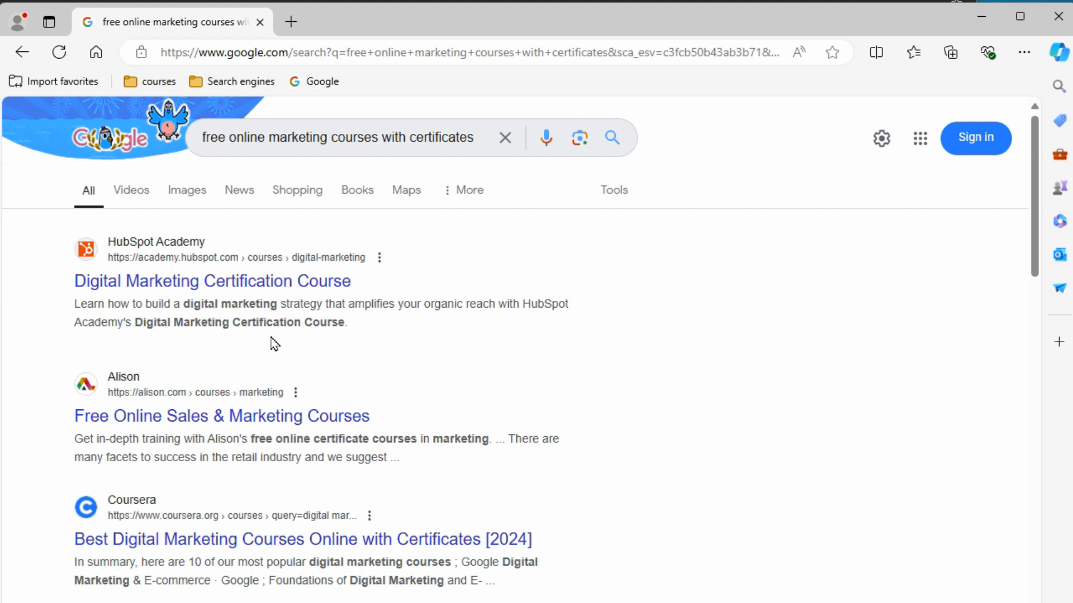
mouse_move(361, 351)
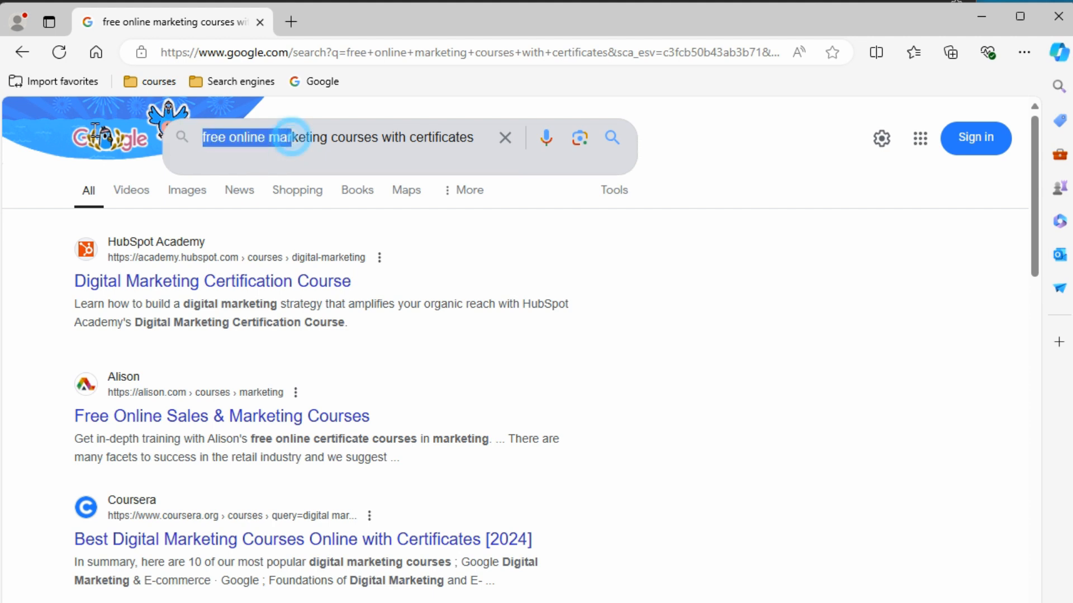
mouse_move(546, 138)
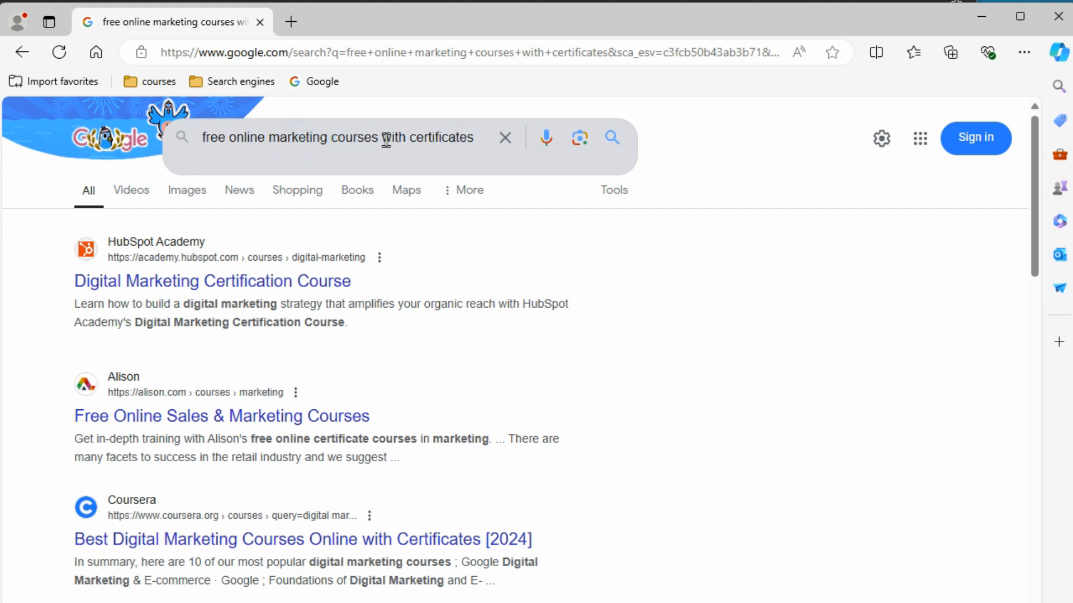
mouse_move(334, 390)
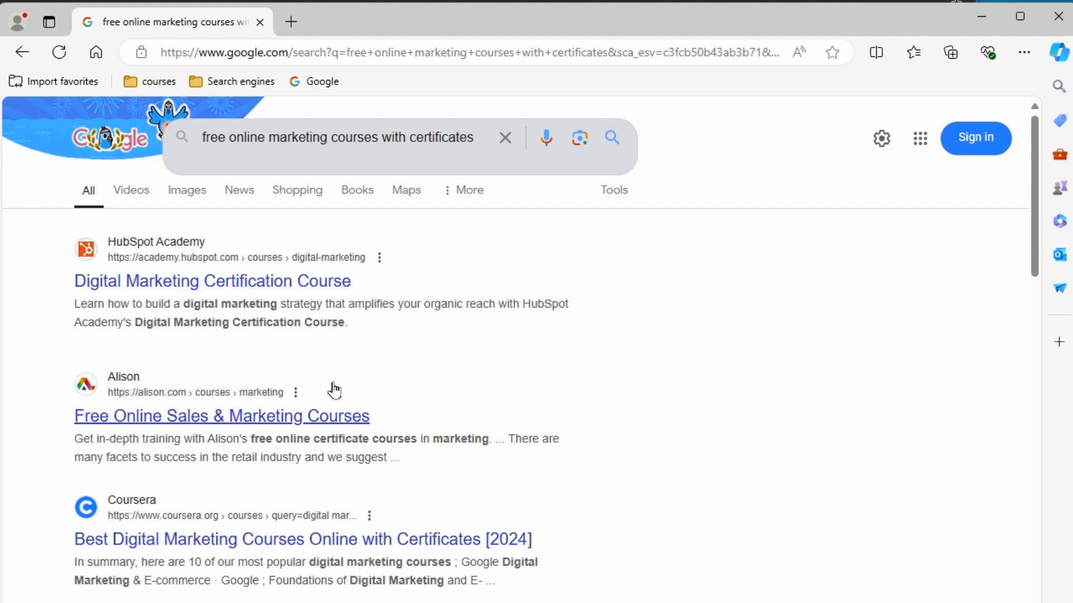
mouse_move(299, 317)
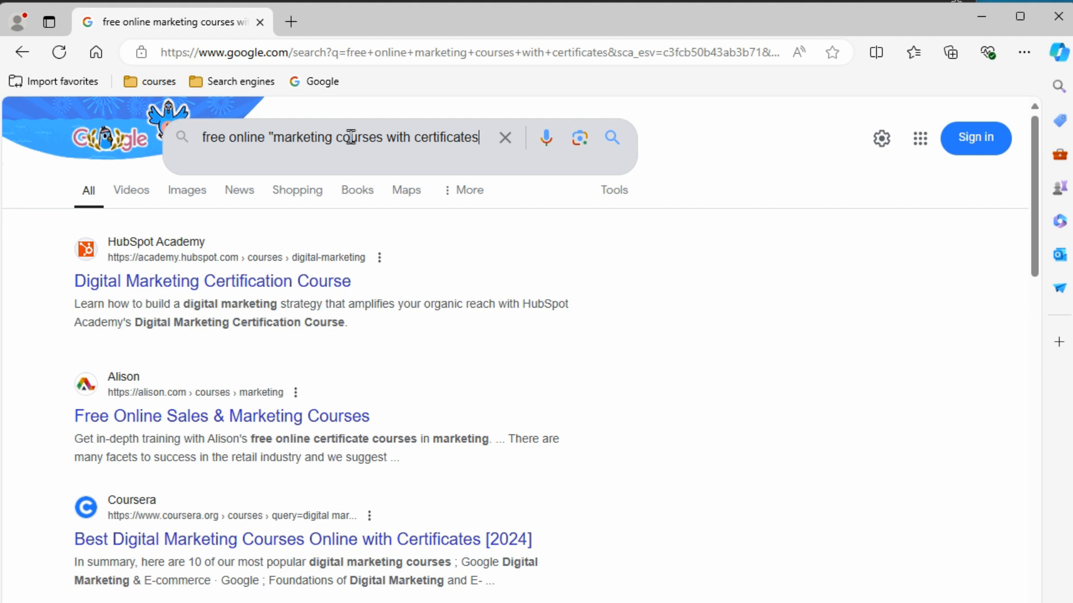
type("\"")
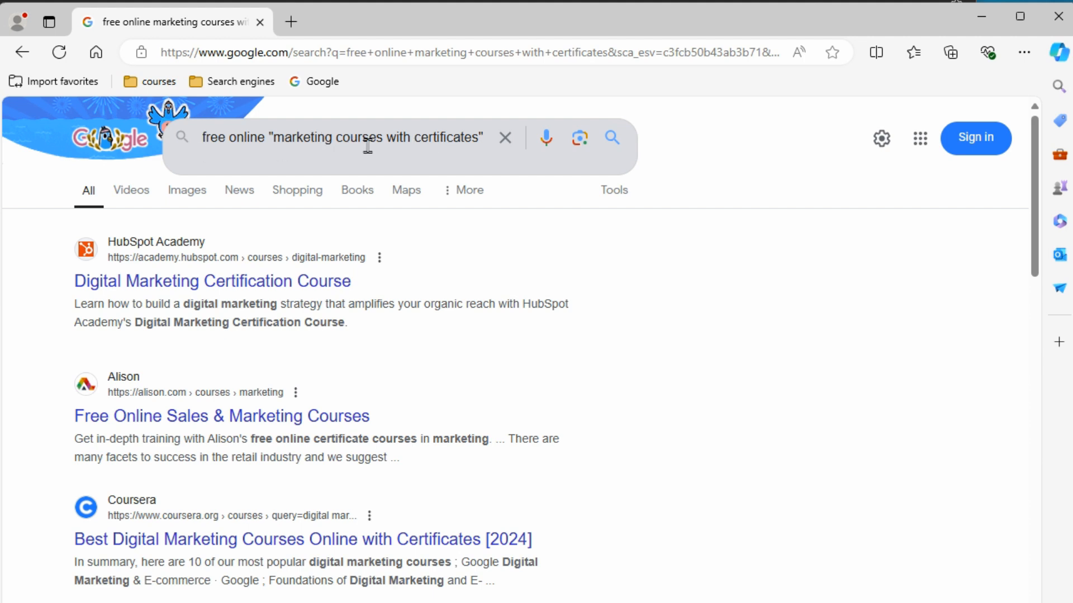
mouse_move(337, 450)
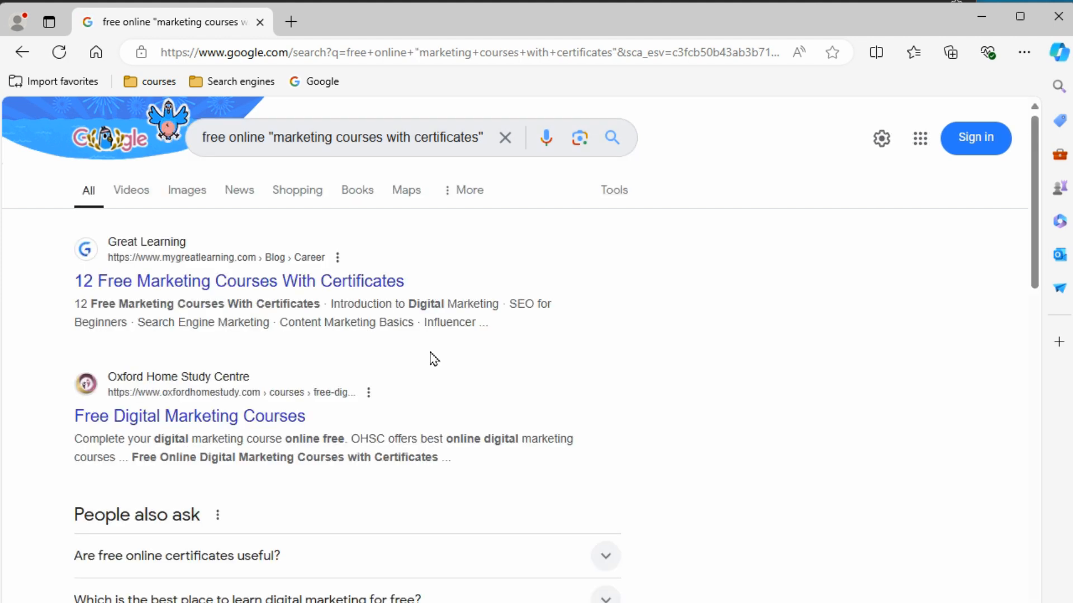
mouse_move(174, 308)
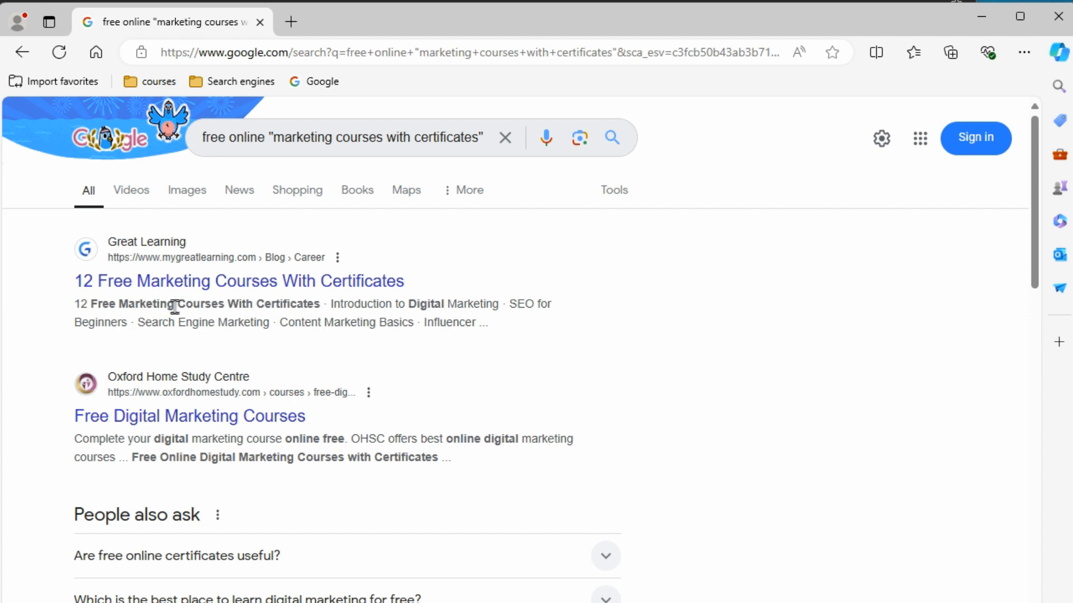
mouse_move(313, 320)
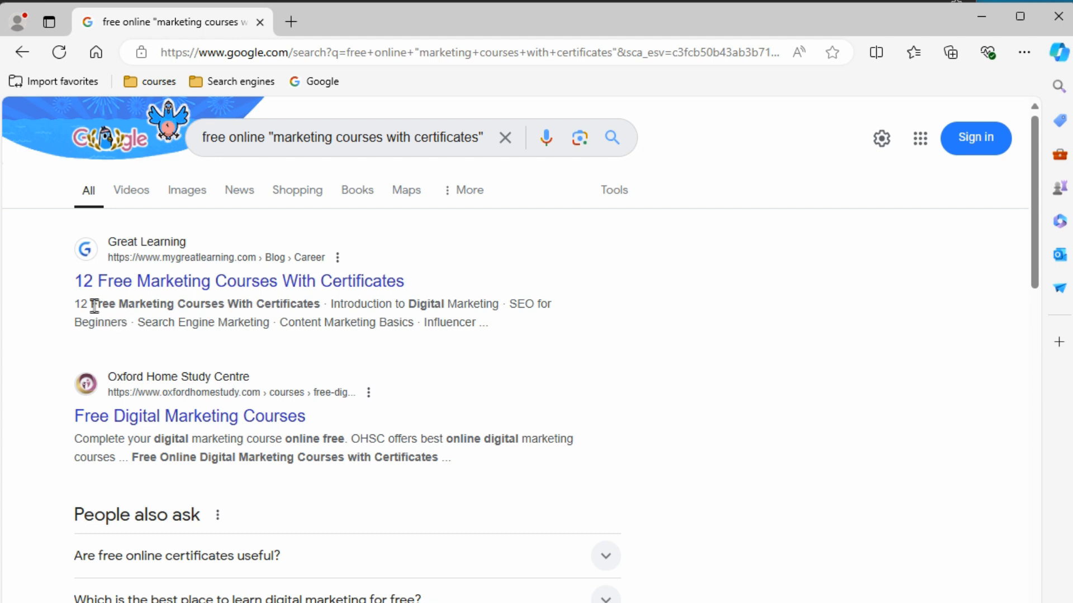
mouse_move(248, 220)
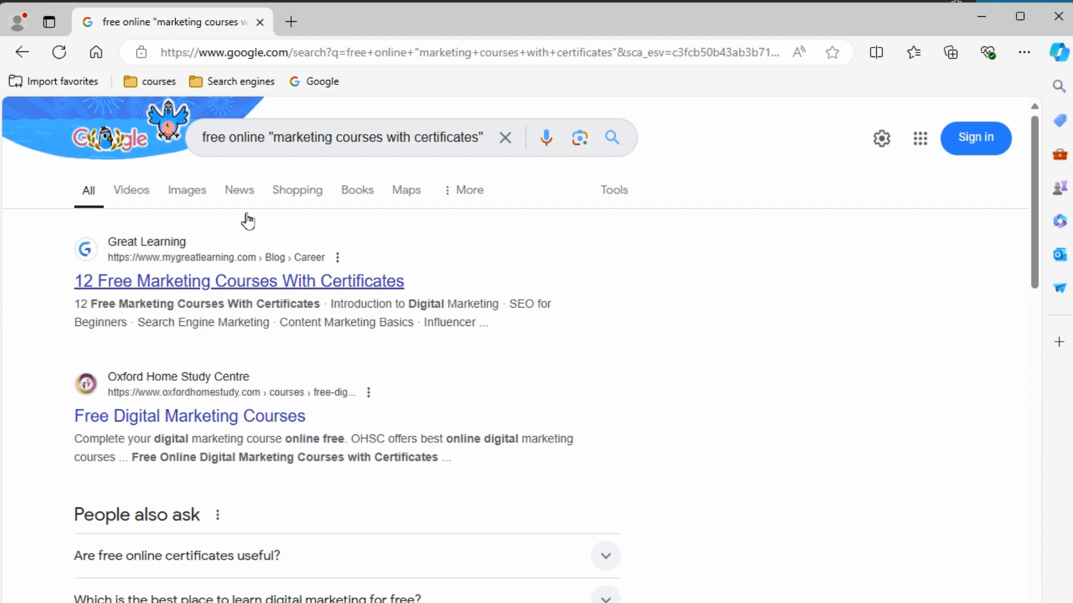
mouse_move(100, 303)
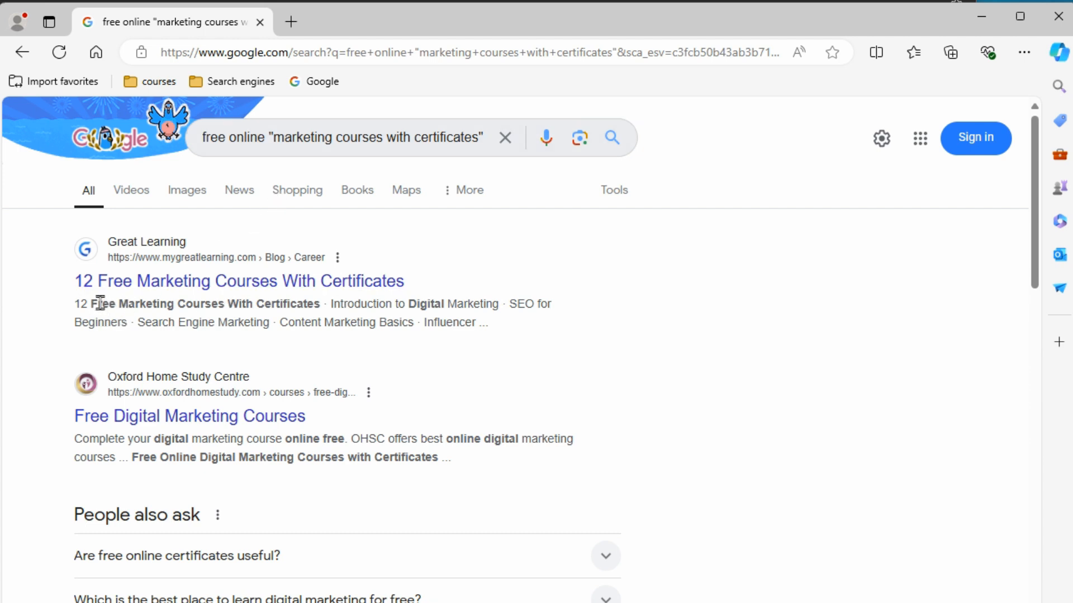
mouse_move(190, 225)
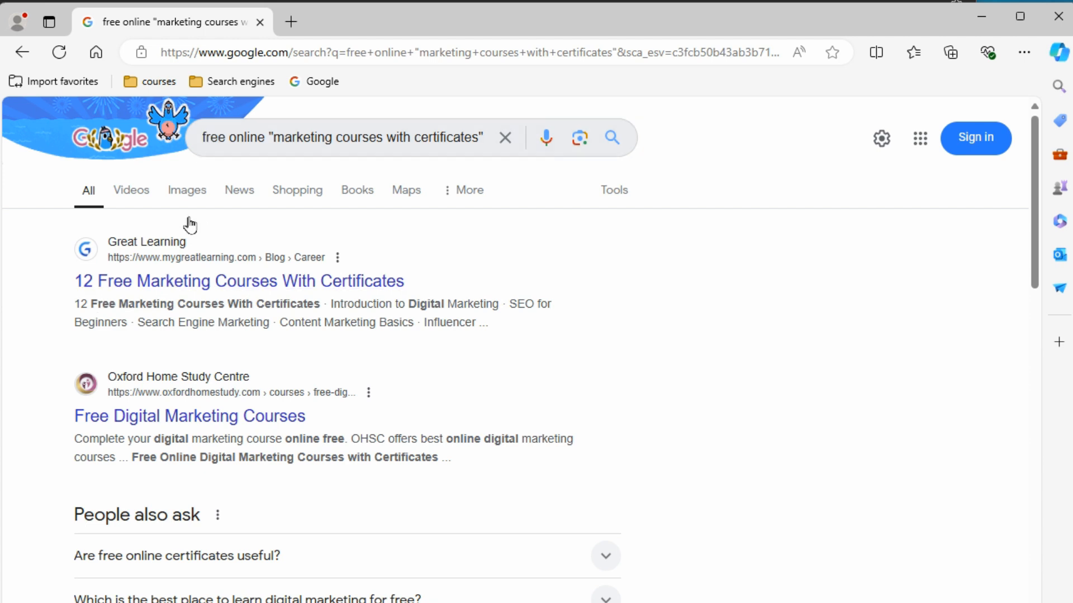
mouse_move(266, 128)
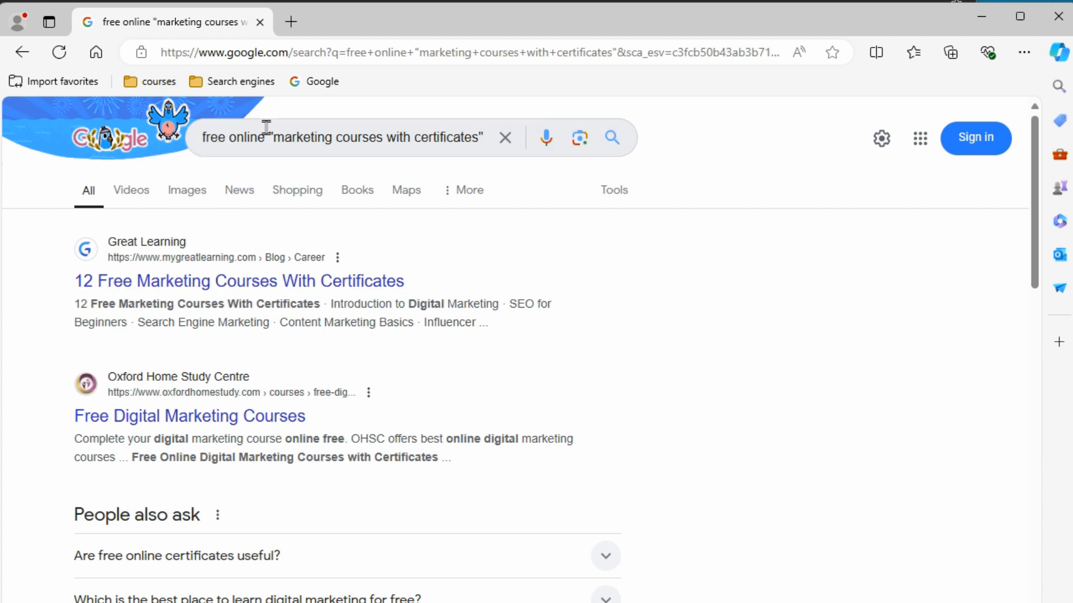
mouse_move(298, 304)
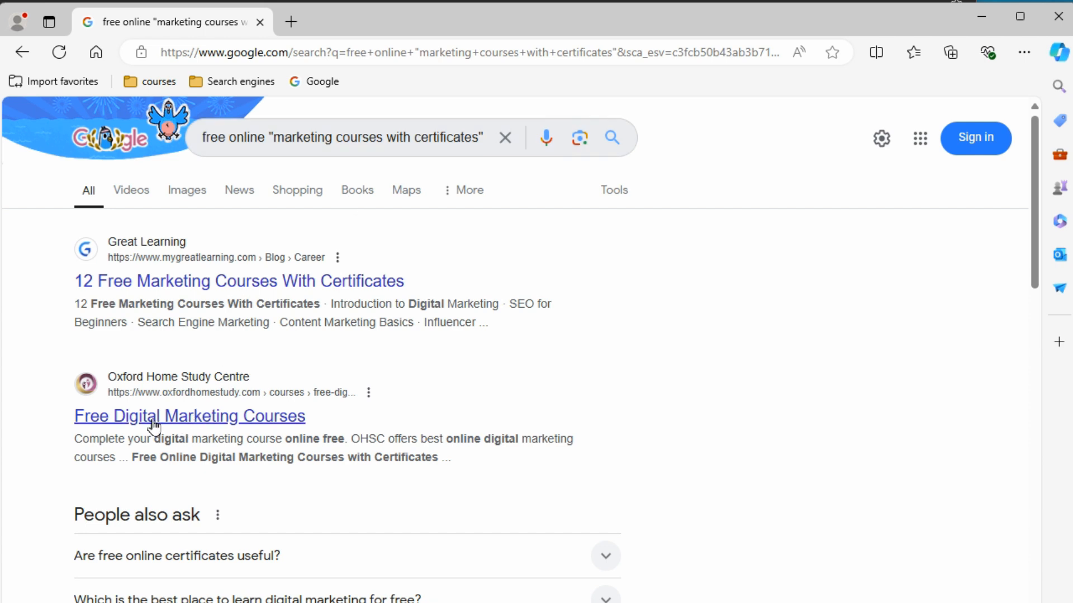
mouse_move(424, 427)
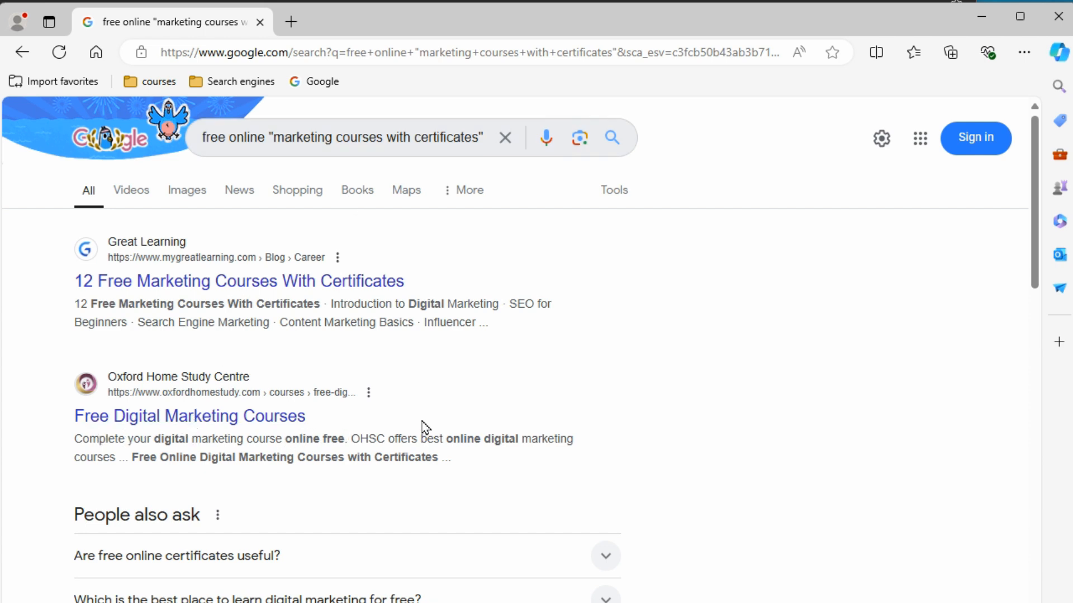
Scroll through the quoted-phrase results led by Great Learning's 12 Free Marketing Courses, then return to the top
scroll("down", 3)
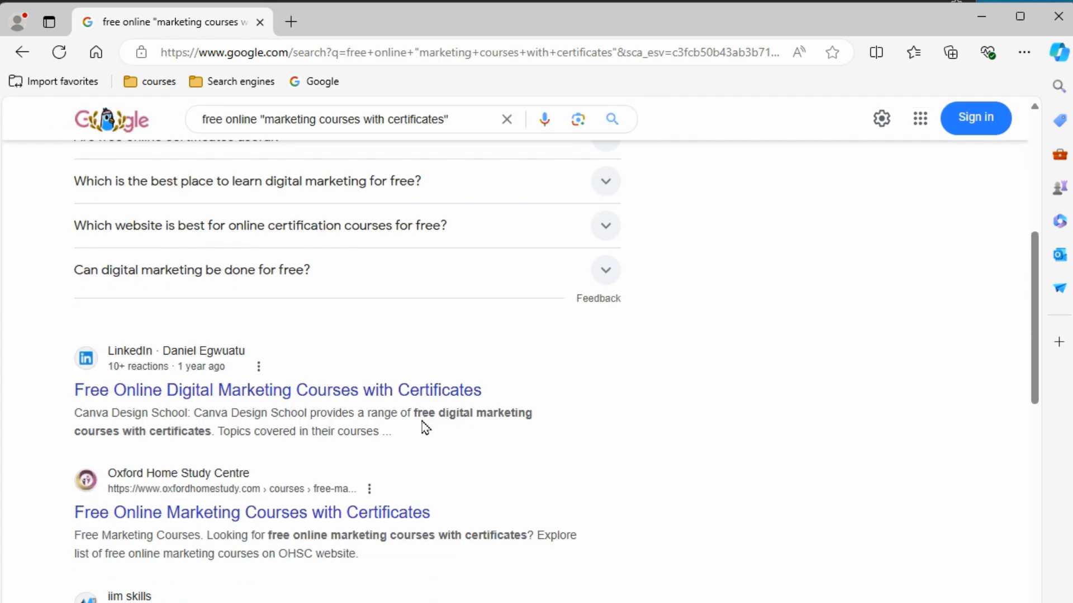
mouse_move(386, 457)
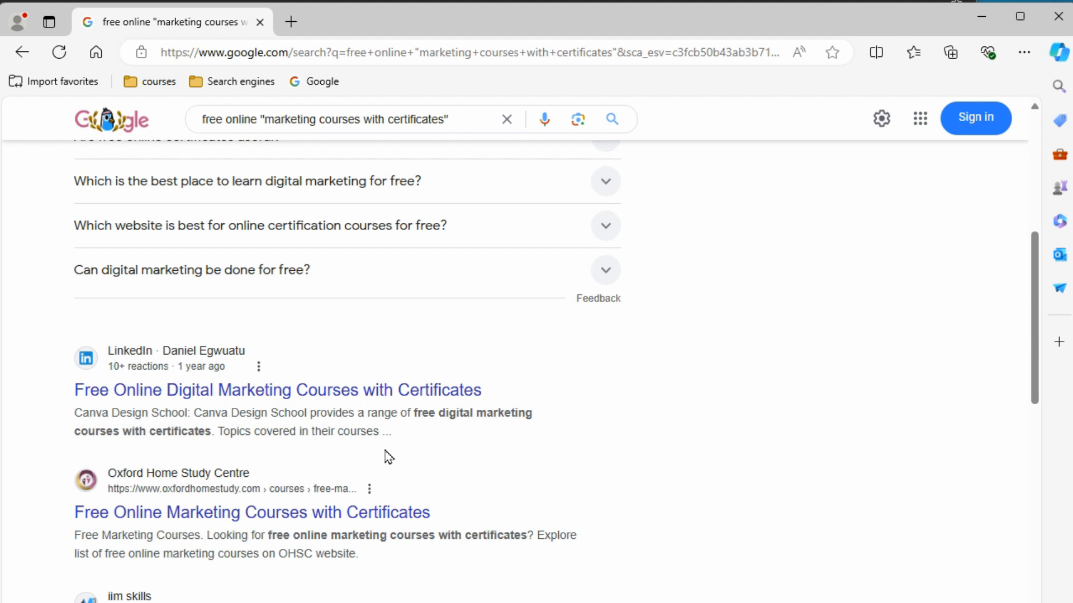
scroll("up", 3)
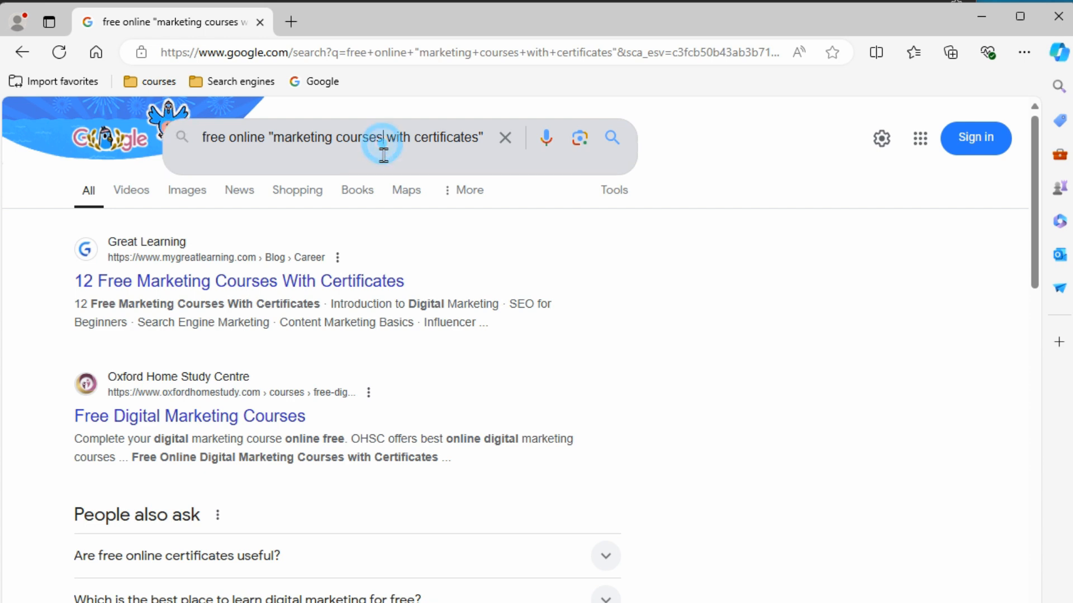
mouse_move(403, 212)
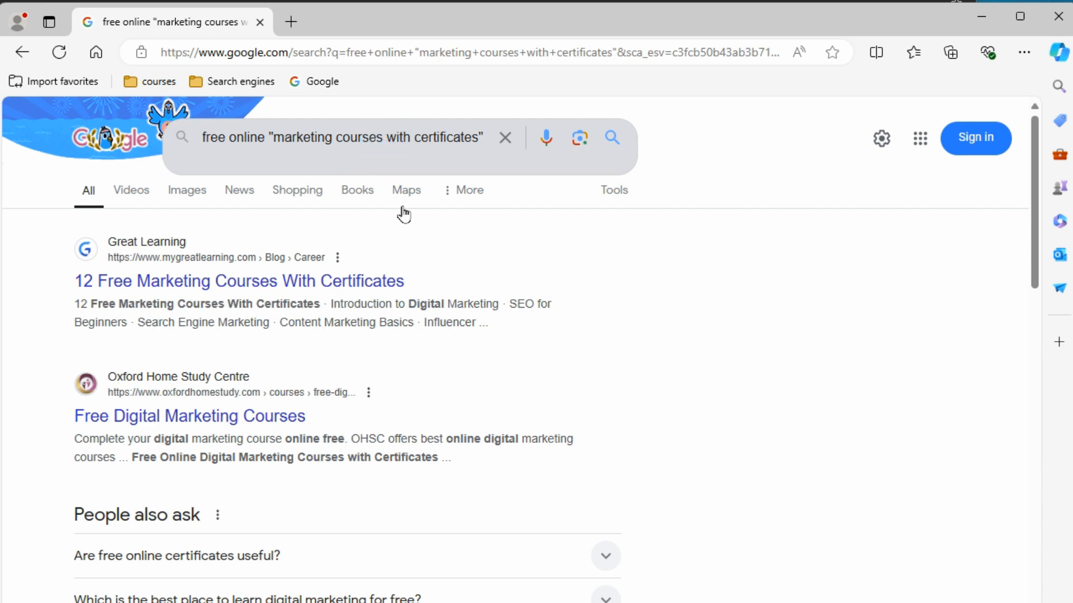
mouse_move(188, 255)
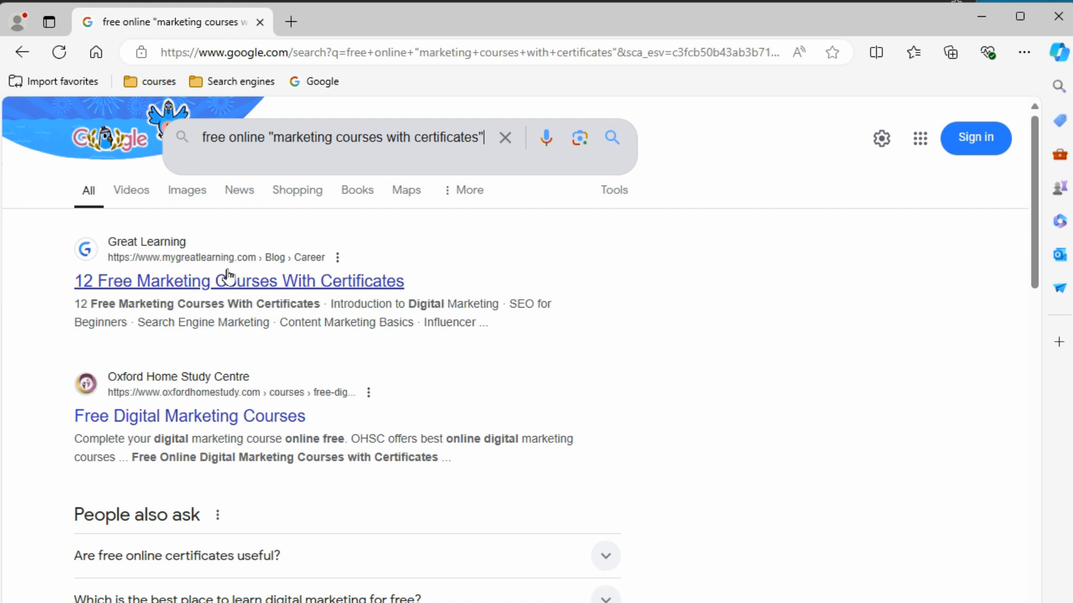
mouse_move(590, 278)
type(" -")
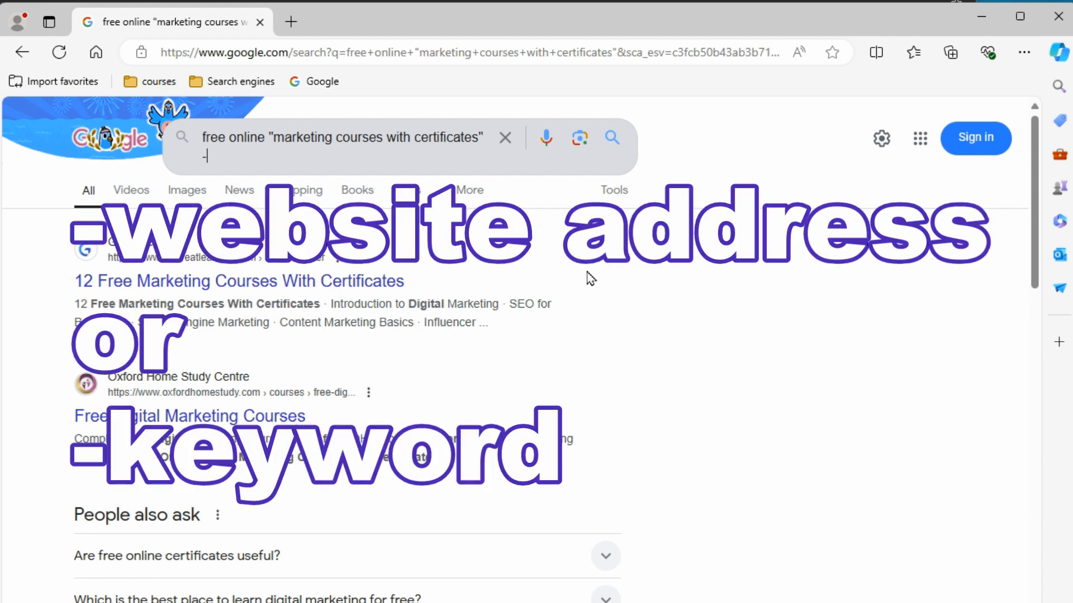
Exclude mygreatlearning.com from the quoted query so Oxford Home Study Centre's courses lead the results
type("mygreat")
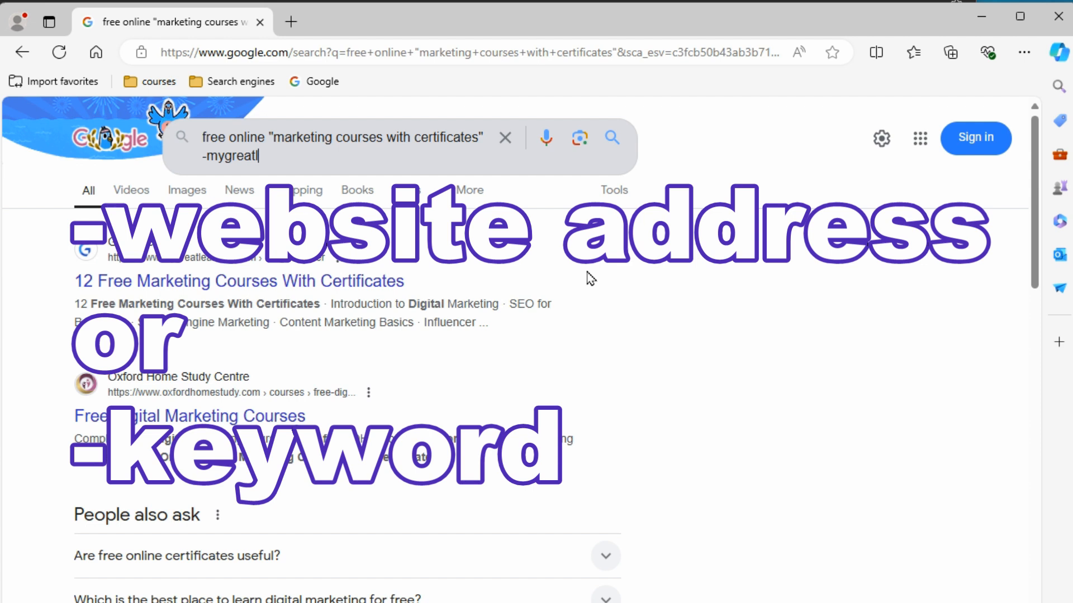
type("learning.com")
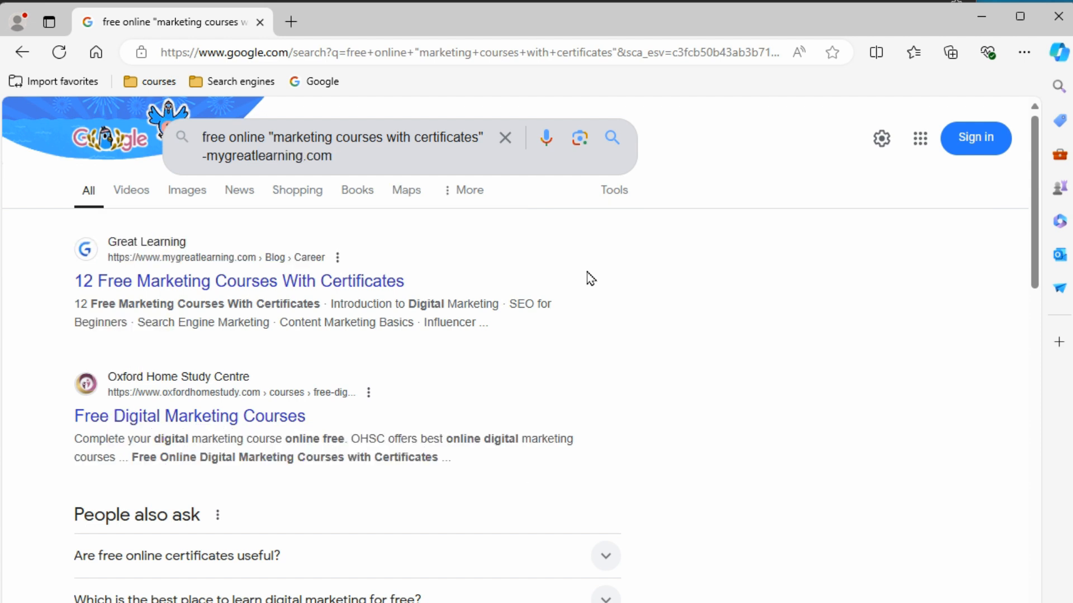
left_click(610, 137)
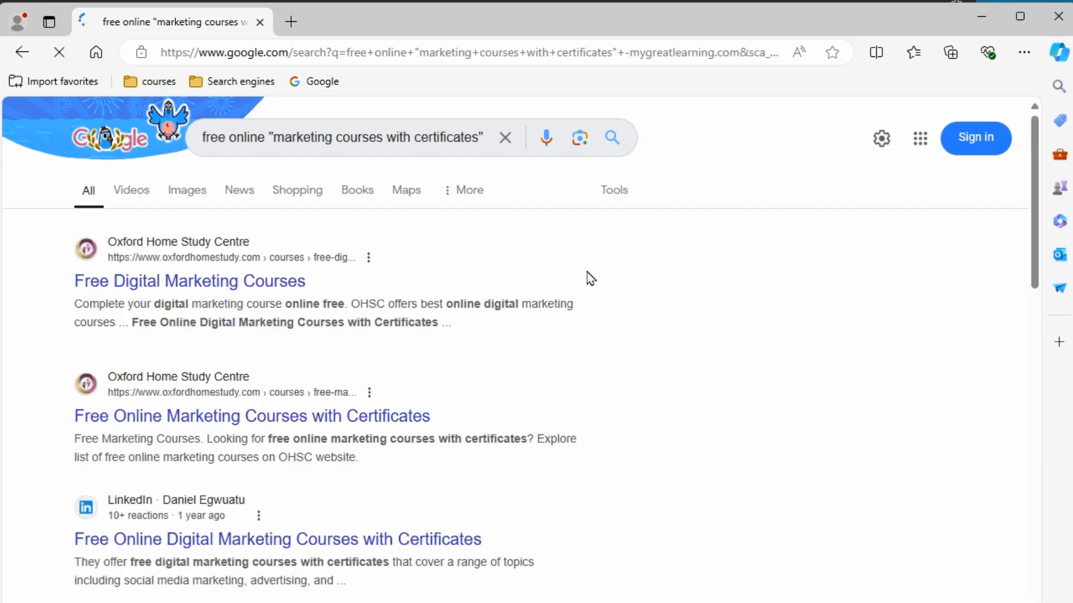
mouse_move(367, 190)
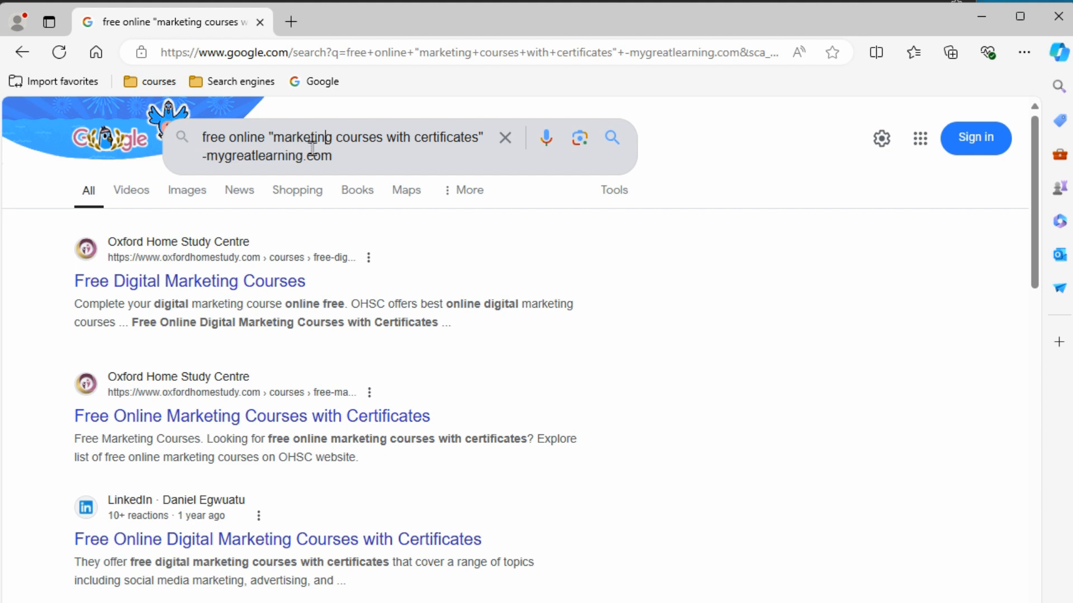
mouse_move(389, 153)
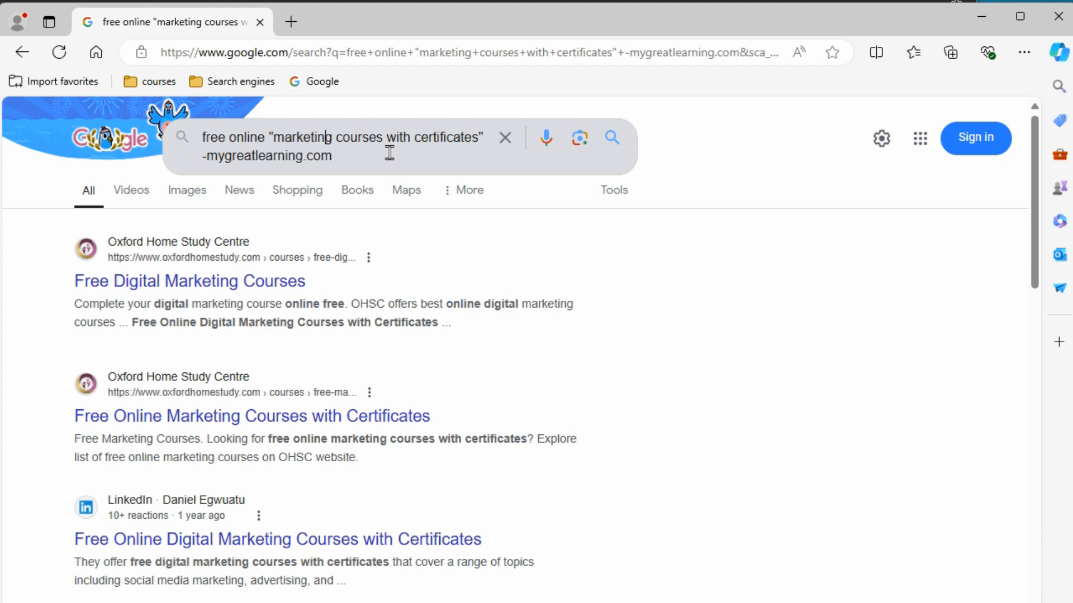
mouse_move(361, 157)
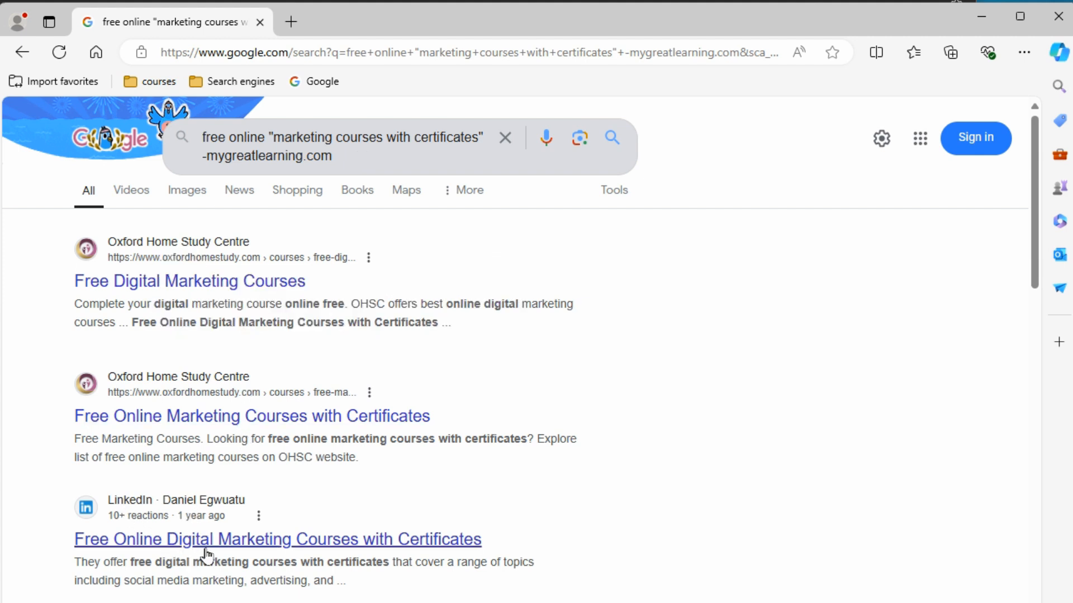
triple_click(342, 136)
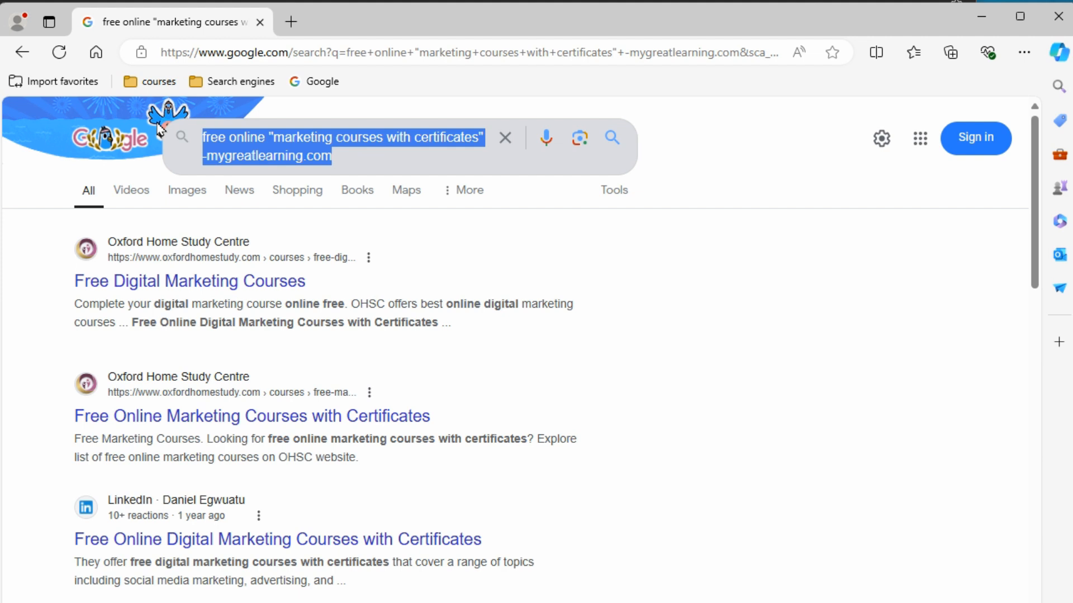
Search site:linkedin.com marketing course to get LinkedIn-only results led by Marketing Training Courses
left_click(505, 138)
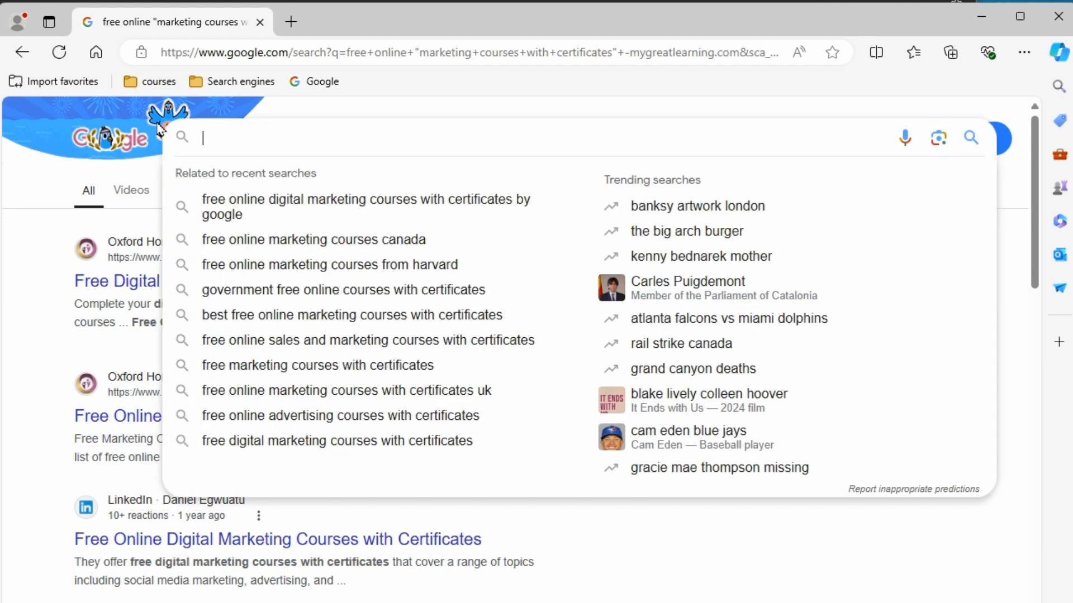
type("site:linkedin.")
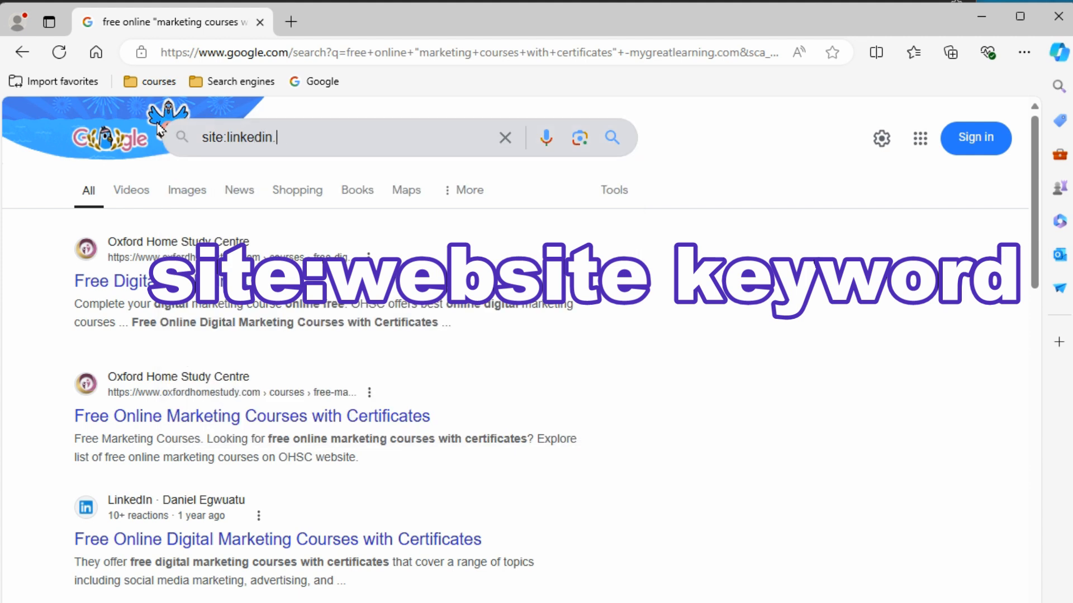
type("com")
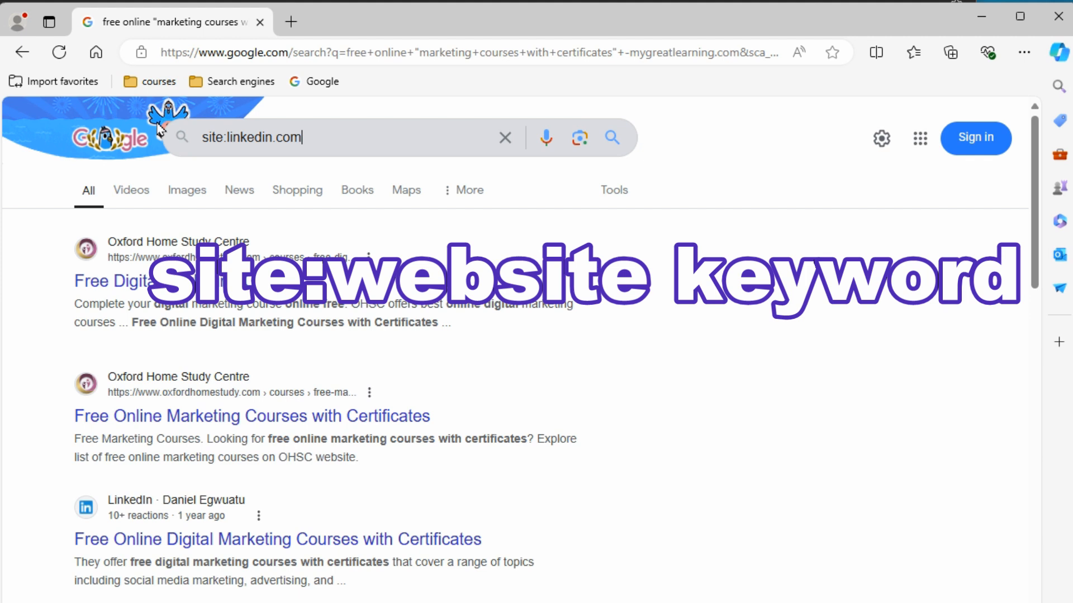
type("m")
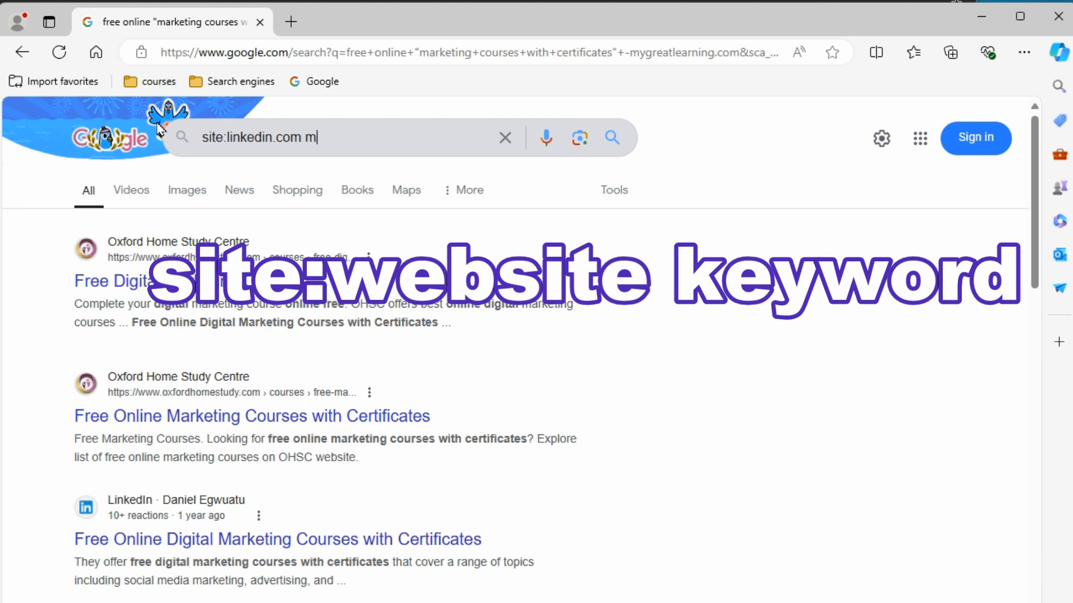
type("arketing course")
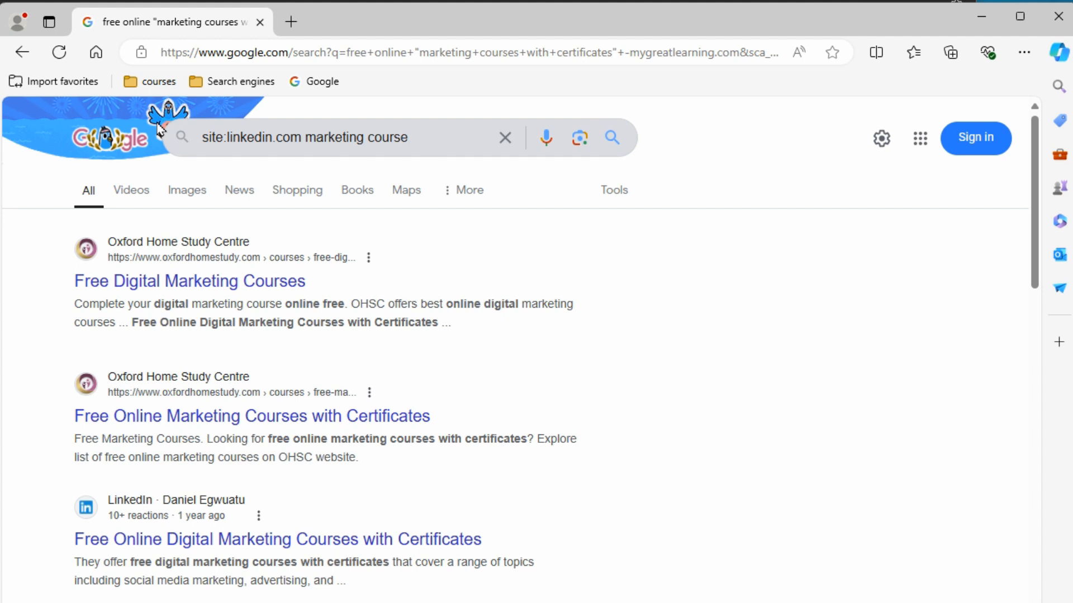
left_click(610, 138)
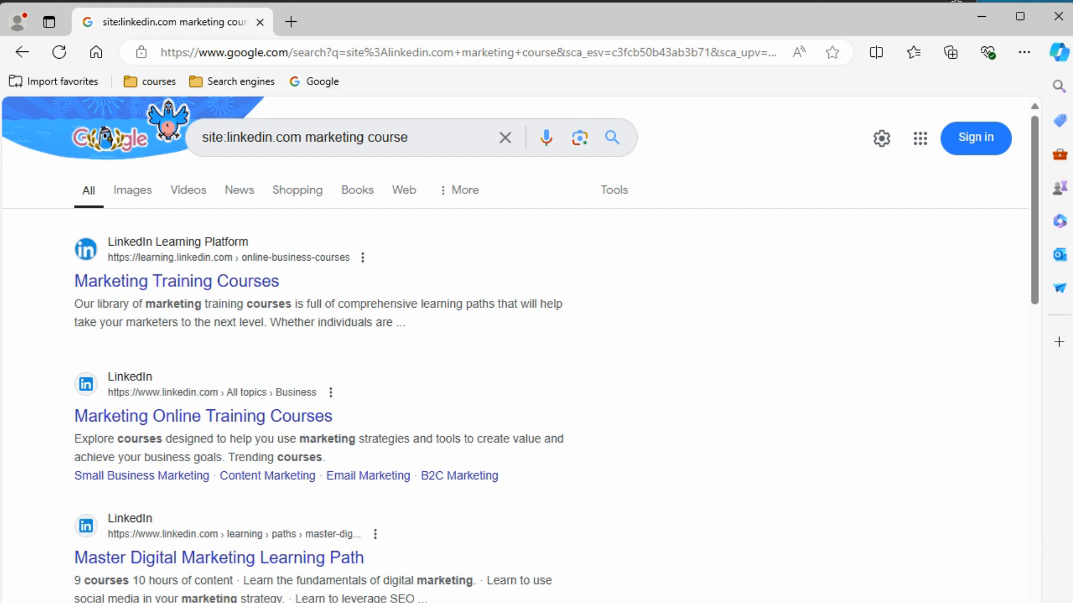
mouse_move(197, 310)
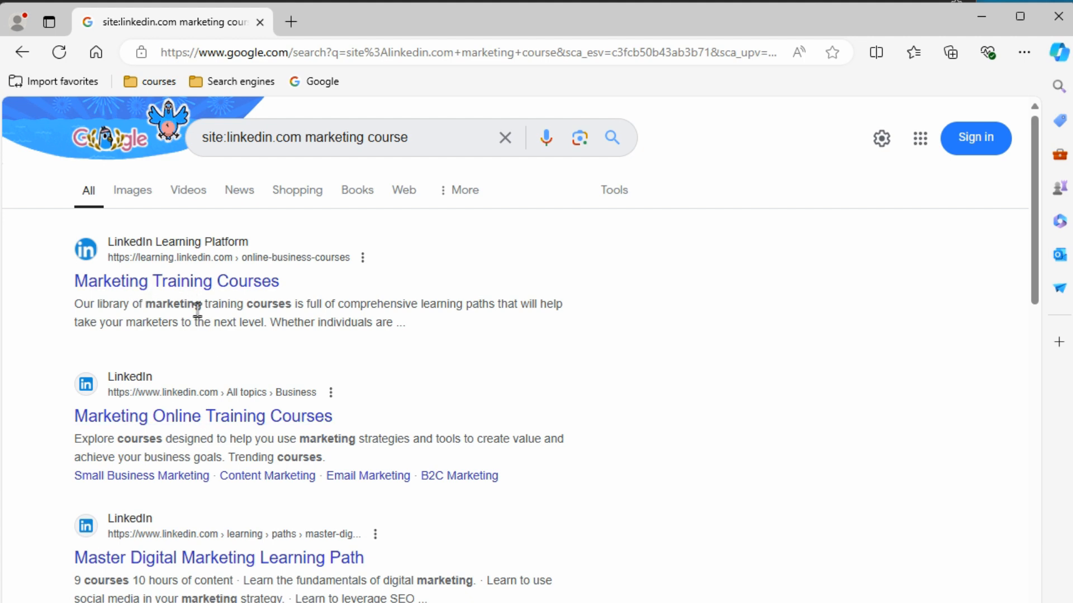
mouse_move(281, 451)
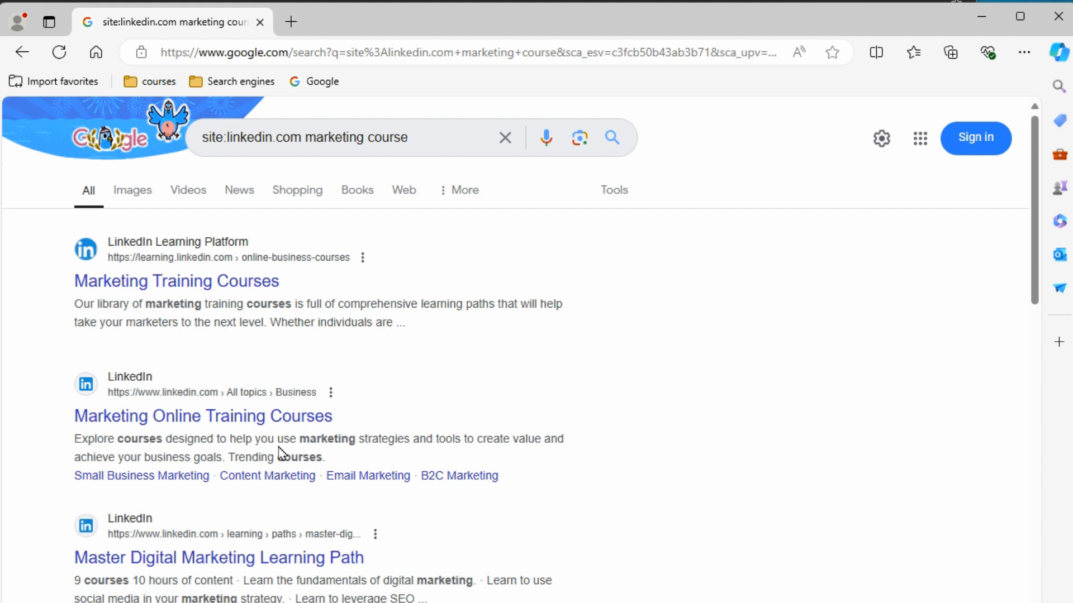
mouse_move(283, 454)
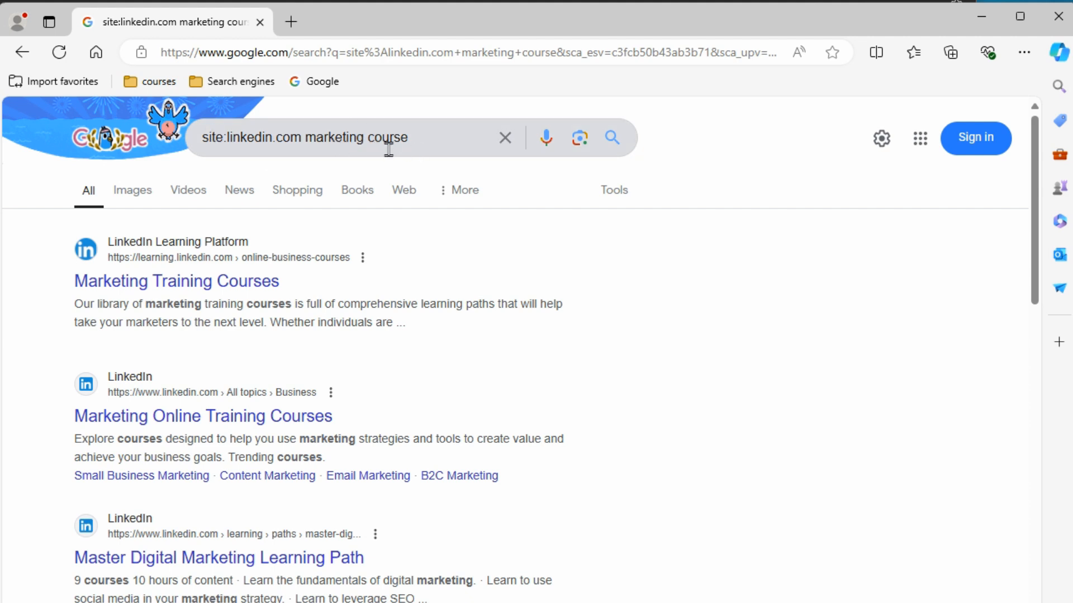
mouse_move(318, 242)
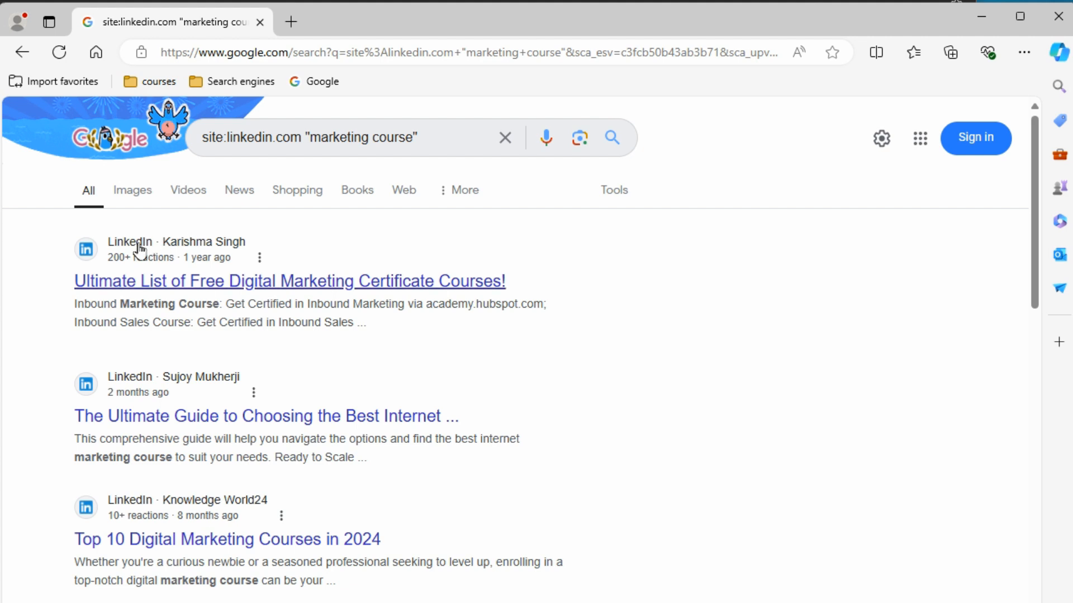
mouse_move(219, 306)
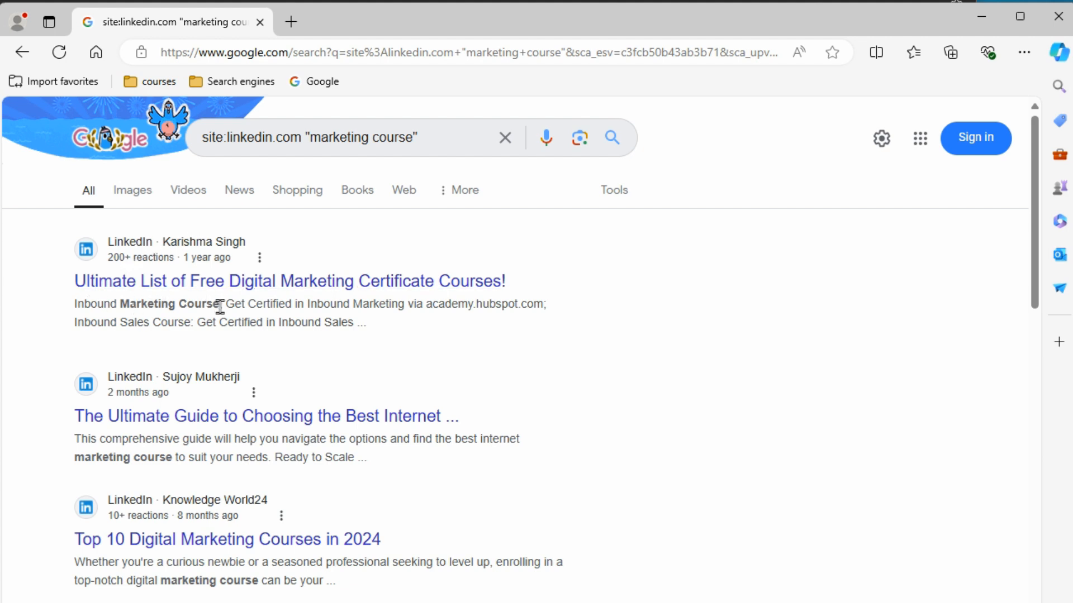
mouse_move(206, 561)
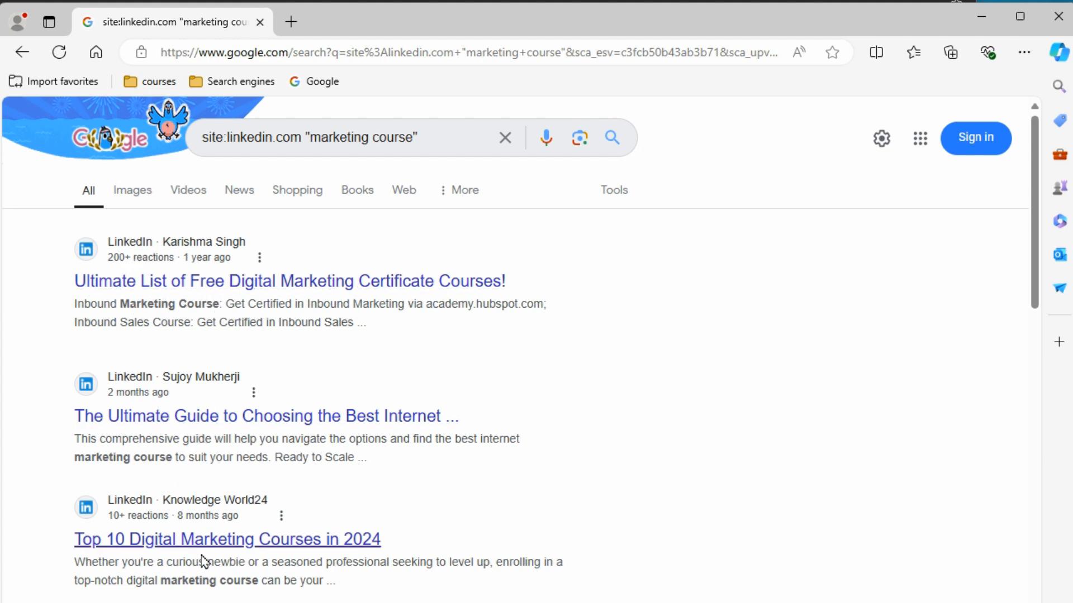
mouse_move(331, 303)
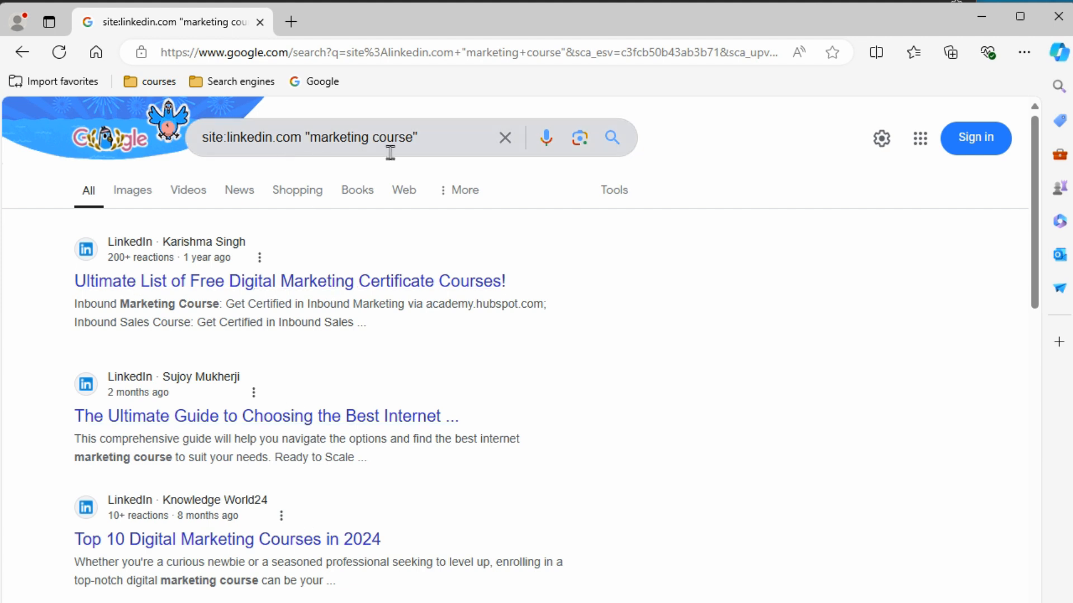
mouse_move(458, 137)
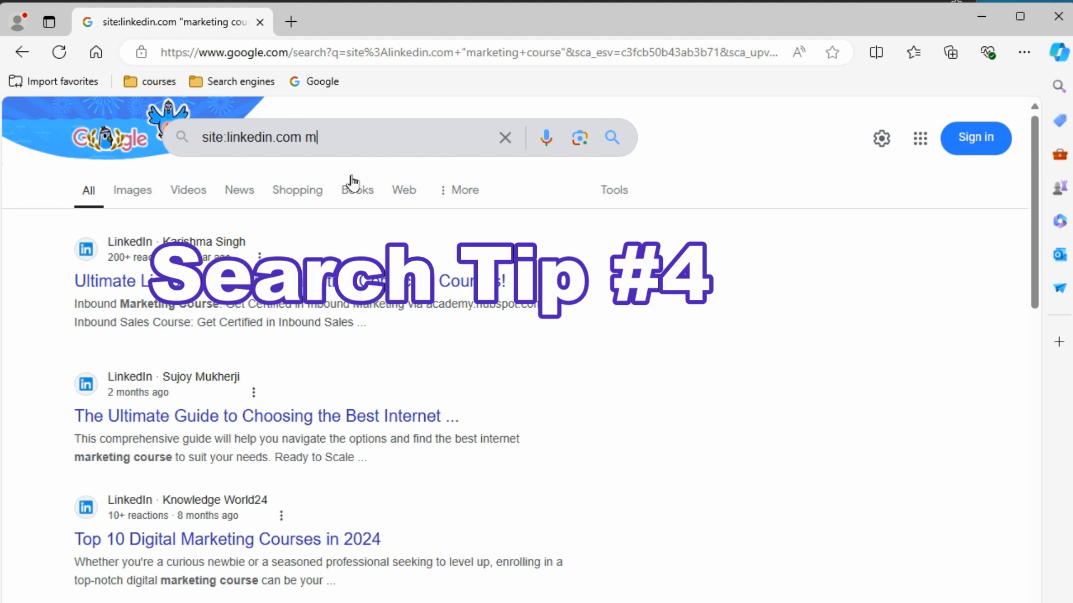
Search the wildcard query site:linkedin.com "marketing *" and review LinkedIn Ads and Marketing Labs results
type("\"market")
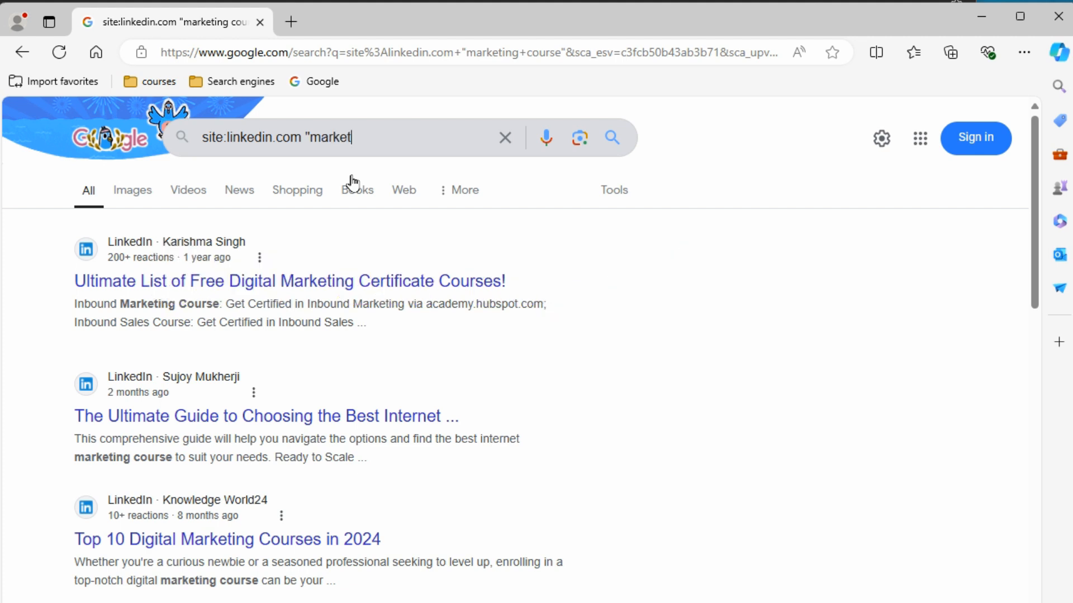
type("ing *\"")
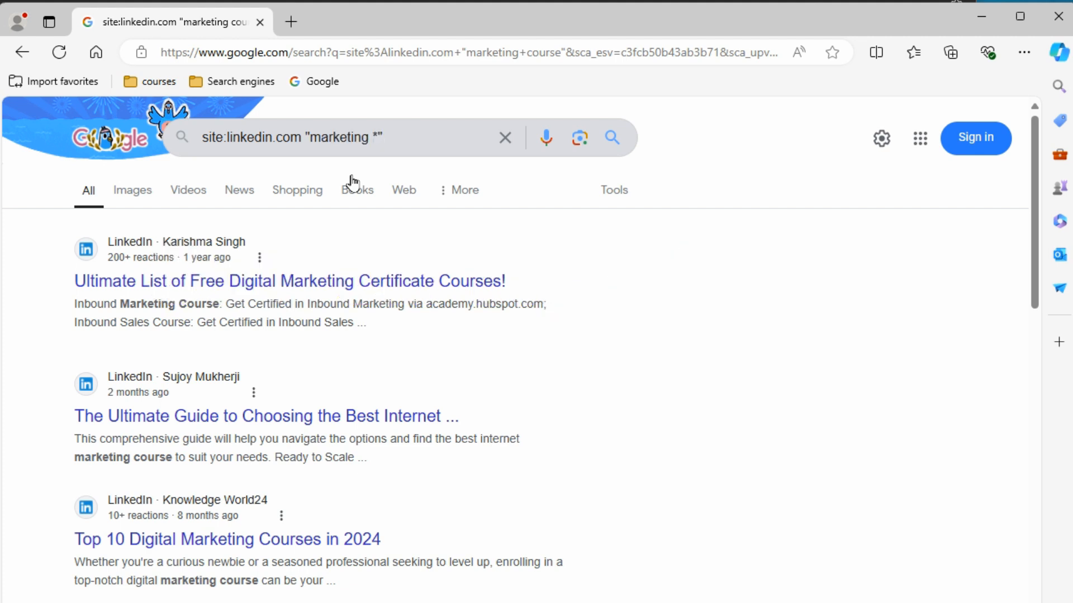
left_click(610, 138)
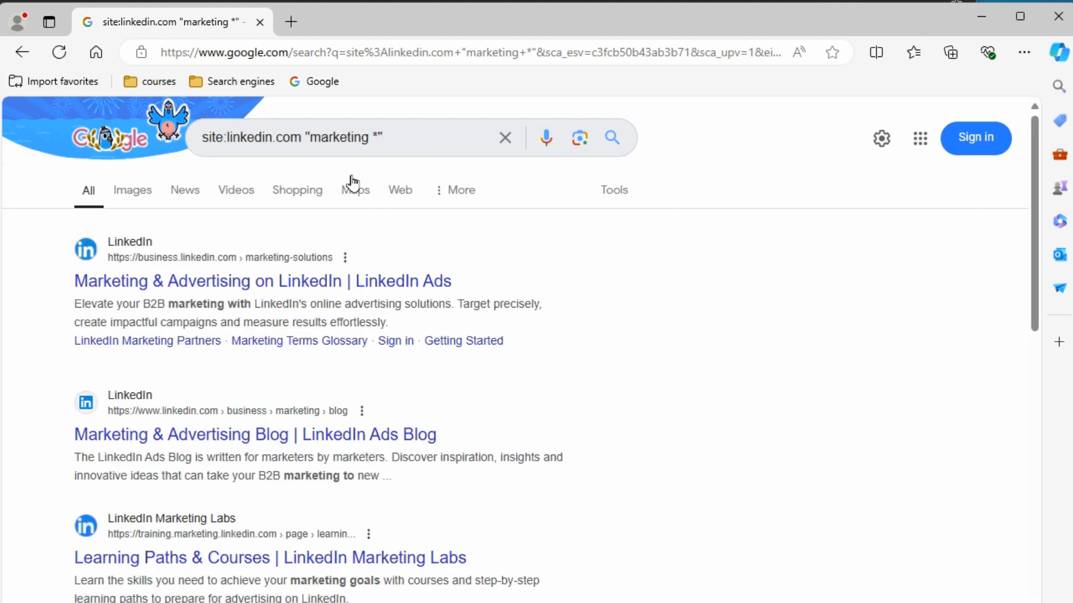
mouse_move(220, 308)
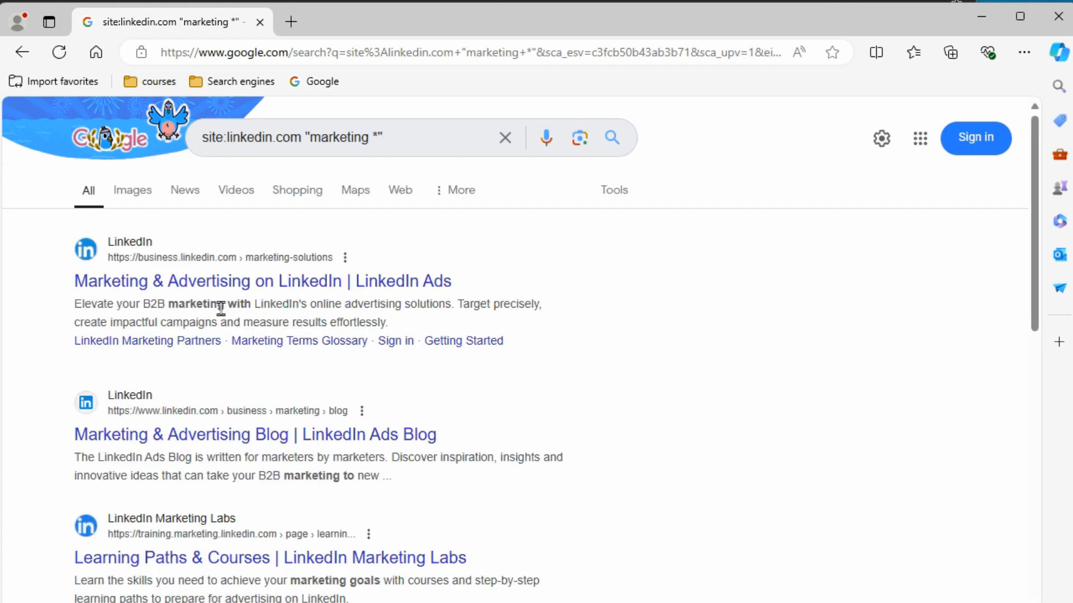
mouse_move(348, 471)
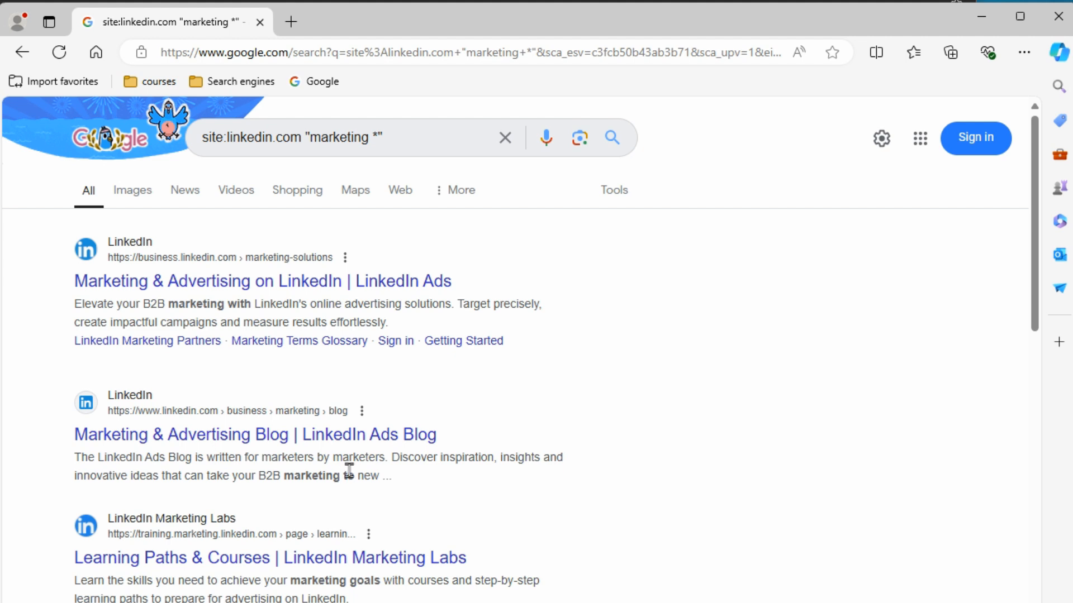
mouse_move(381, 580)
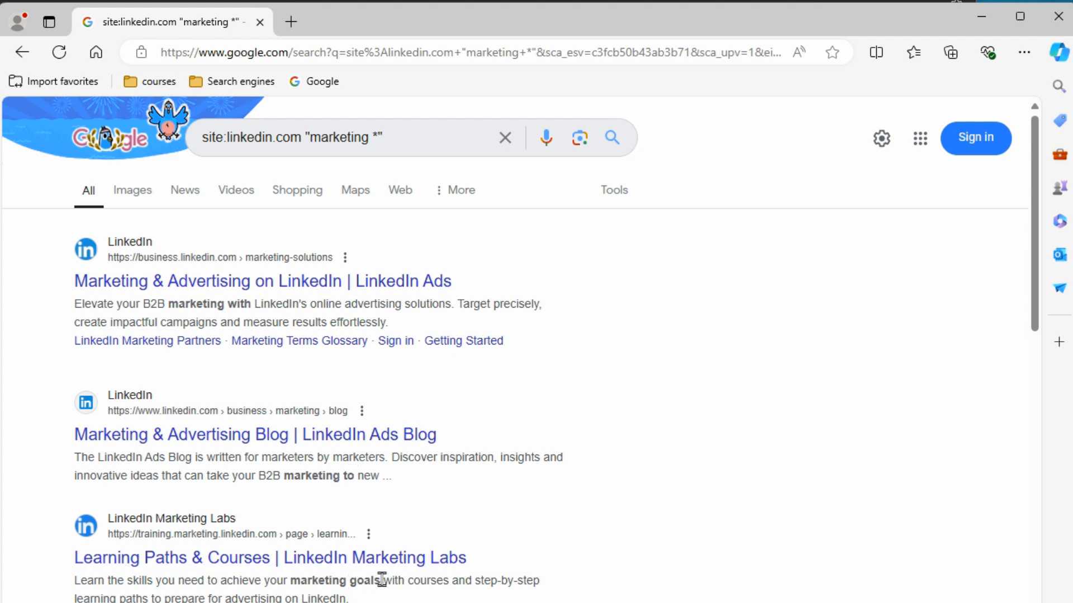
scroll("down", 3)
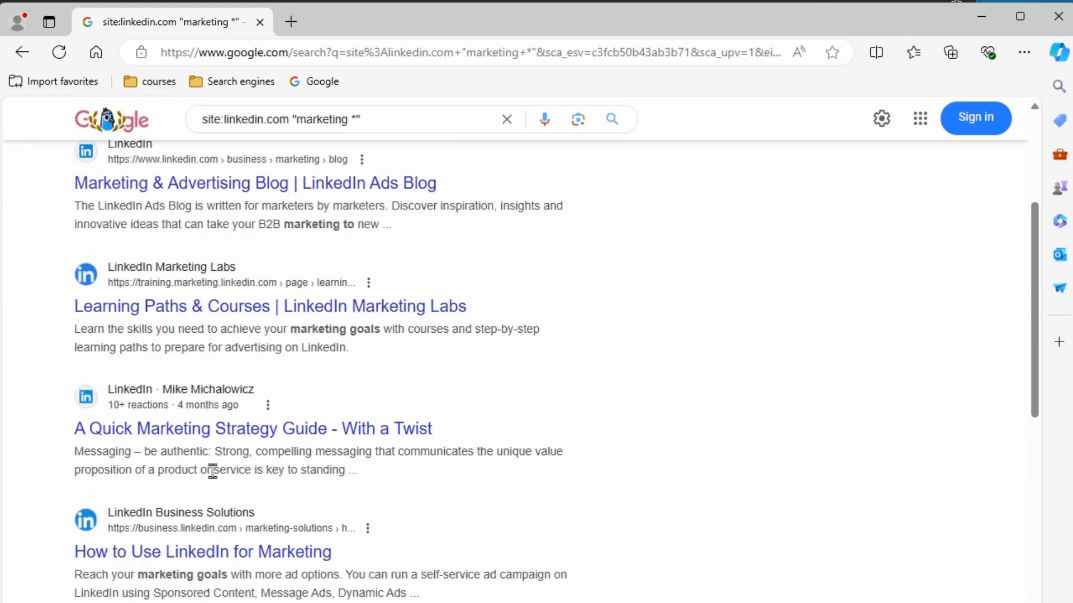
mouse_move(249, 590)
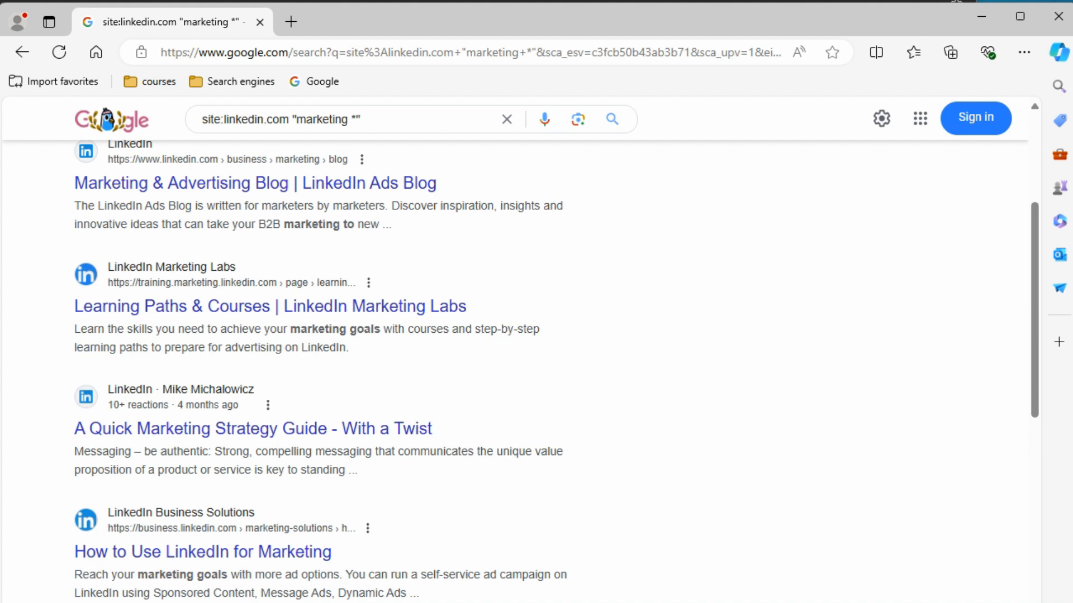
mouse_move(378, 556)
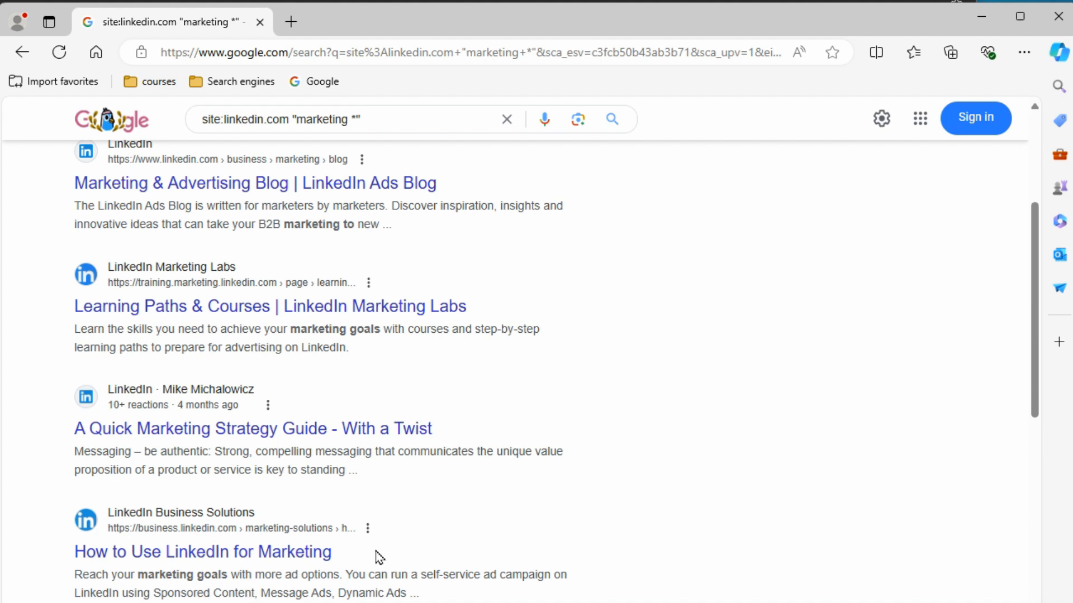
mouse_move(99, 589)
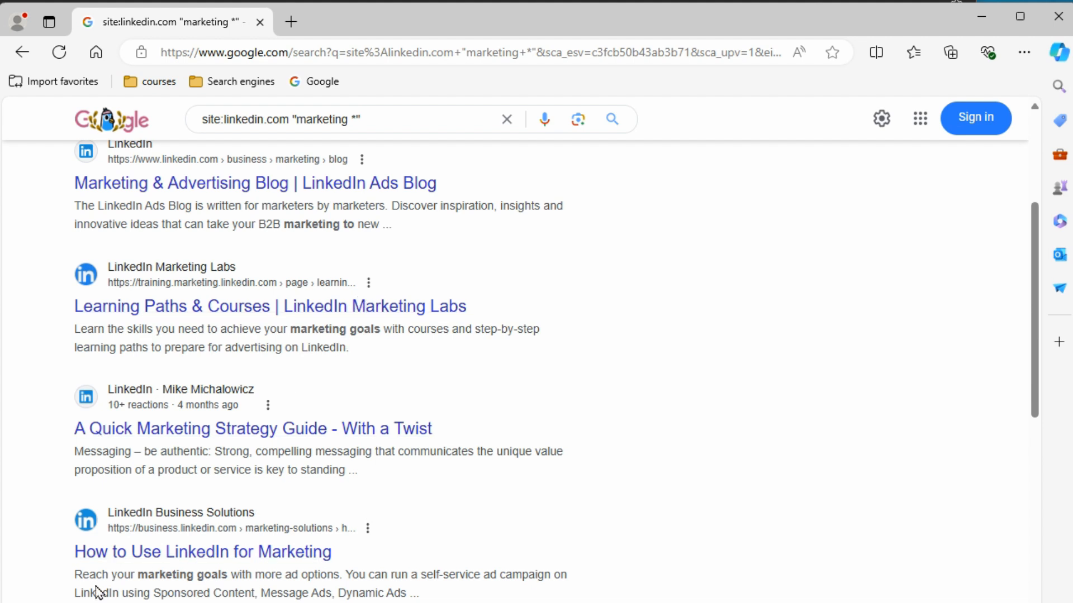
scroll("up", 3)
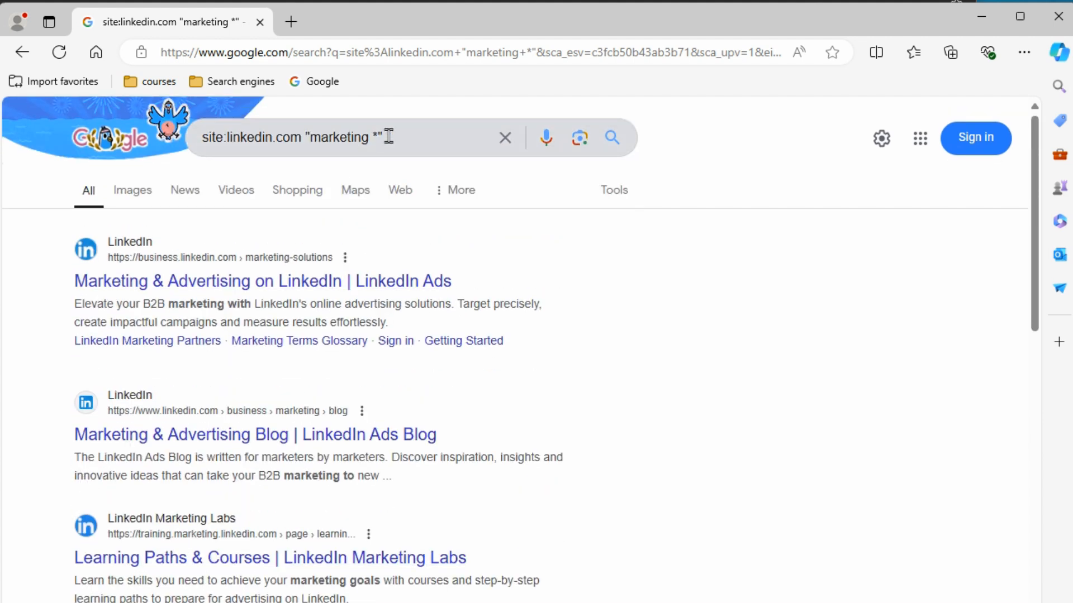
mouse_move(318, 133)
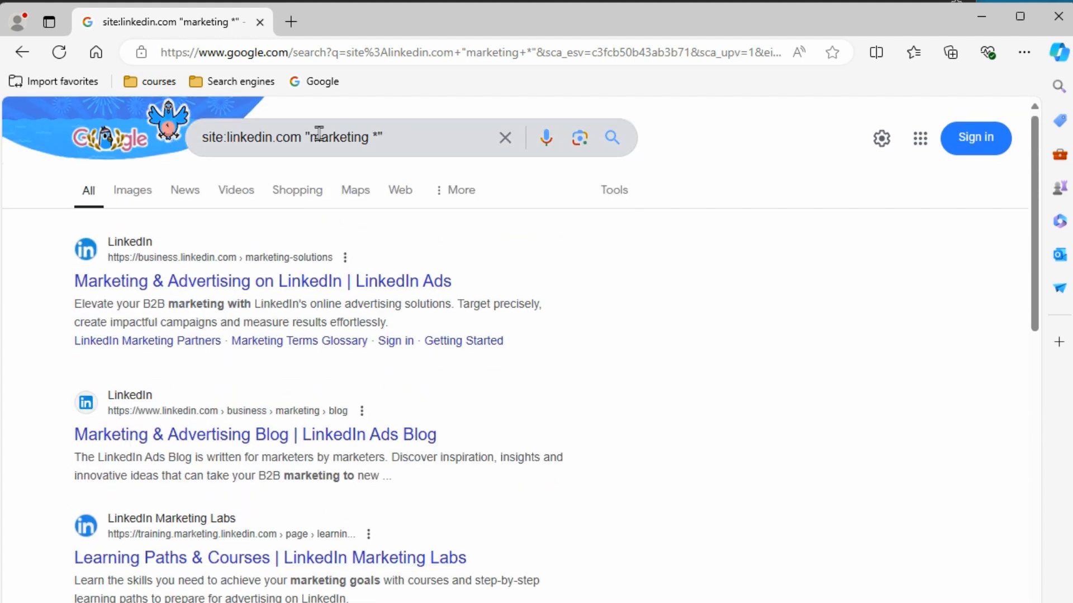
Search the wildcard phrase "marketing * for more results" and review results led by DigitalOcean's guide
double_click(245, 137)
type("\"marketing * for more results")
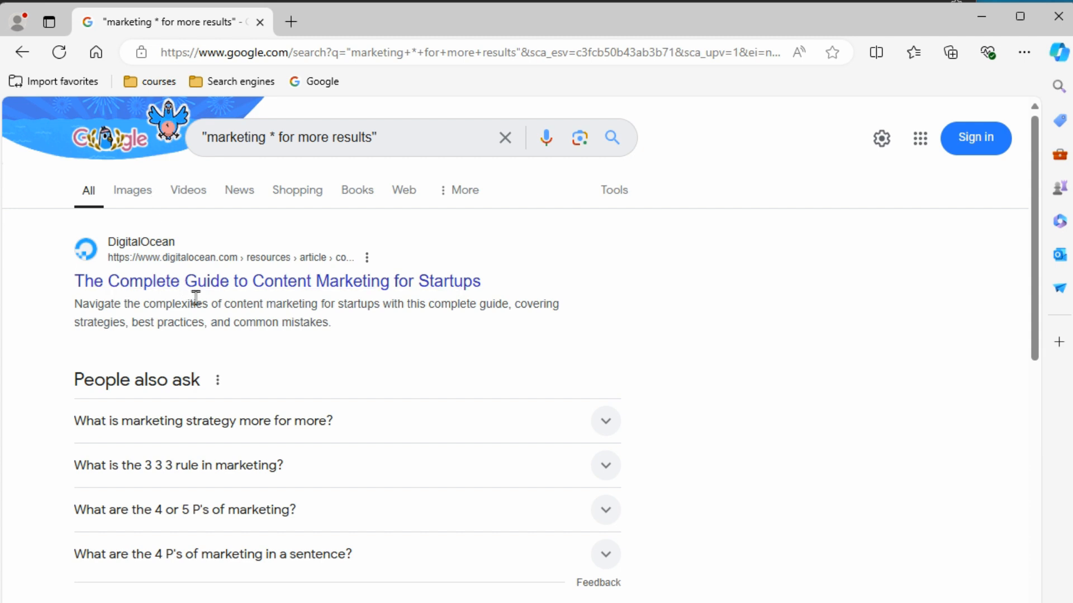
scroll("down", 3)
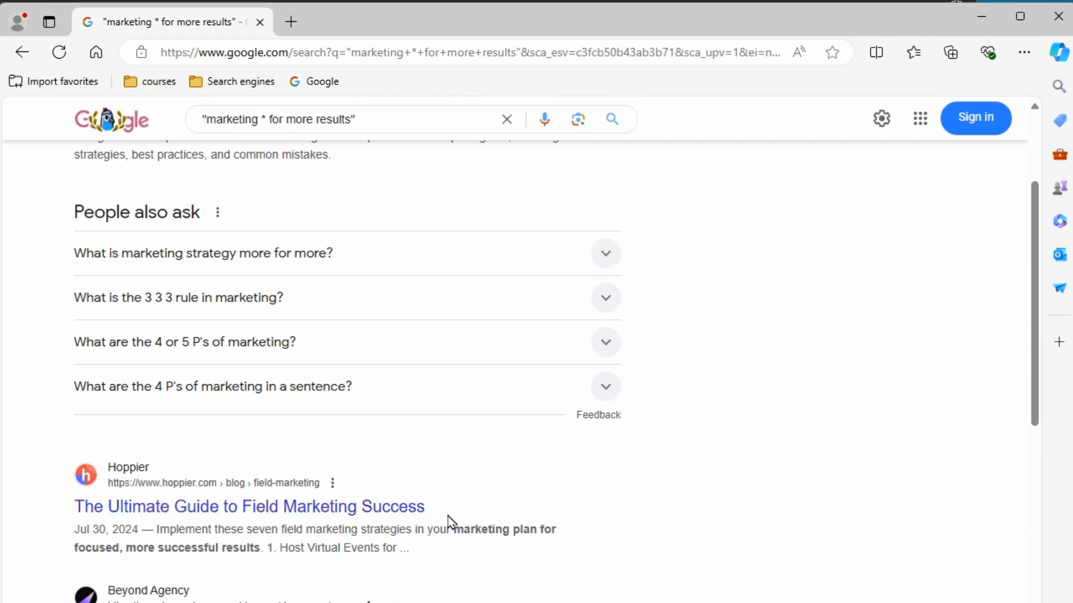
mouse_move(202, 542)
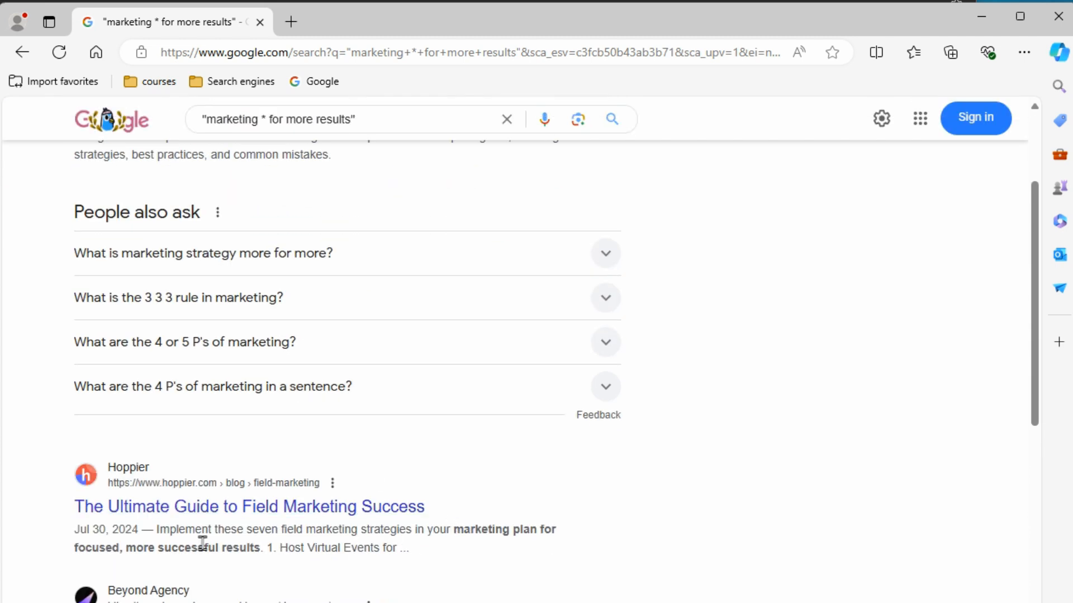
mouse_move(253, 551)
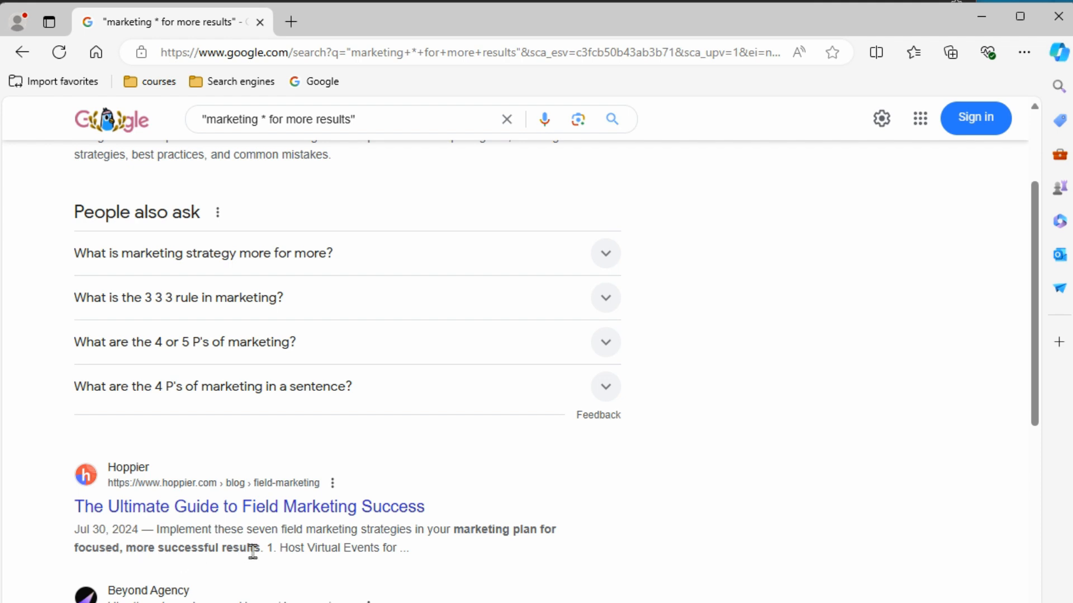
scroll("down", 3)
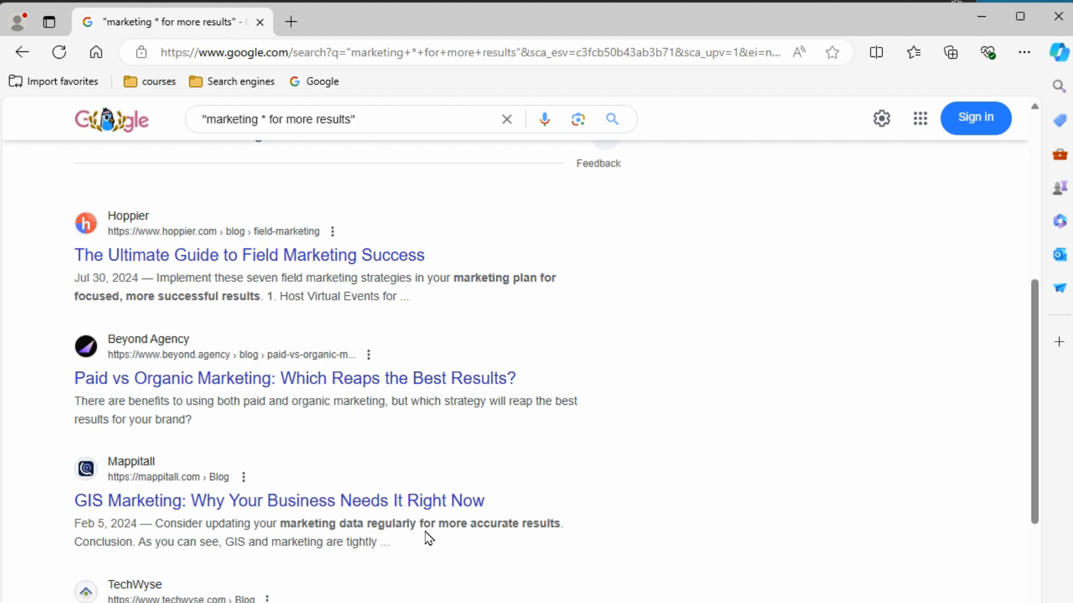
scroll("up", 3)
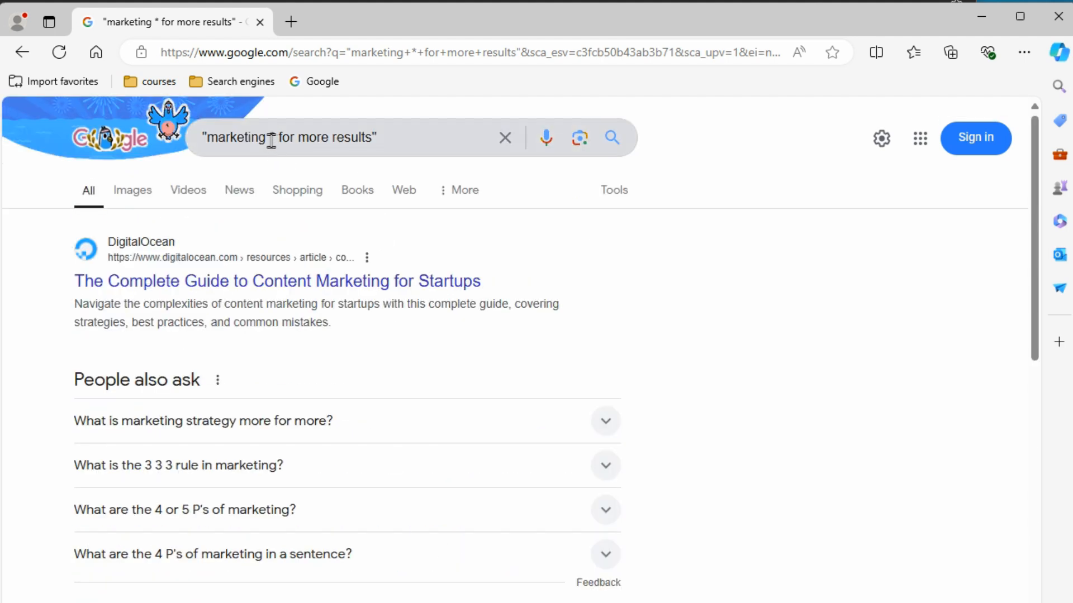
mouse_move(405, 147)
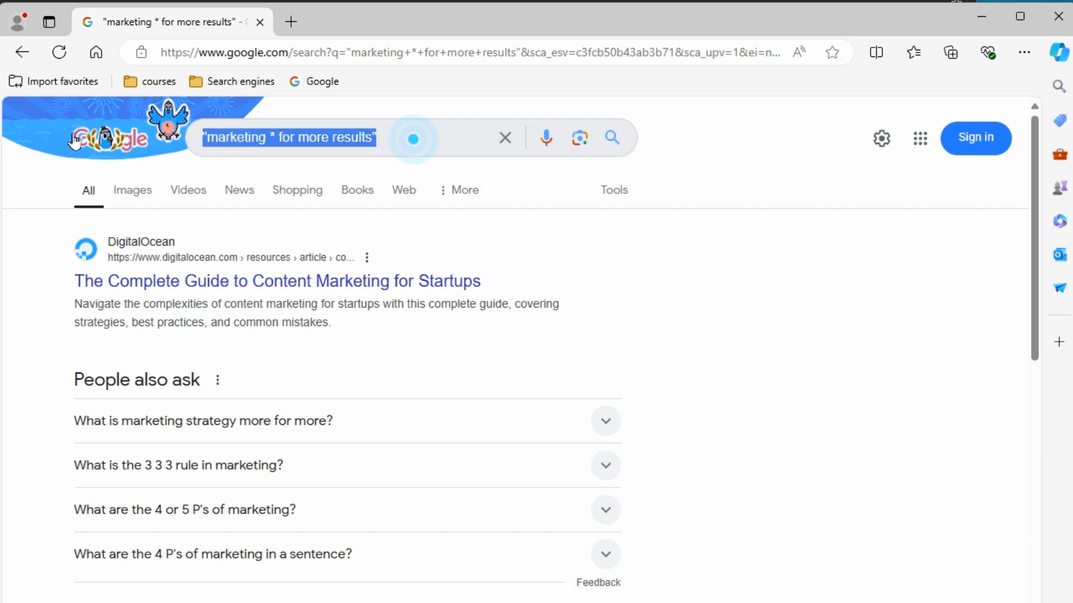
mouse_move(78, 144)
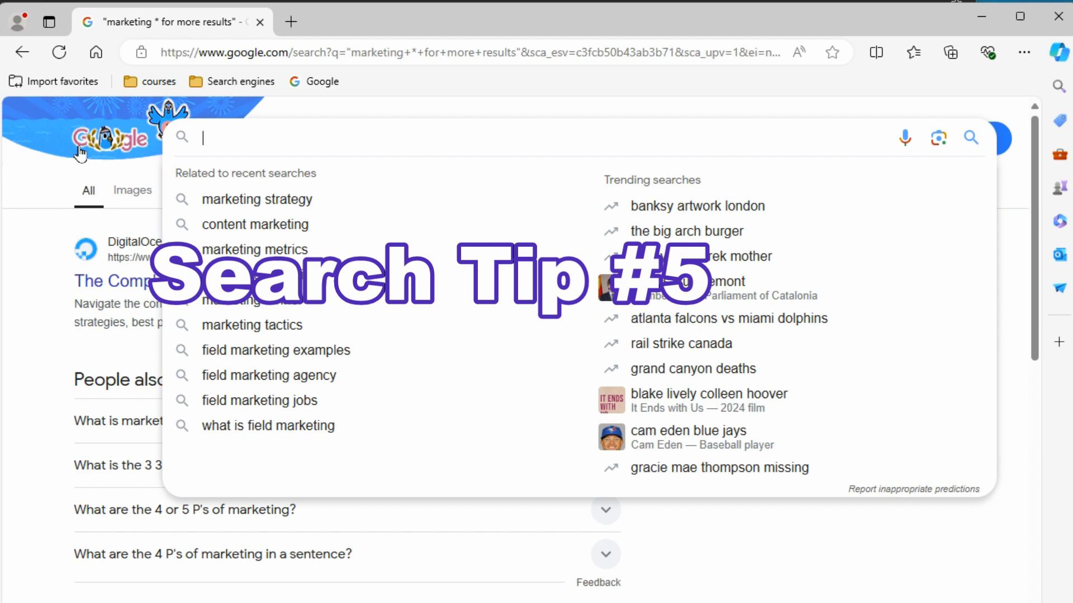
Search related:linkedin.com to list related pages, led by LinkedIn's log-in page
type("related")
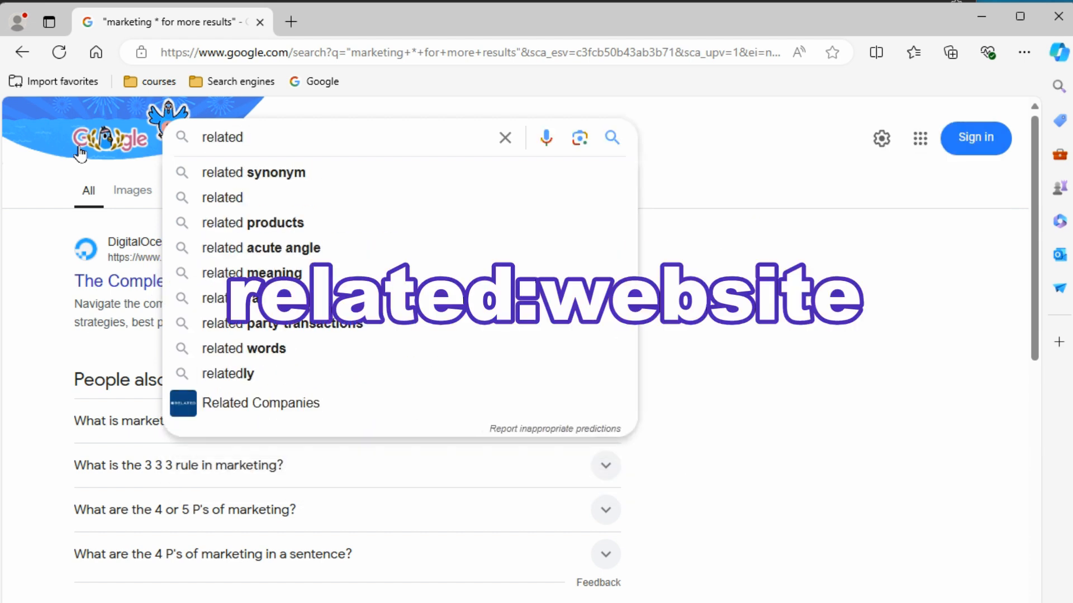
type(":")
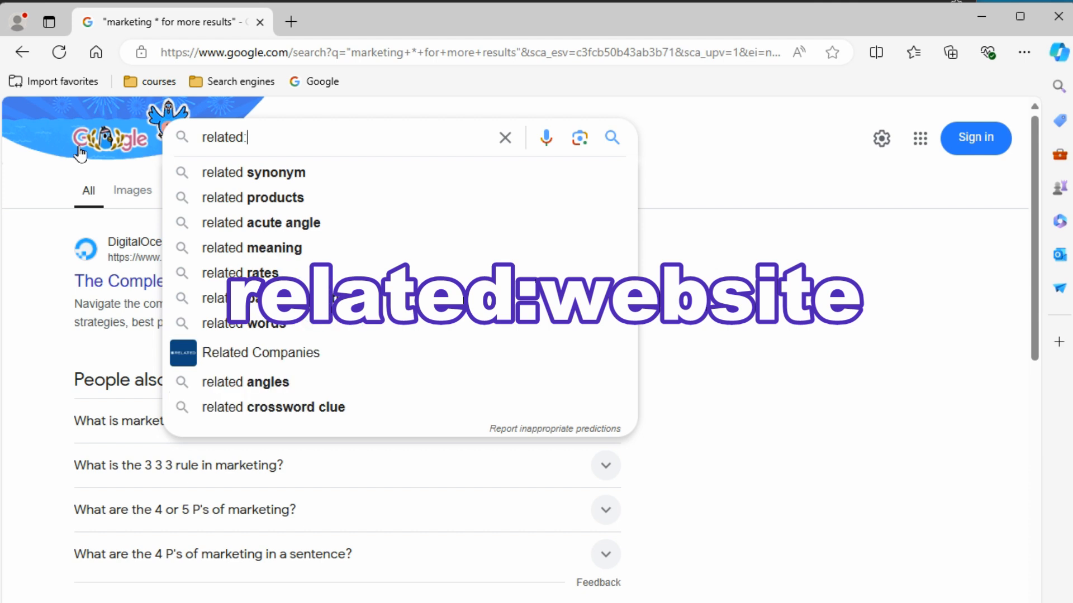
type("linkedin.com")
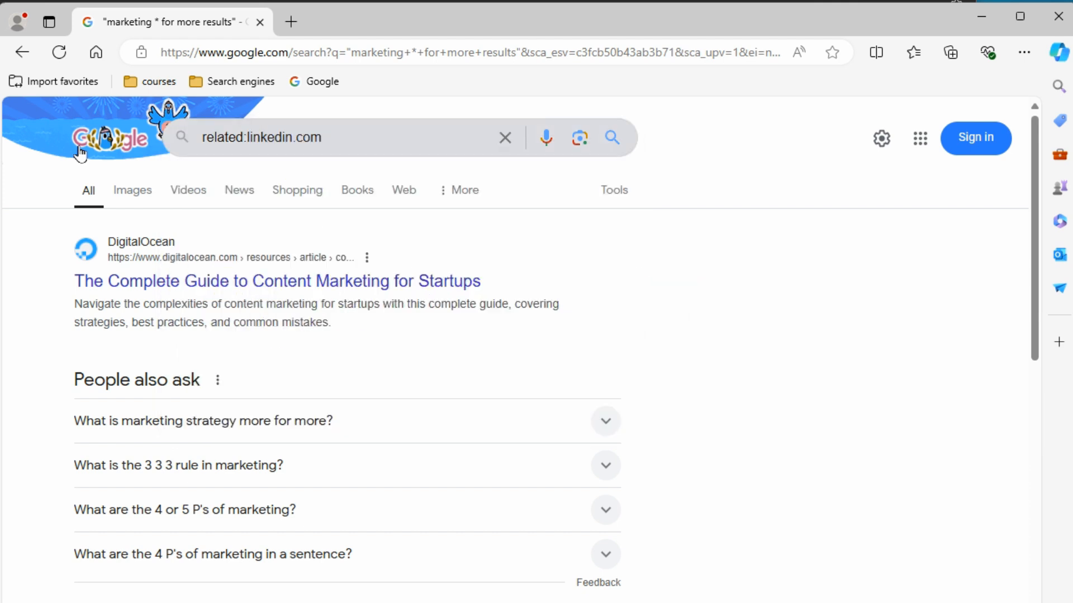
key("Return")
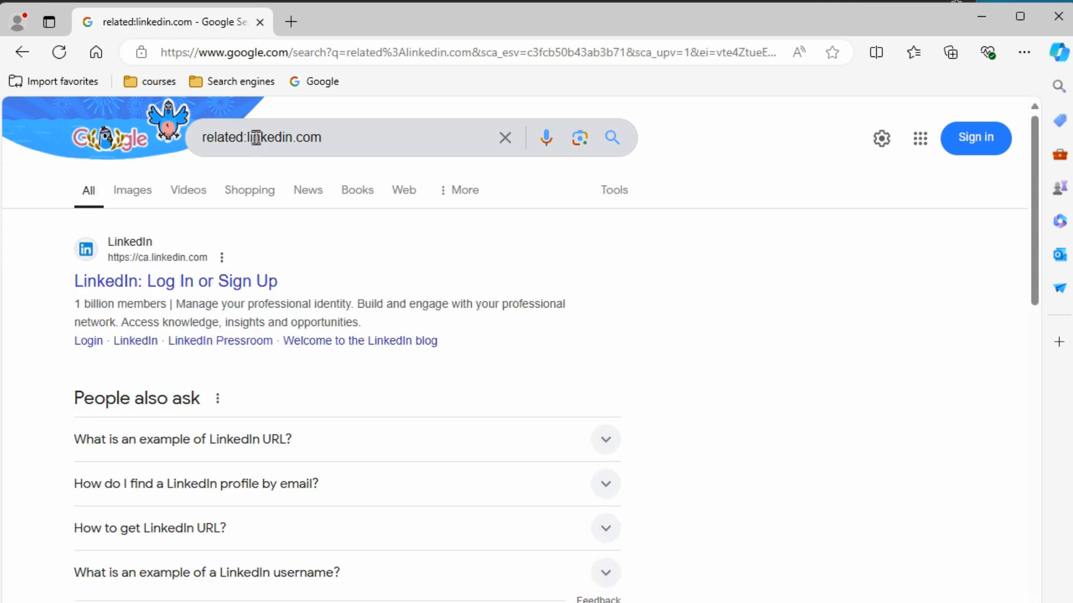
Search related:grantcardone.com and review Grant Cardone's site, Instagram, LinkedIn and Facebook results
double_click(269, 137)
type("ga")
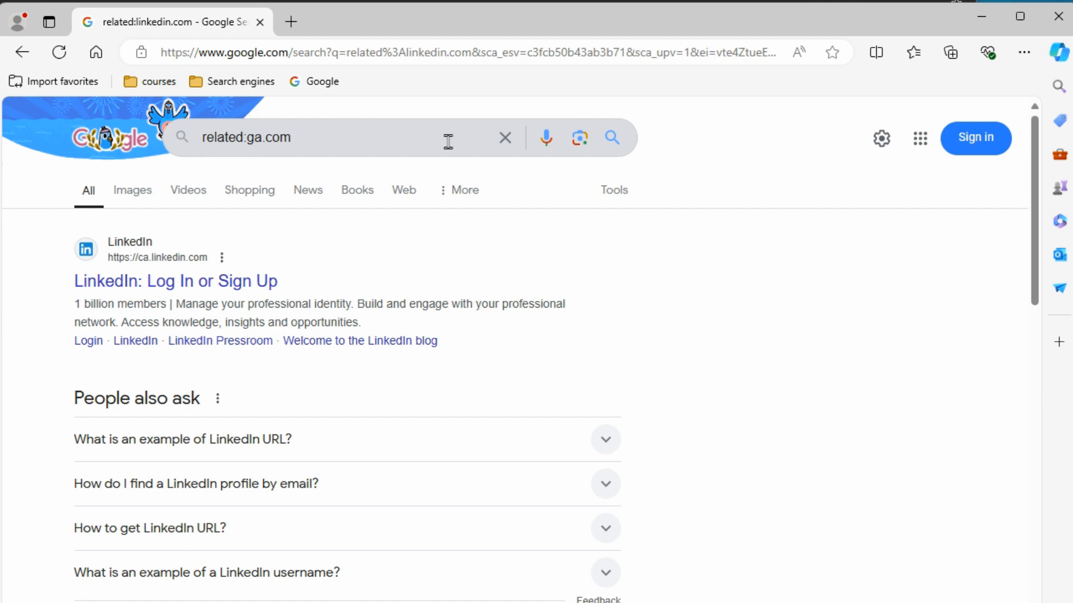
type("grantcardone")
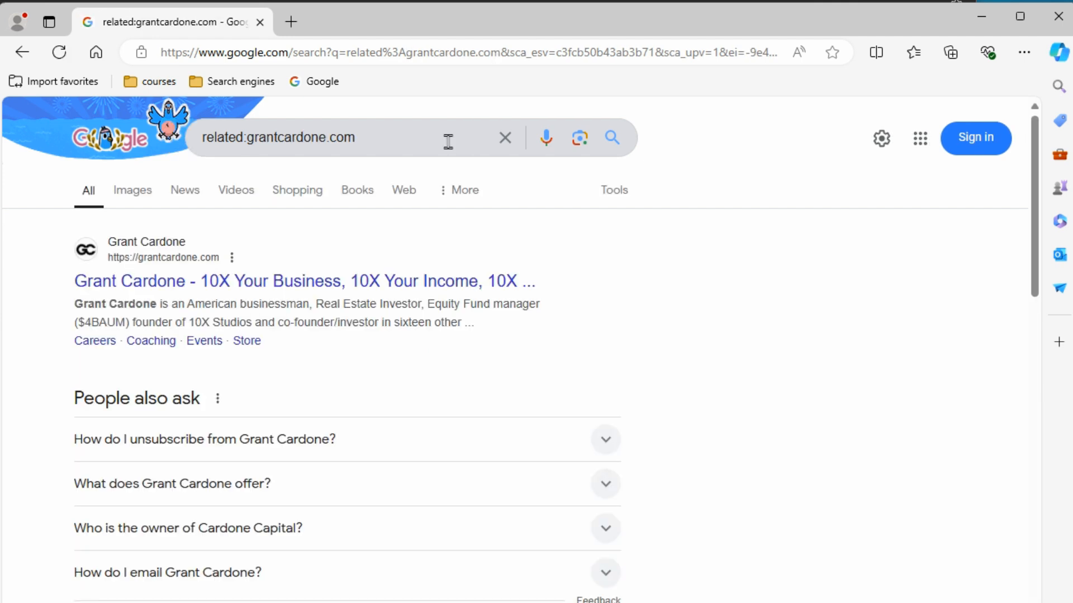
mouse_move(323, 239)
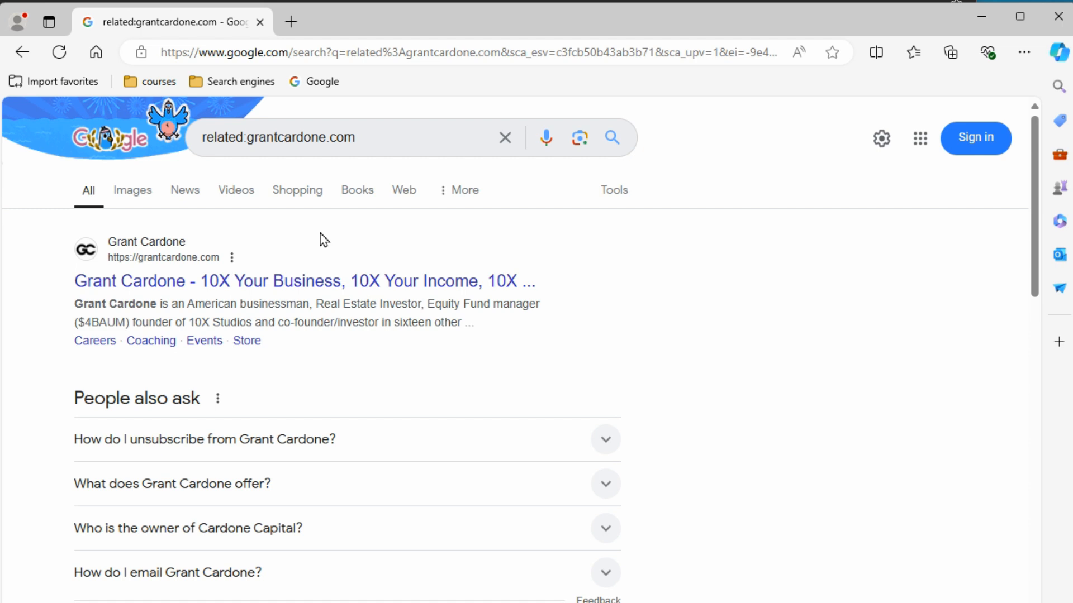
mouse_move(164, 267)
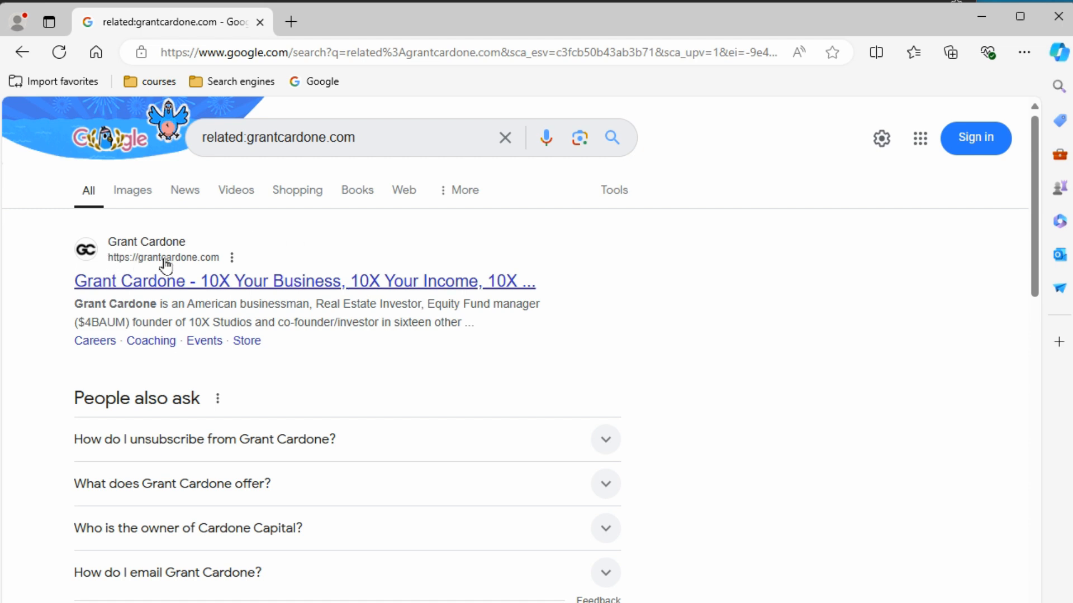
scroll("down", 3)
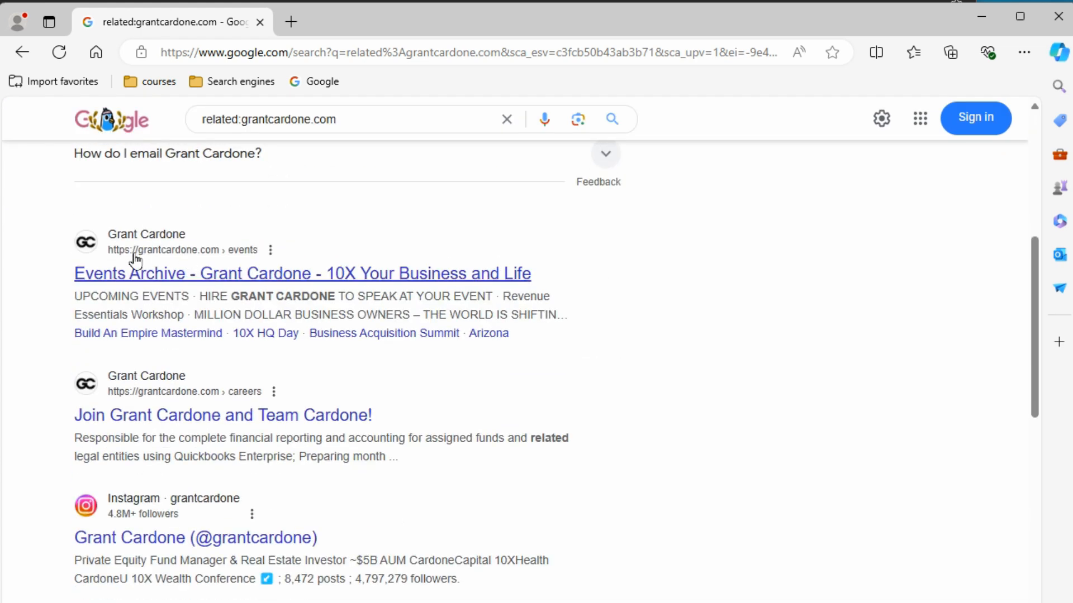
mouse_move(148, 410)
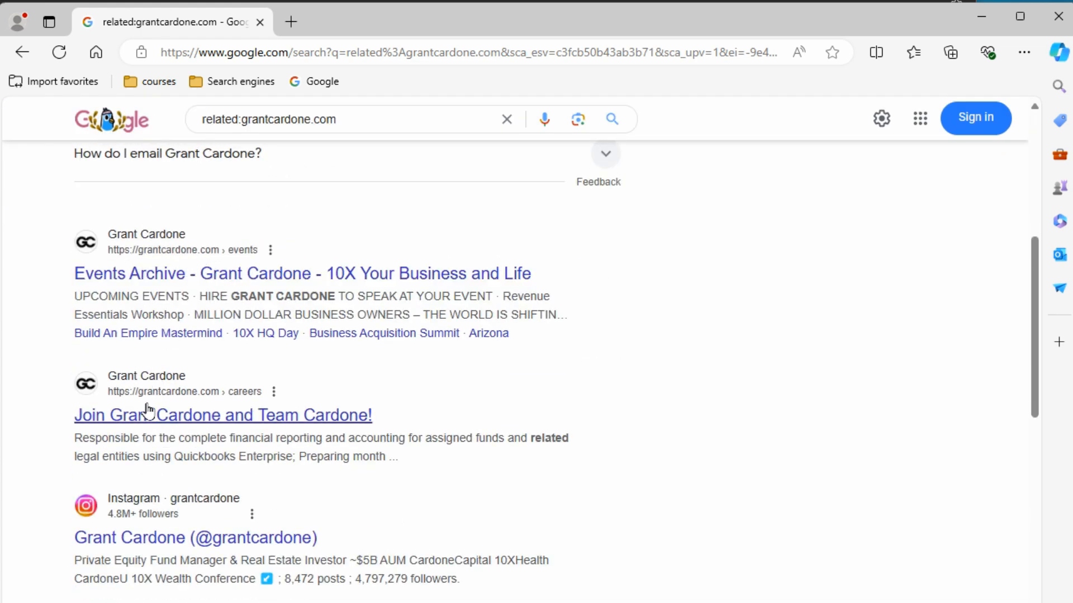
scroll("down", 3)
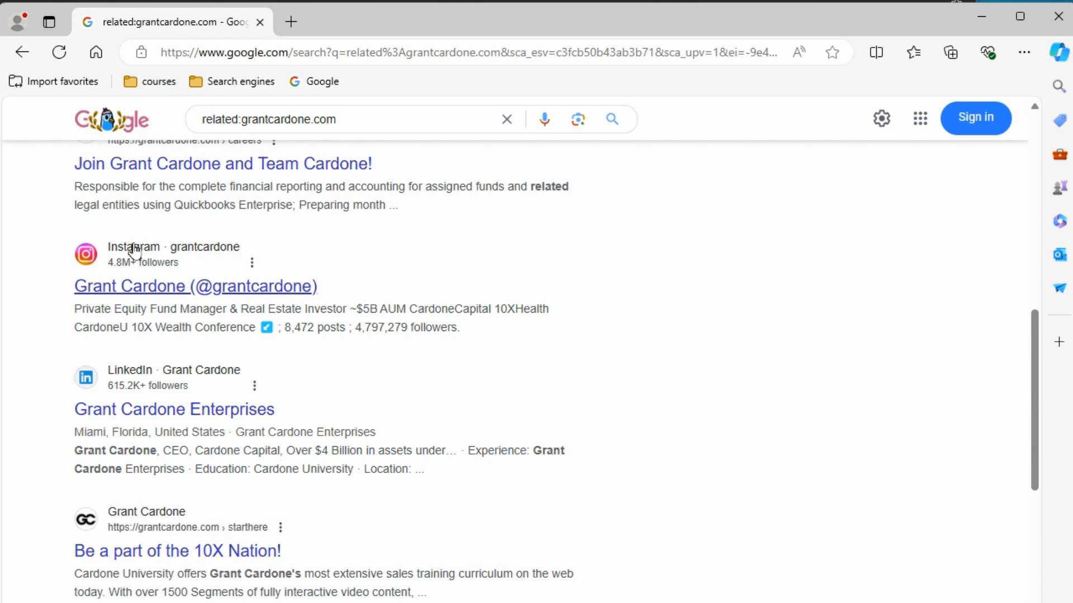
mouse_move(128, 308)
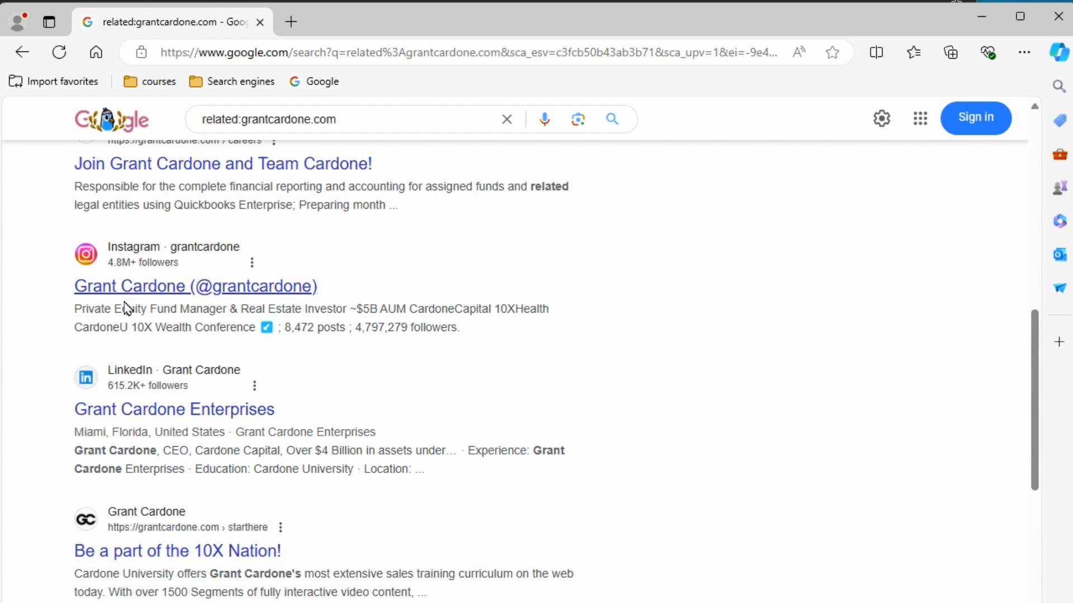
mouse_move(113, 548)
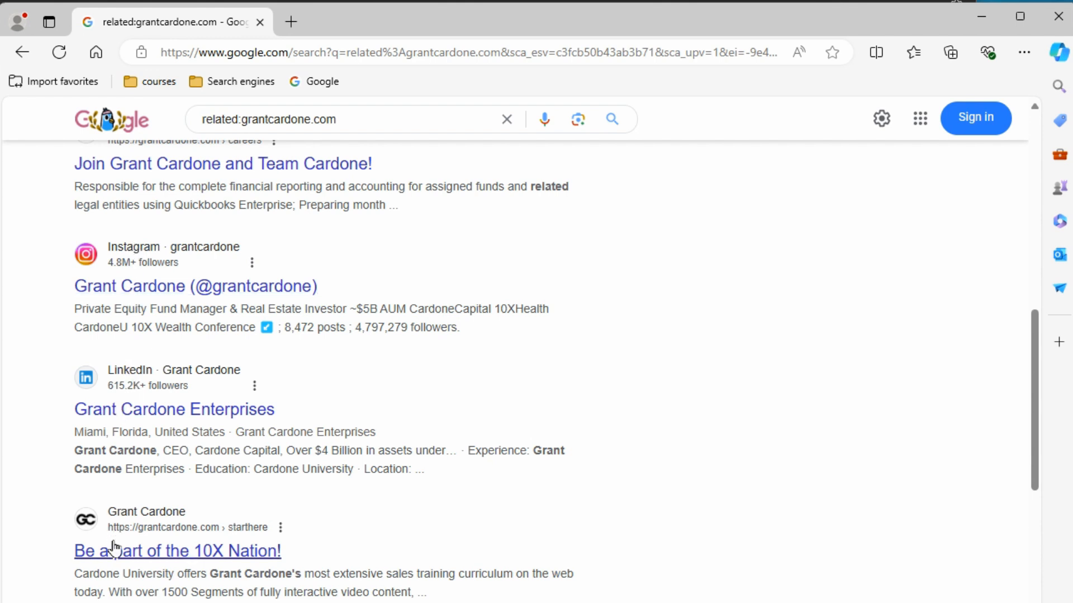
scroll("down", 3)
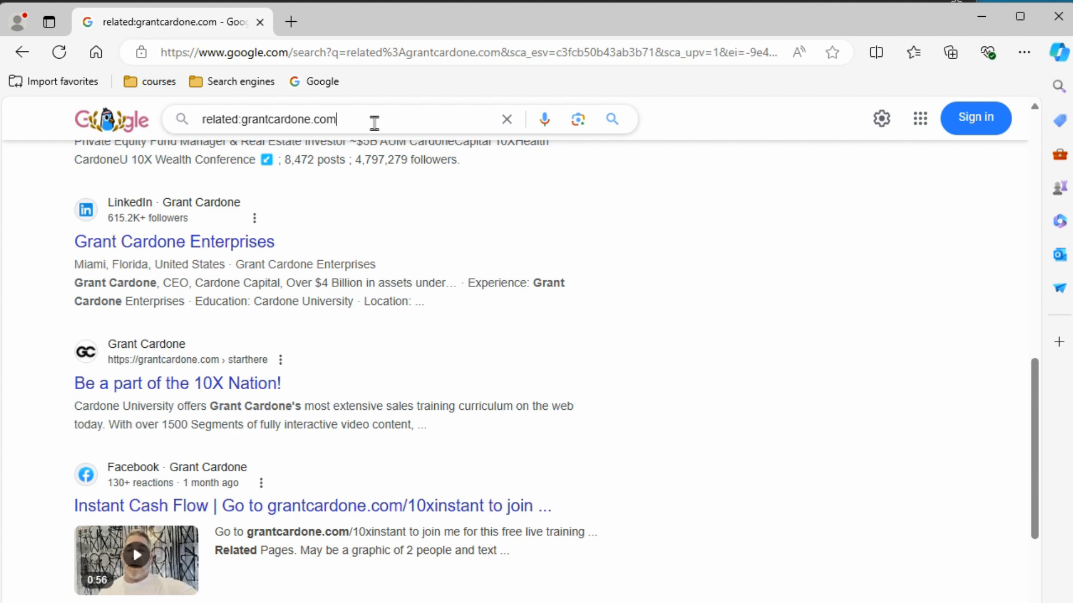
mouse_move(624, 258)
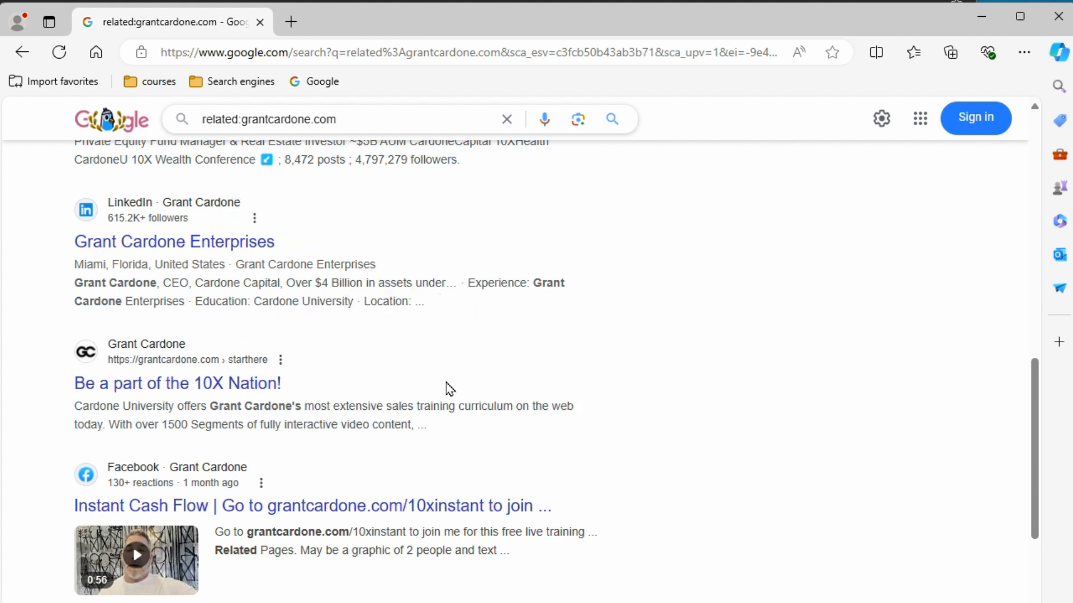
left_click(335, 120)
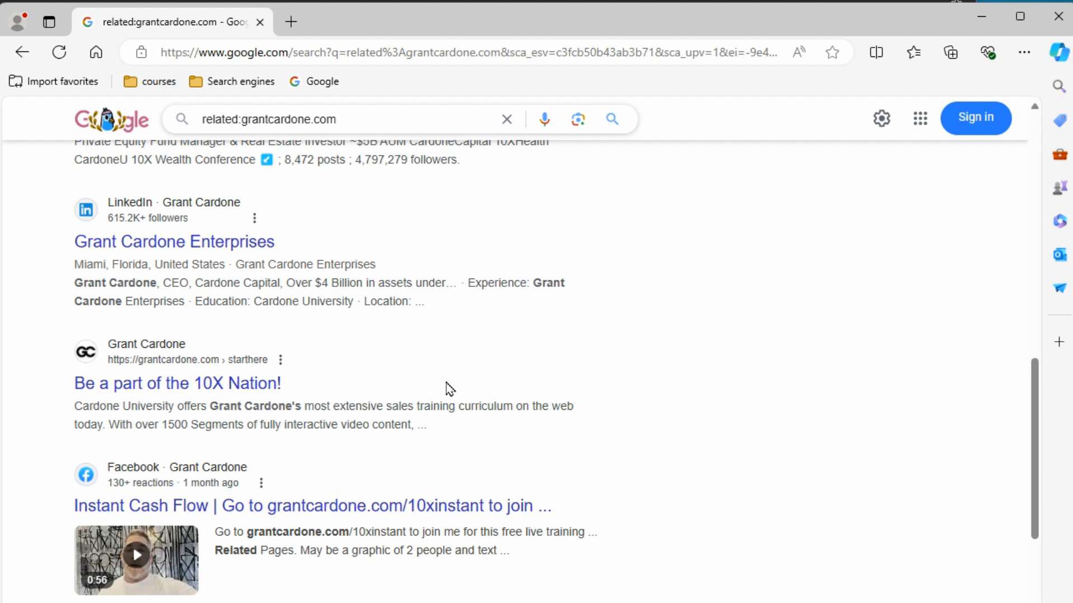
left_click(336, 120)
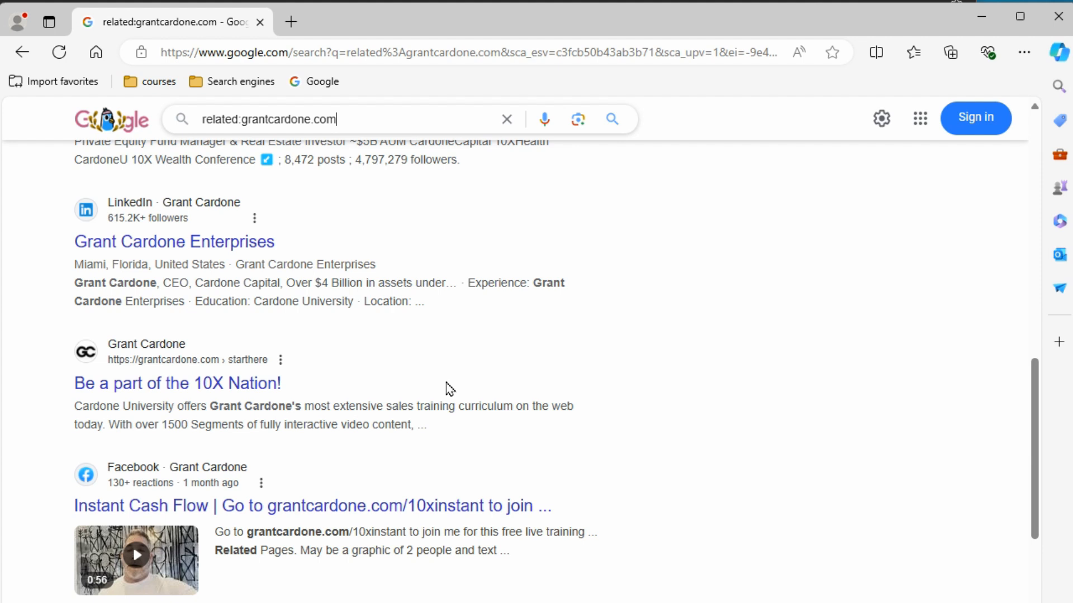
mouse_move(629, 310)
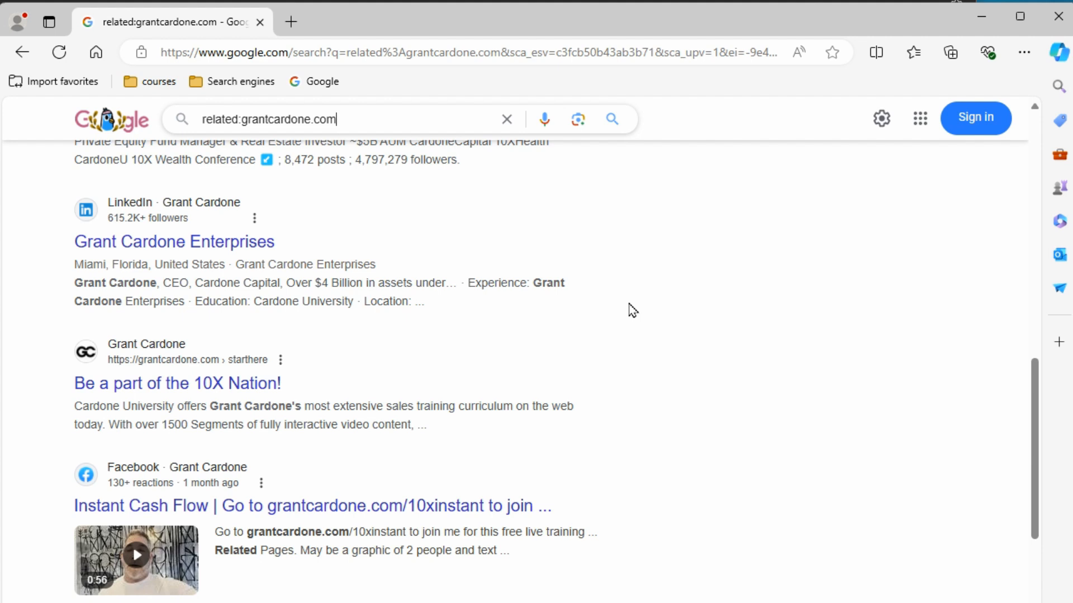
left_click(629, 309)
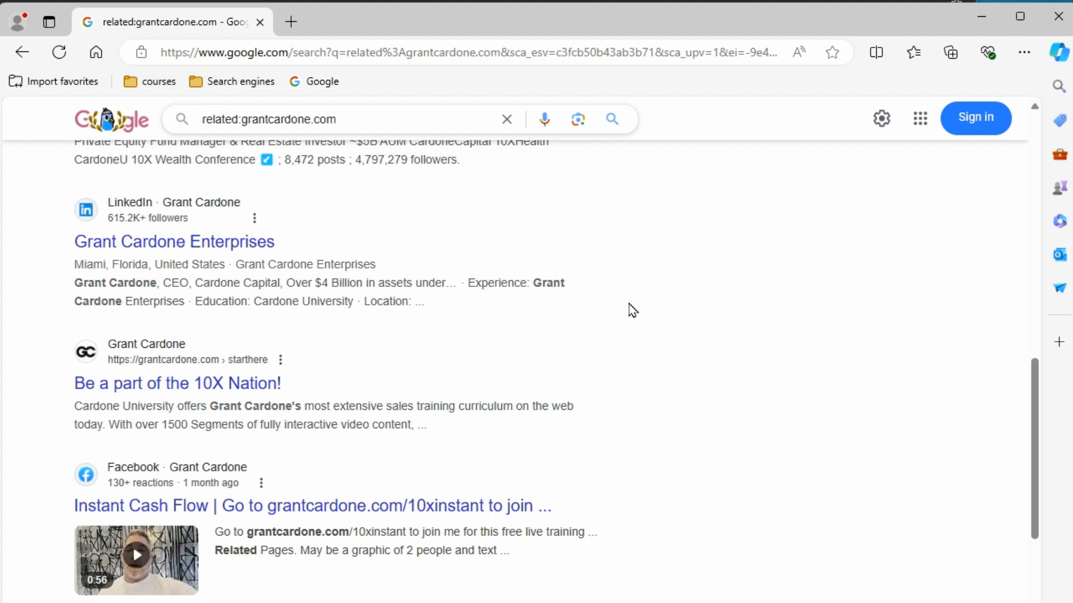
mouse_move(803, 218)
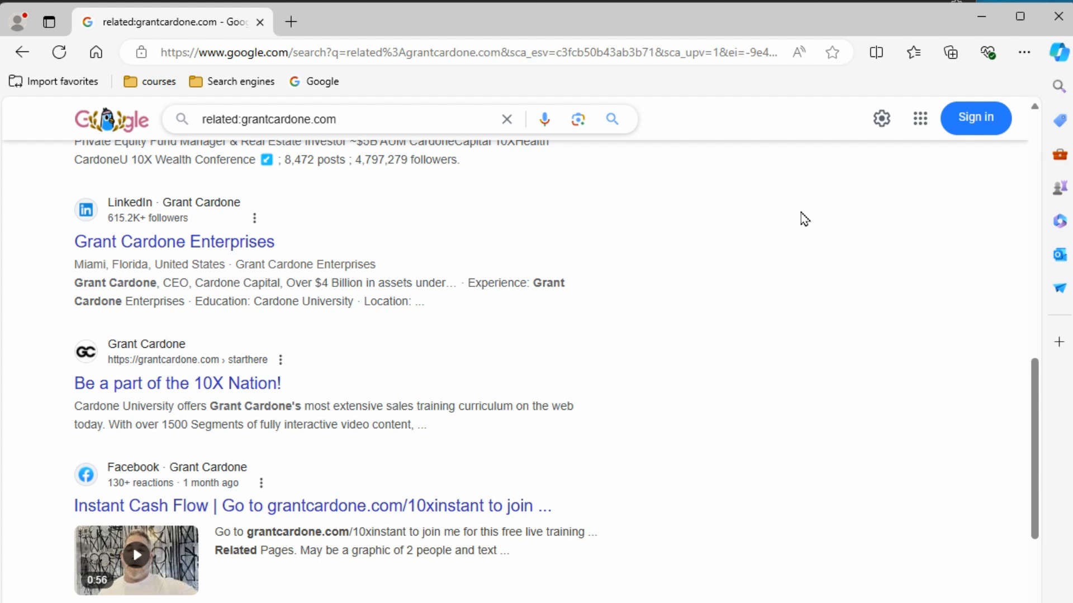
left_click(335, 119)
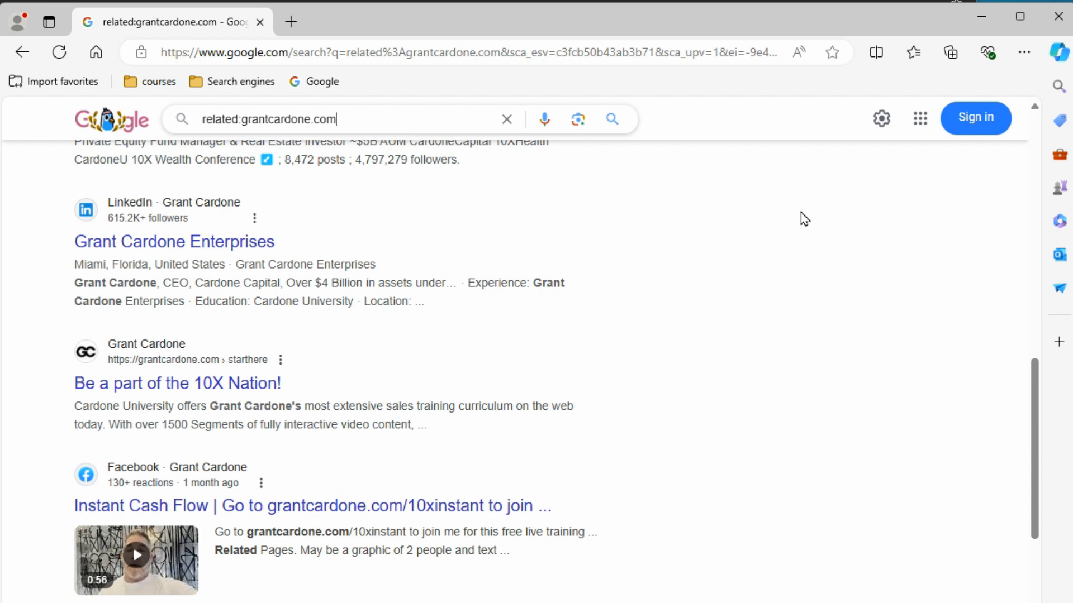
Show Edge's About page via Help and feedback, confirming version 127 is up to date
left_click(1024, 52)
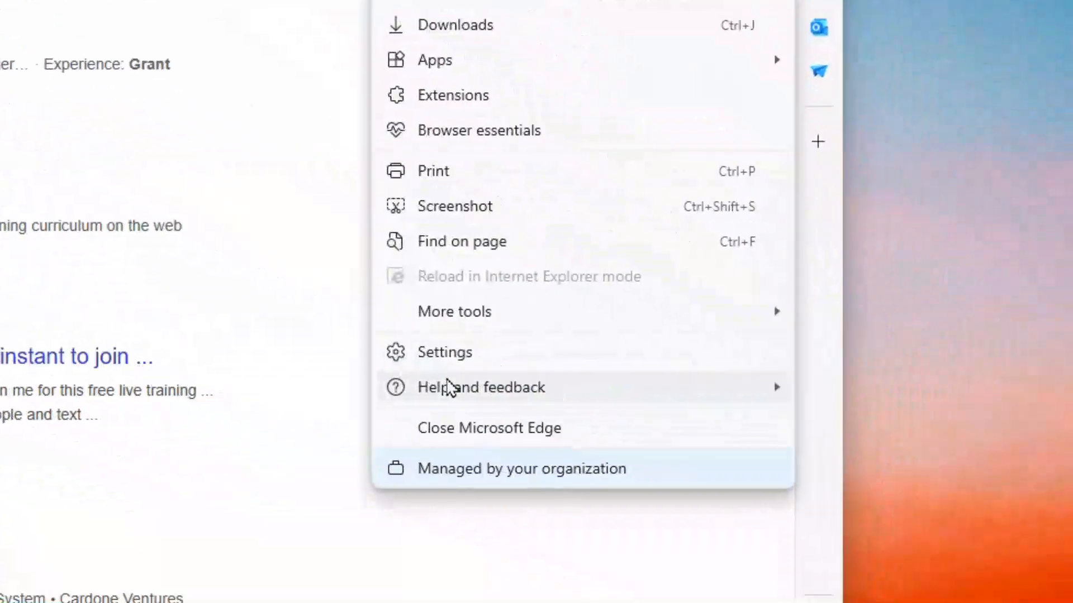
left_click(480, 387)
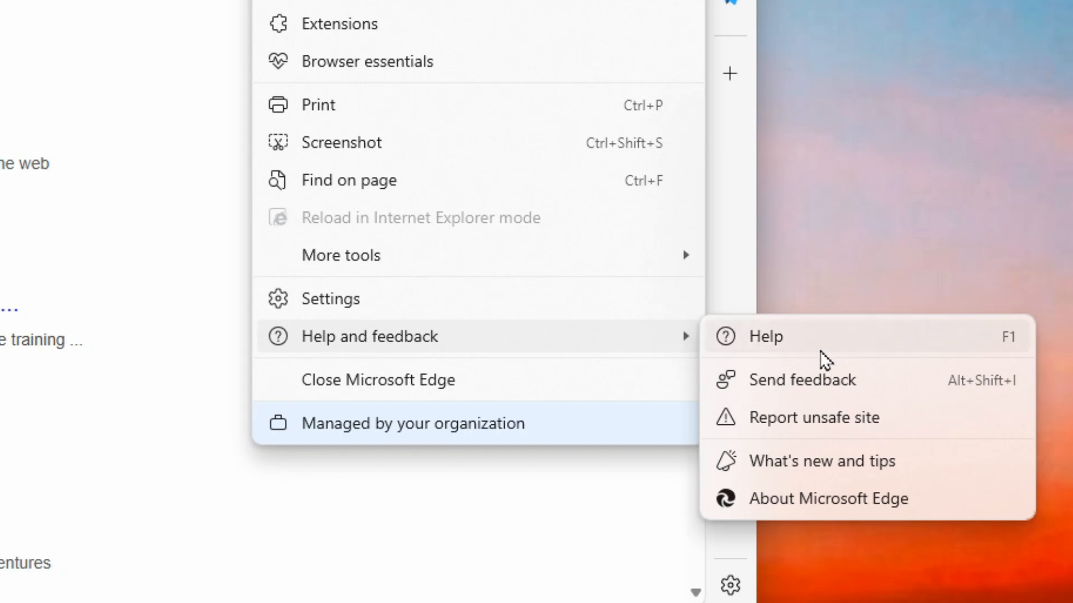
mouse_move(798, 510)
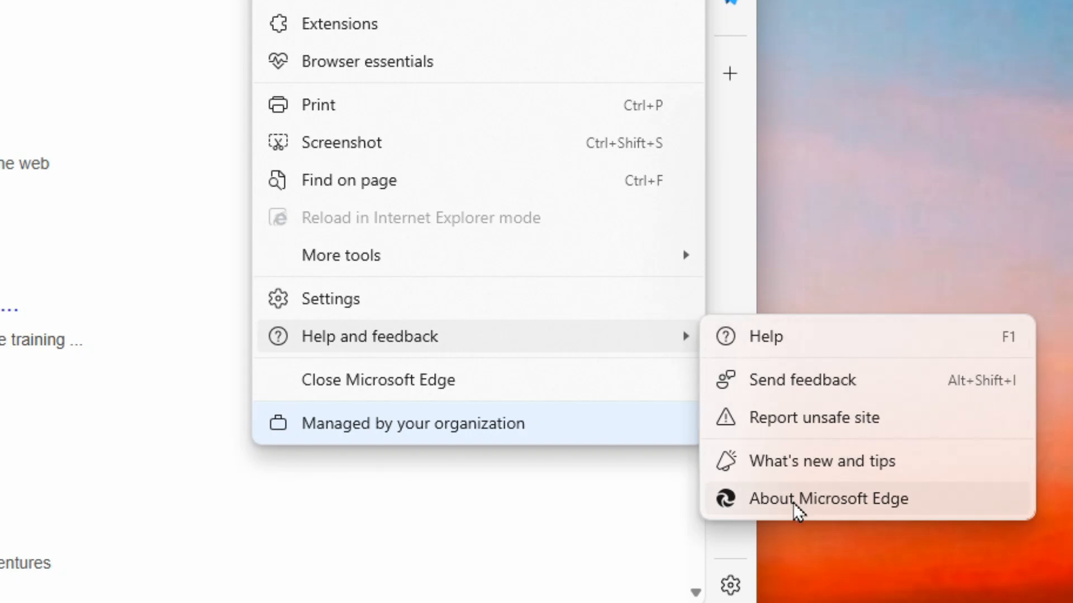
left_click(828, 498)
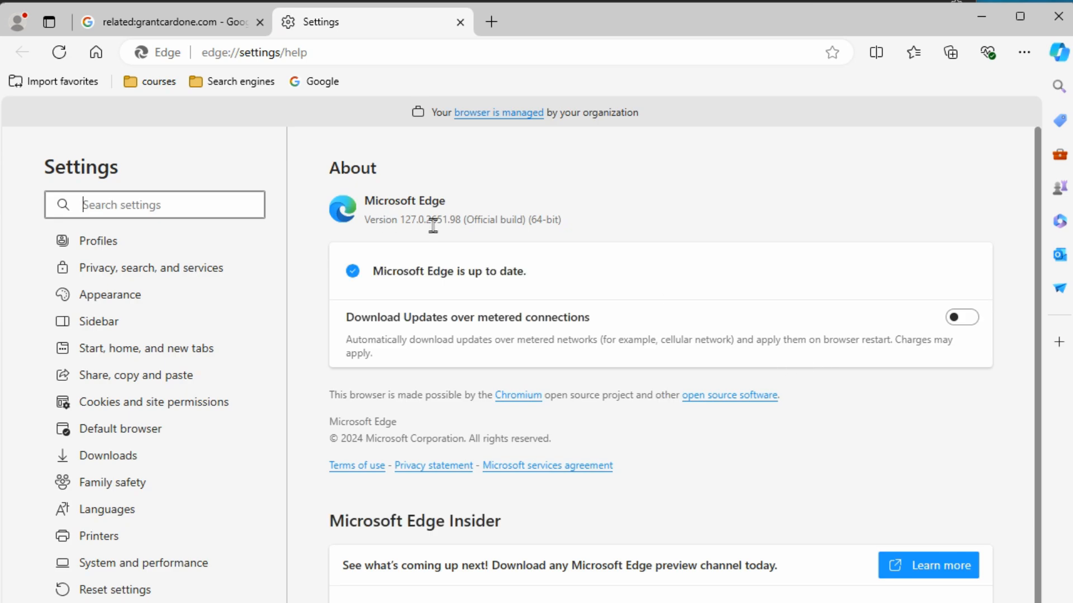
mouse_move(561, 240)
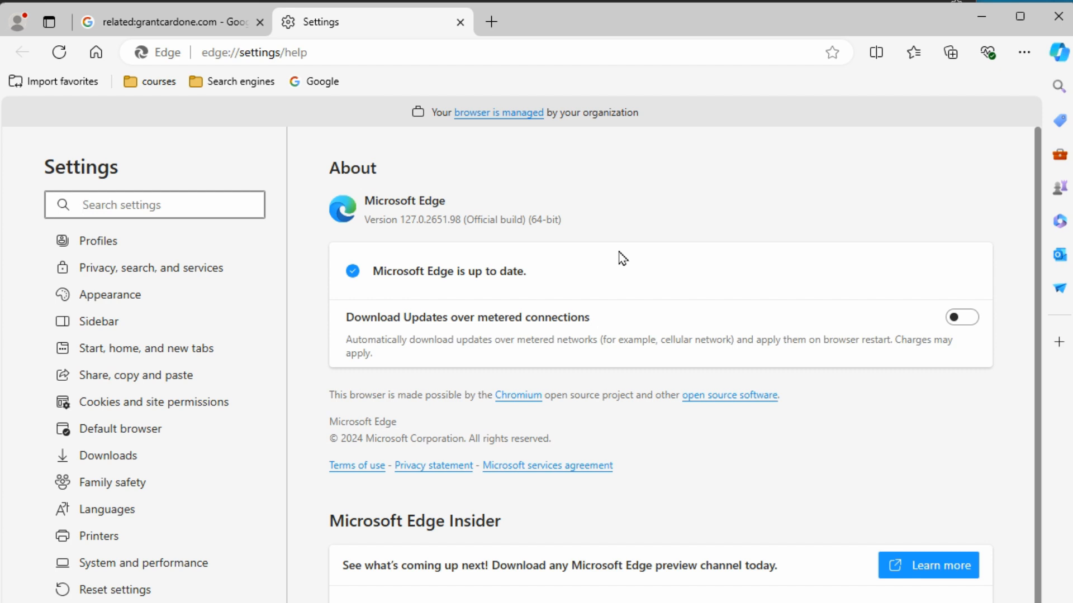
left_click(154, 205)
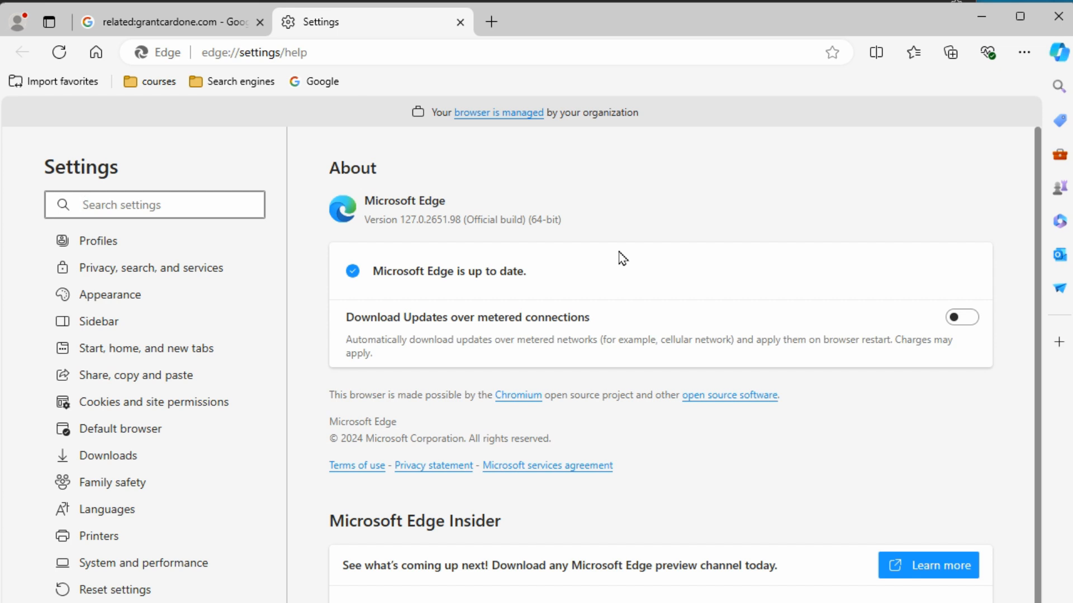
left_click(154, 205)
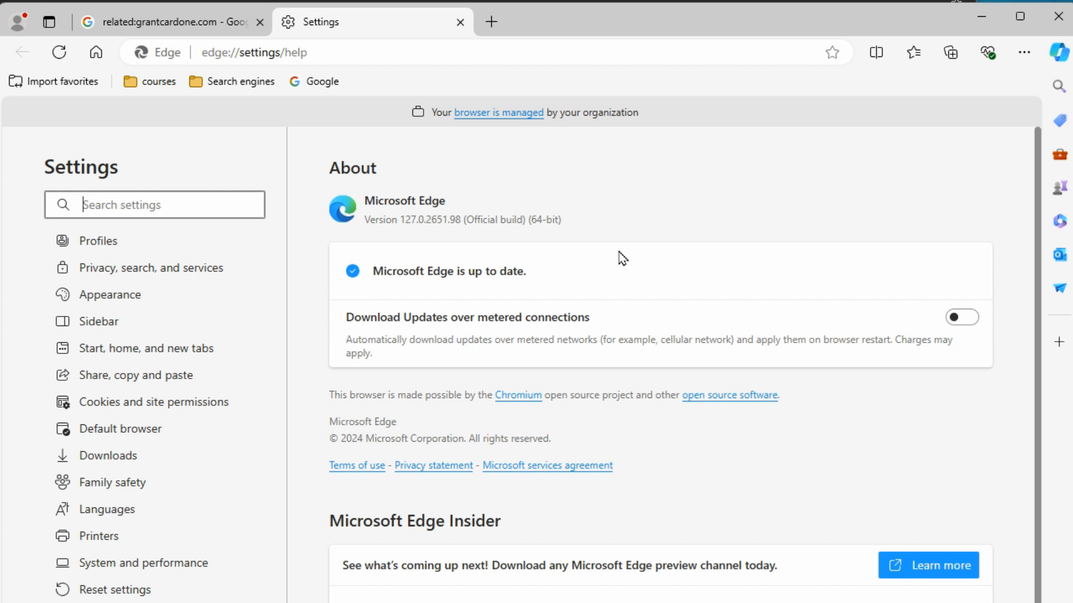